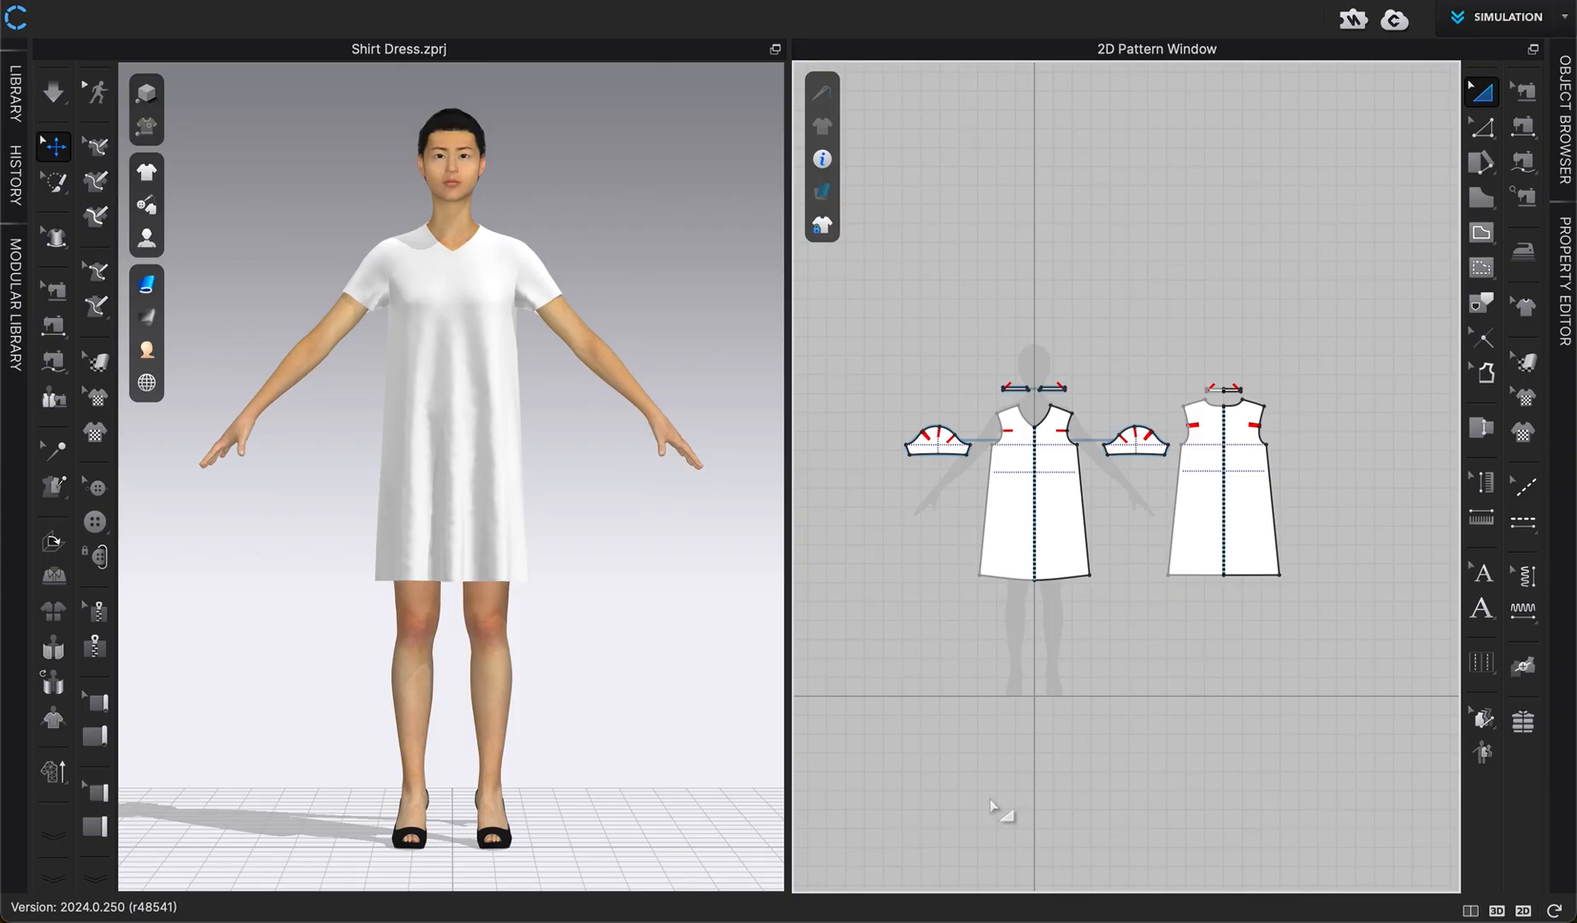
mouse_move(682, 790)
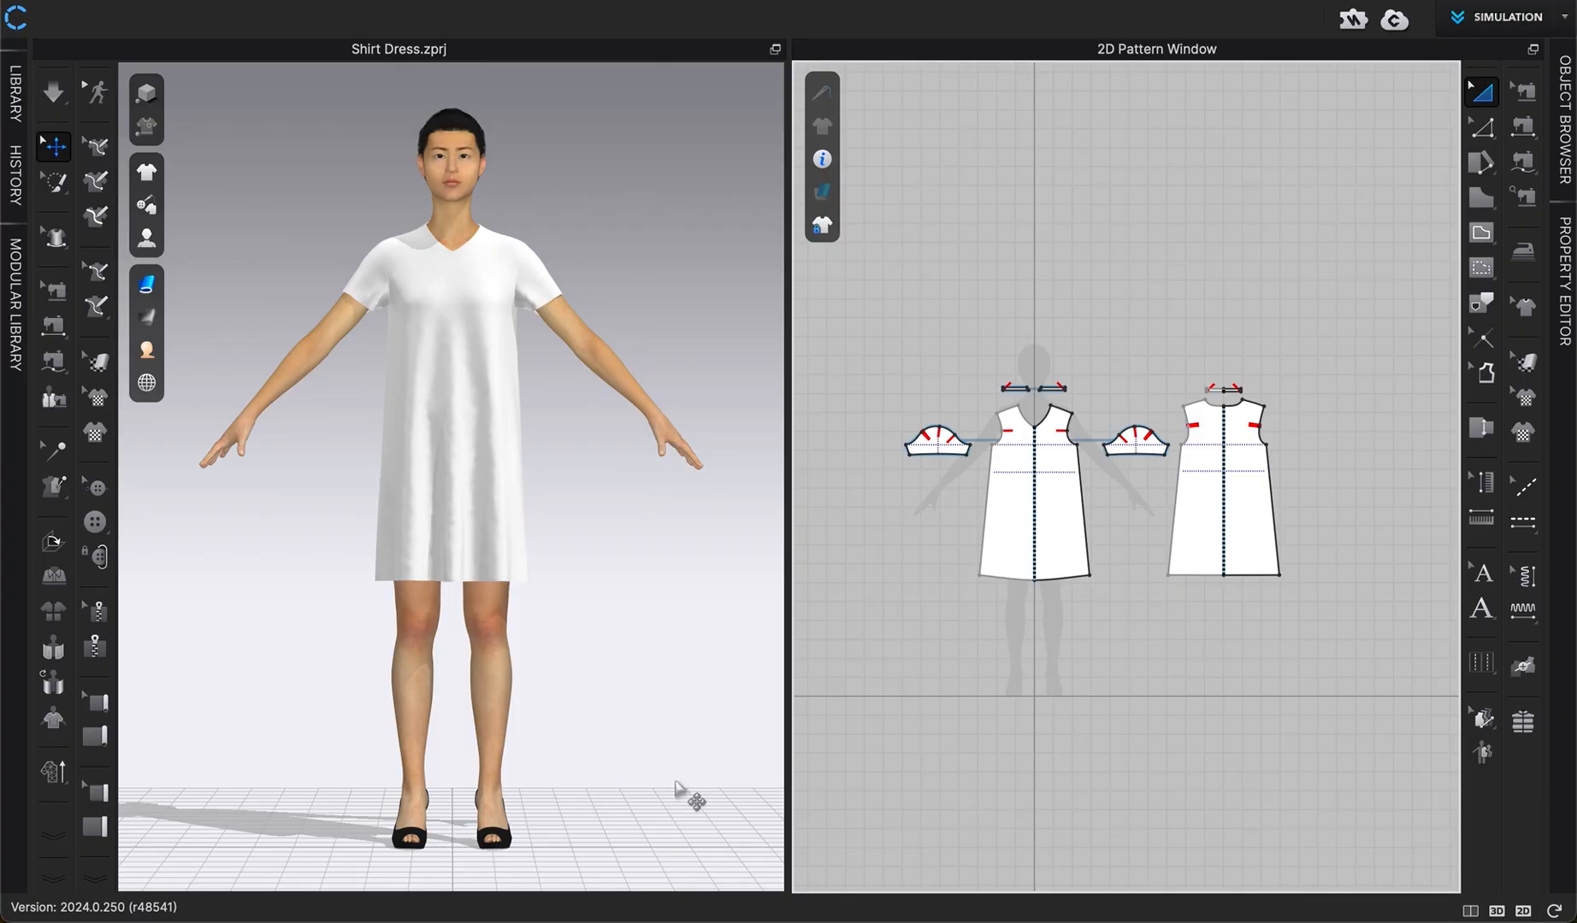
mouse_move(307, 768)
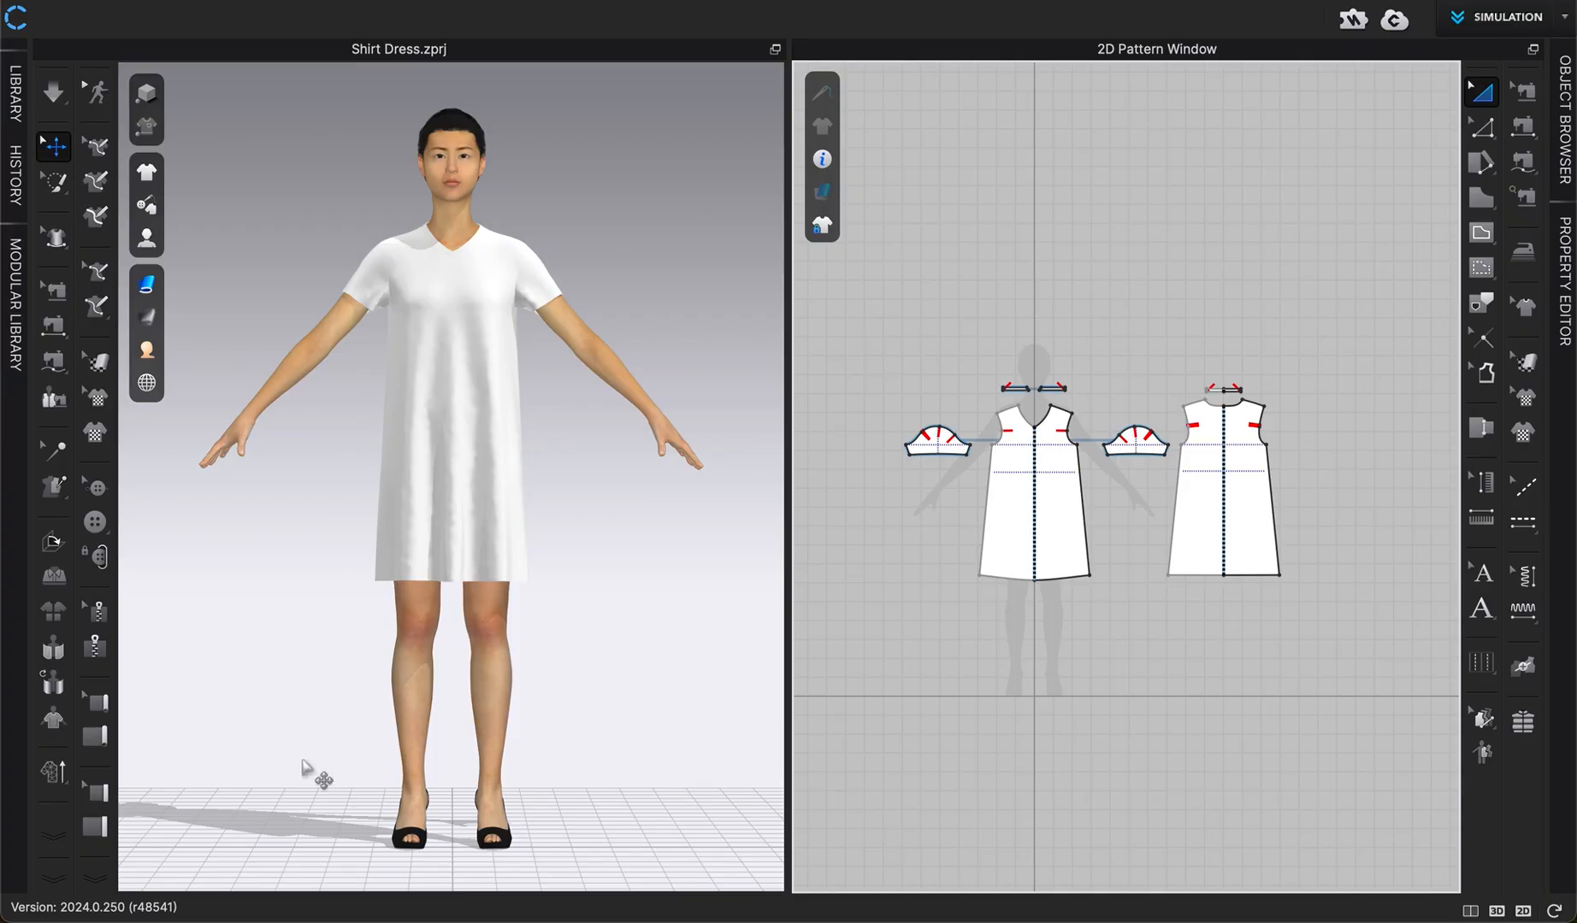
mouse_move(275, 728)
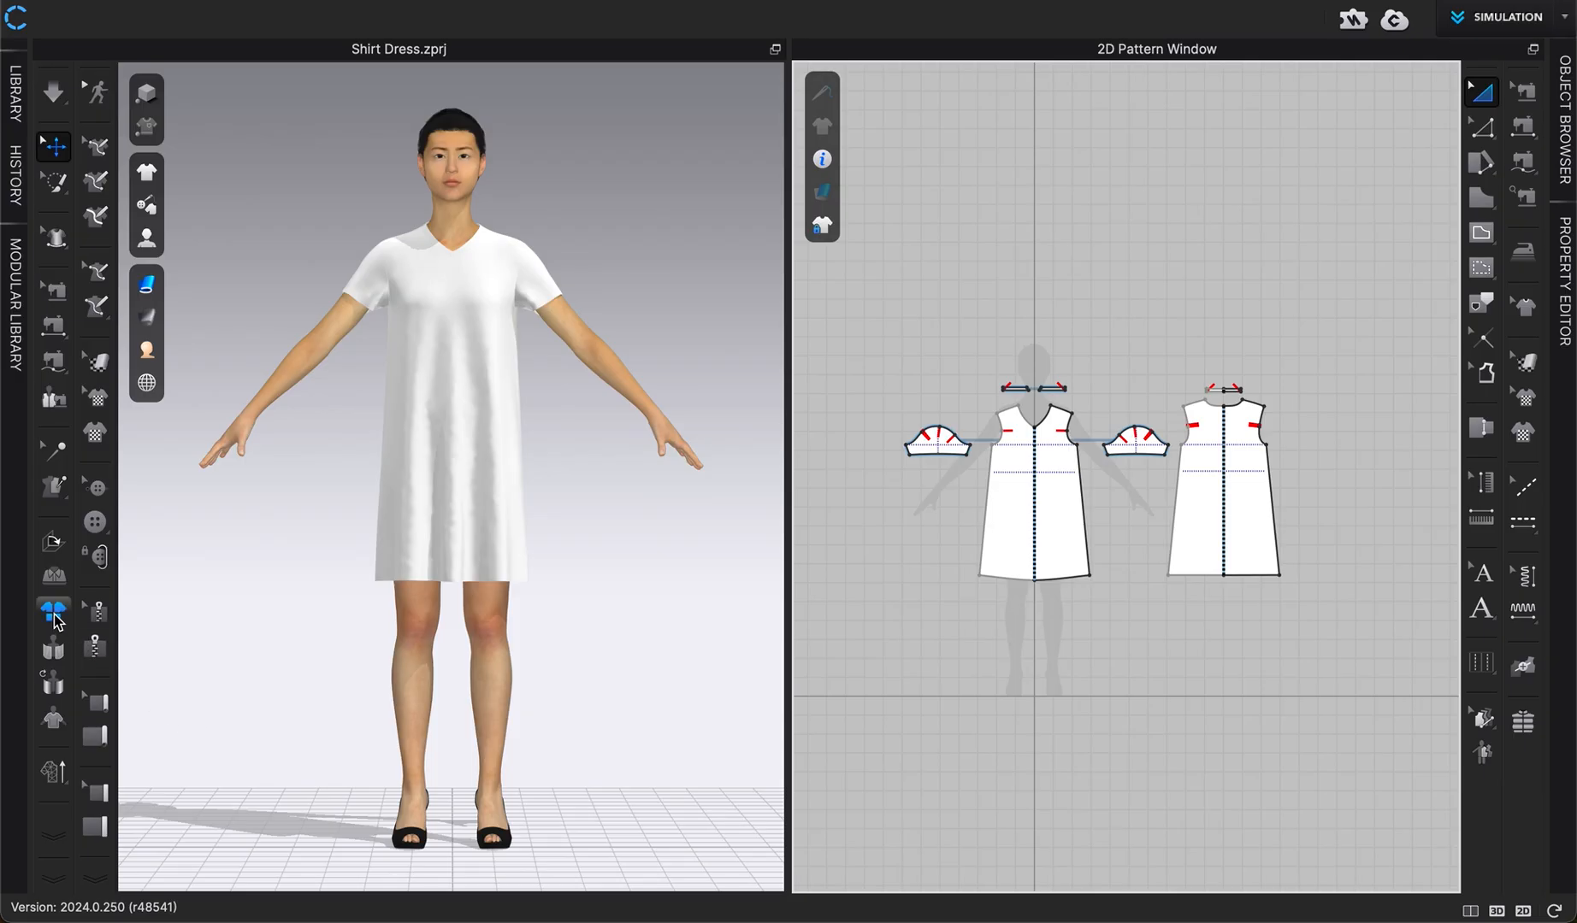
mouse_move(55, 610)
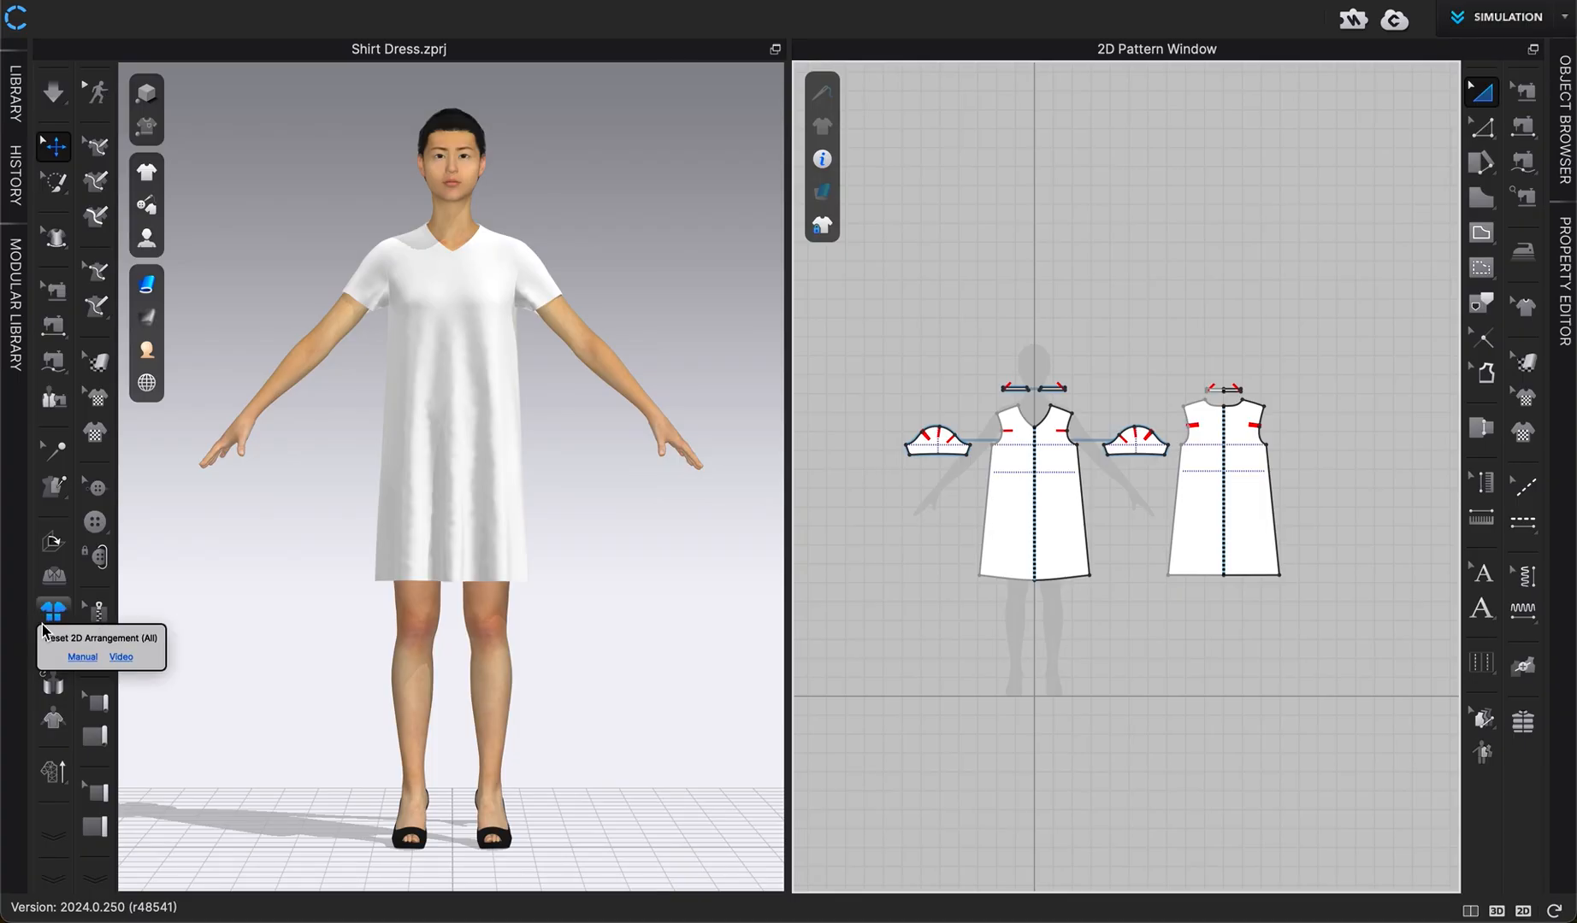
mouse_move(171, 674)
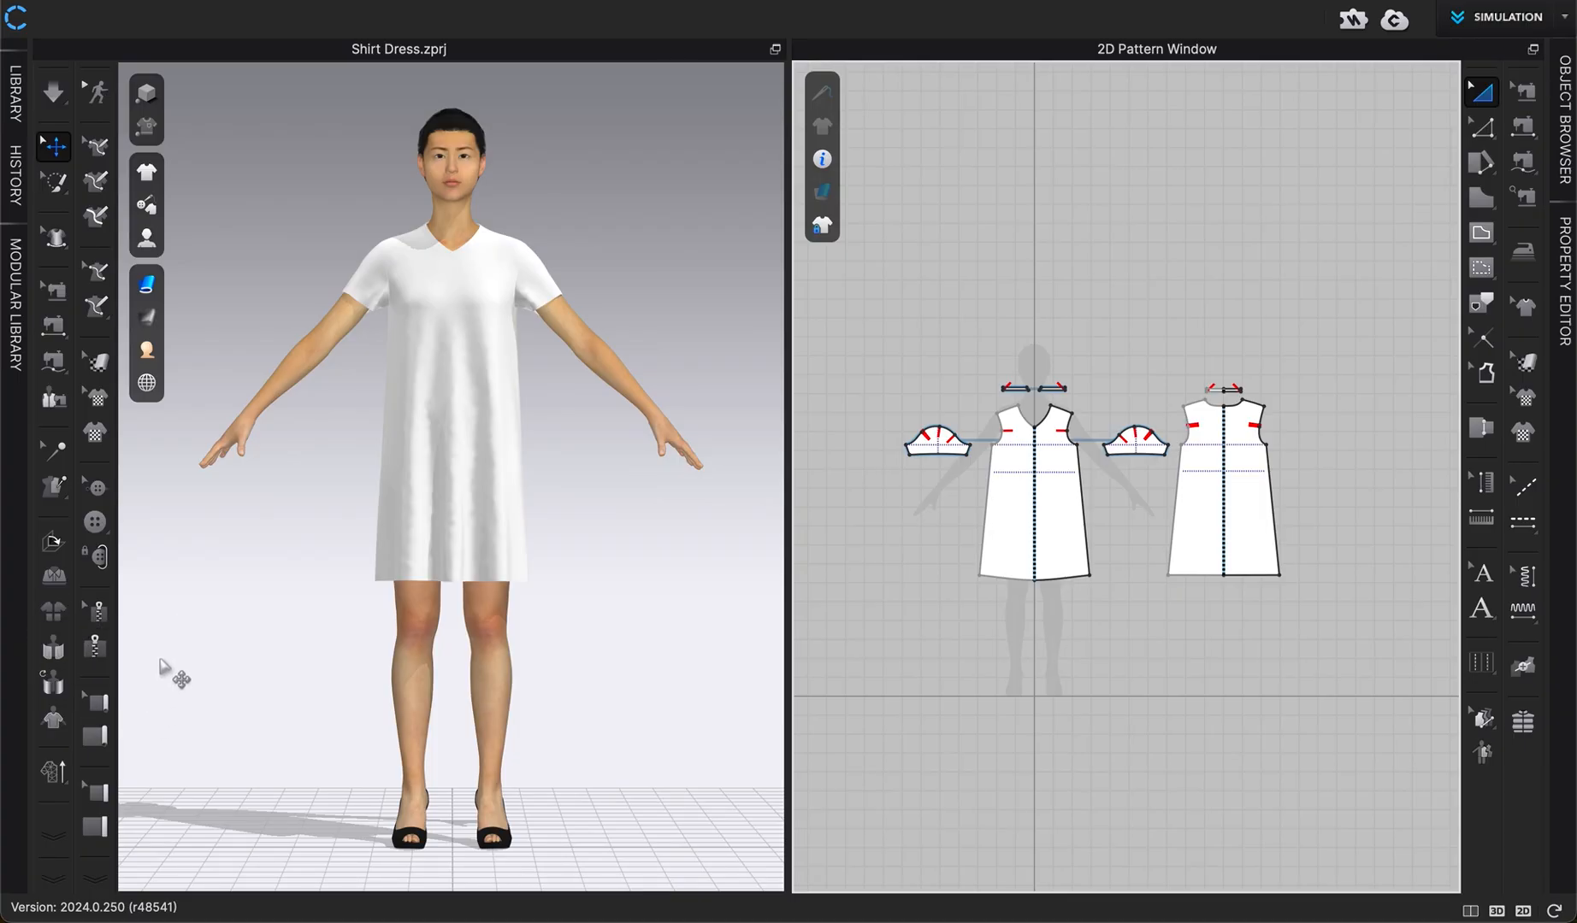
mouse_move(52, 610)
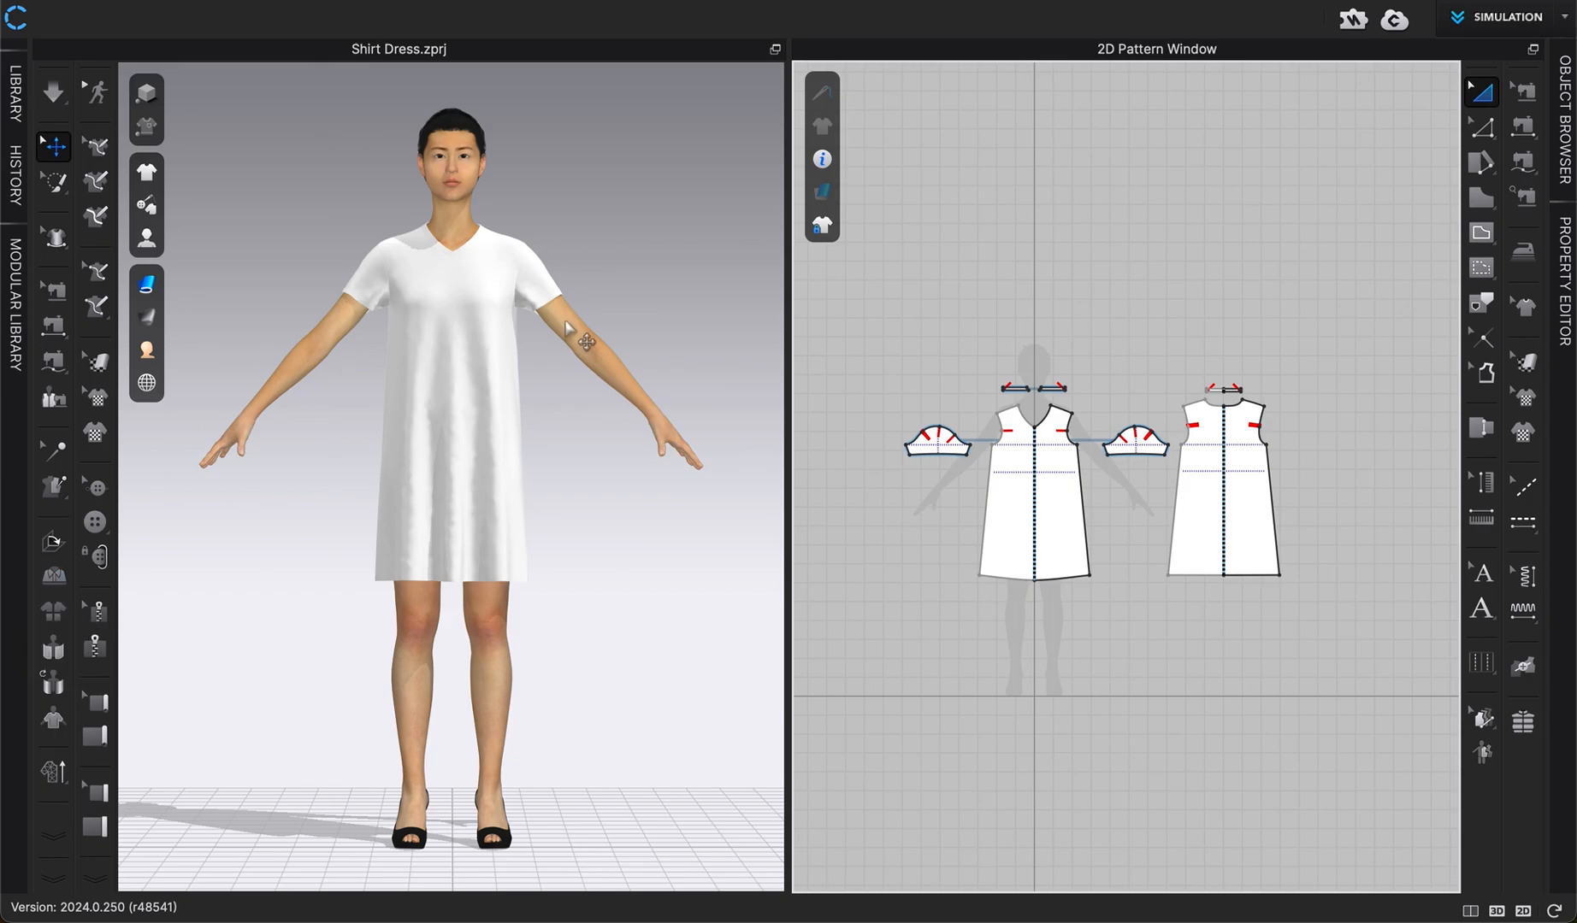
mouse_move(1136, 267)
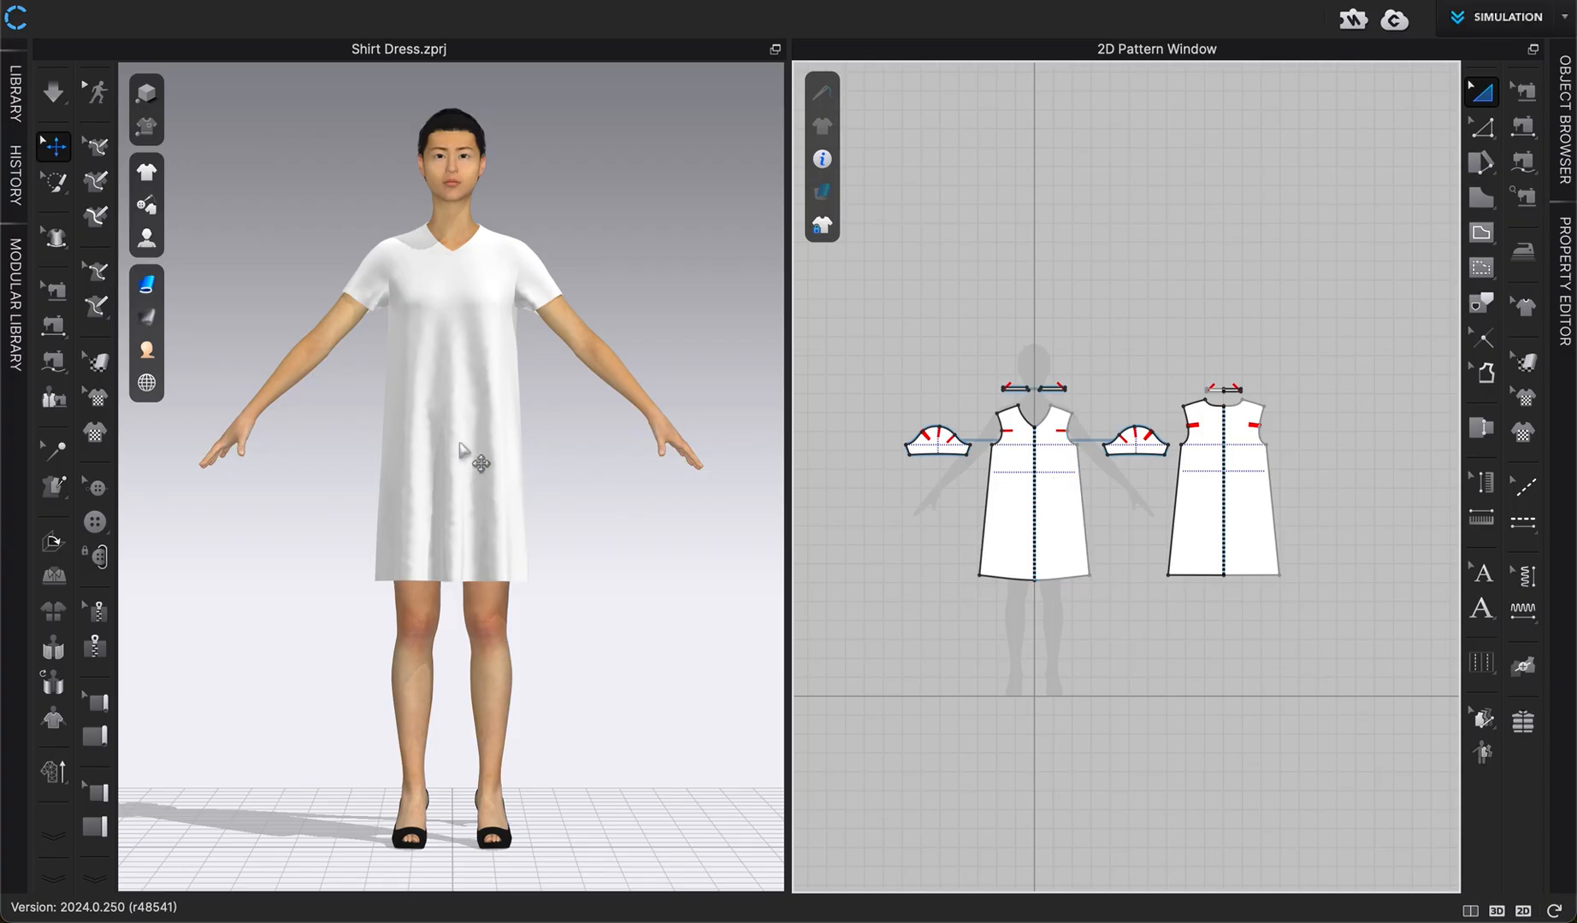
mouse_move(480, 443)
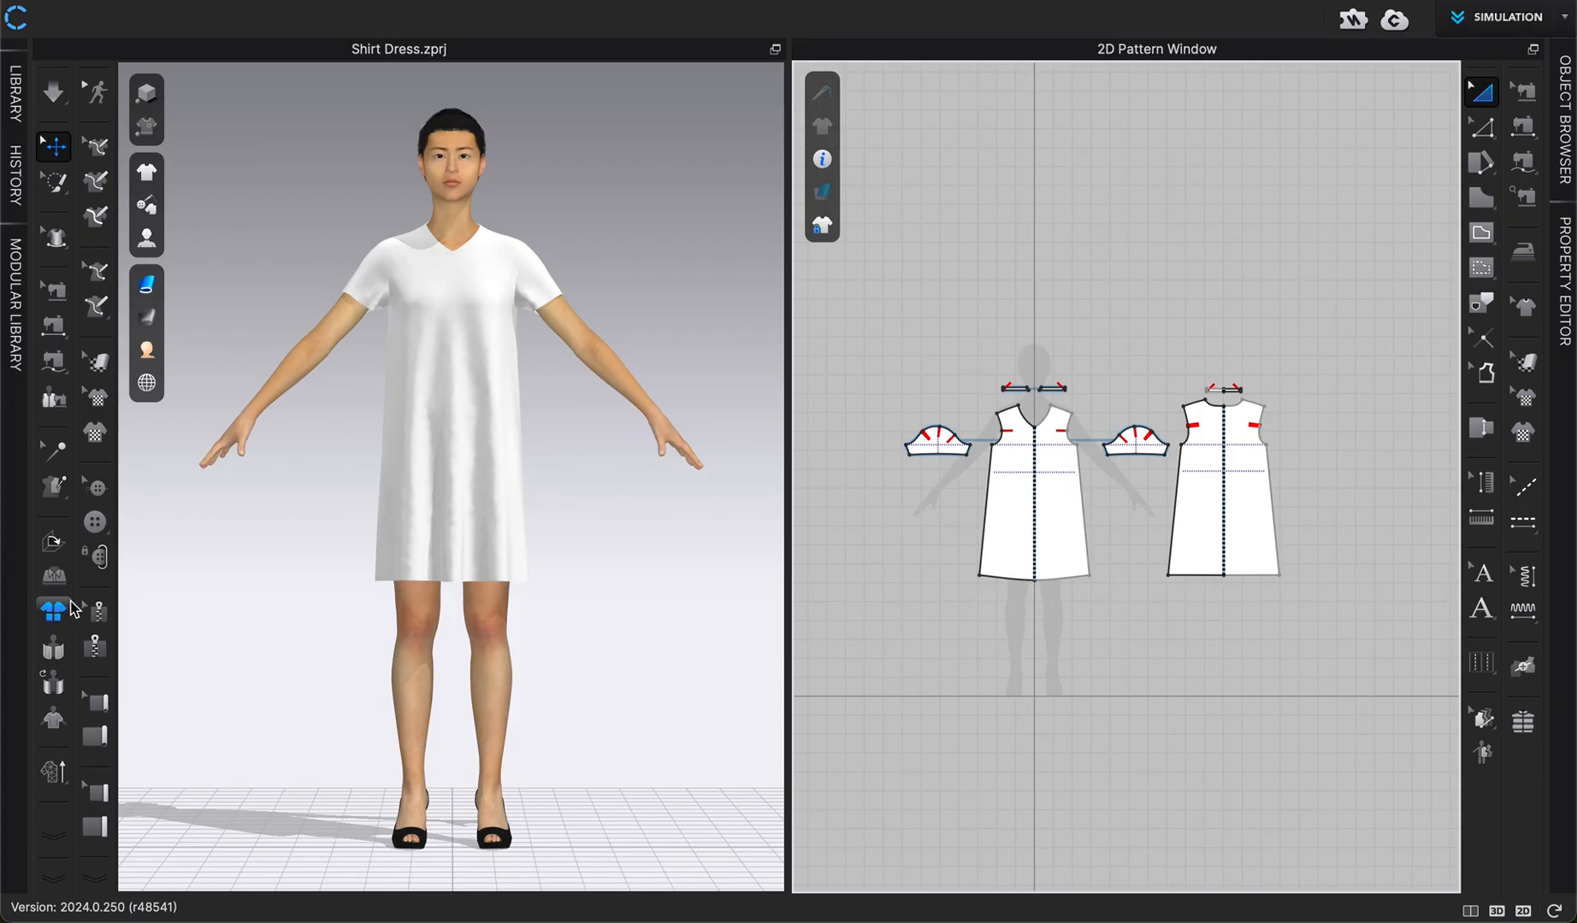
mouse_move(52, 610)
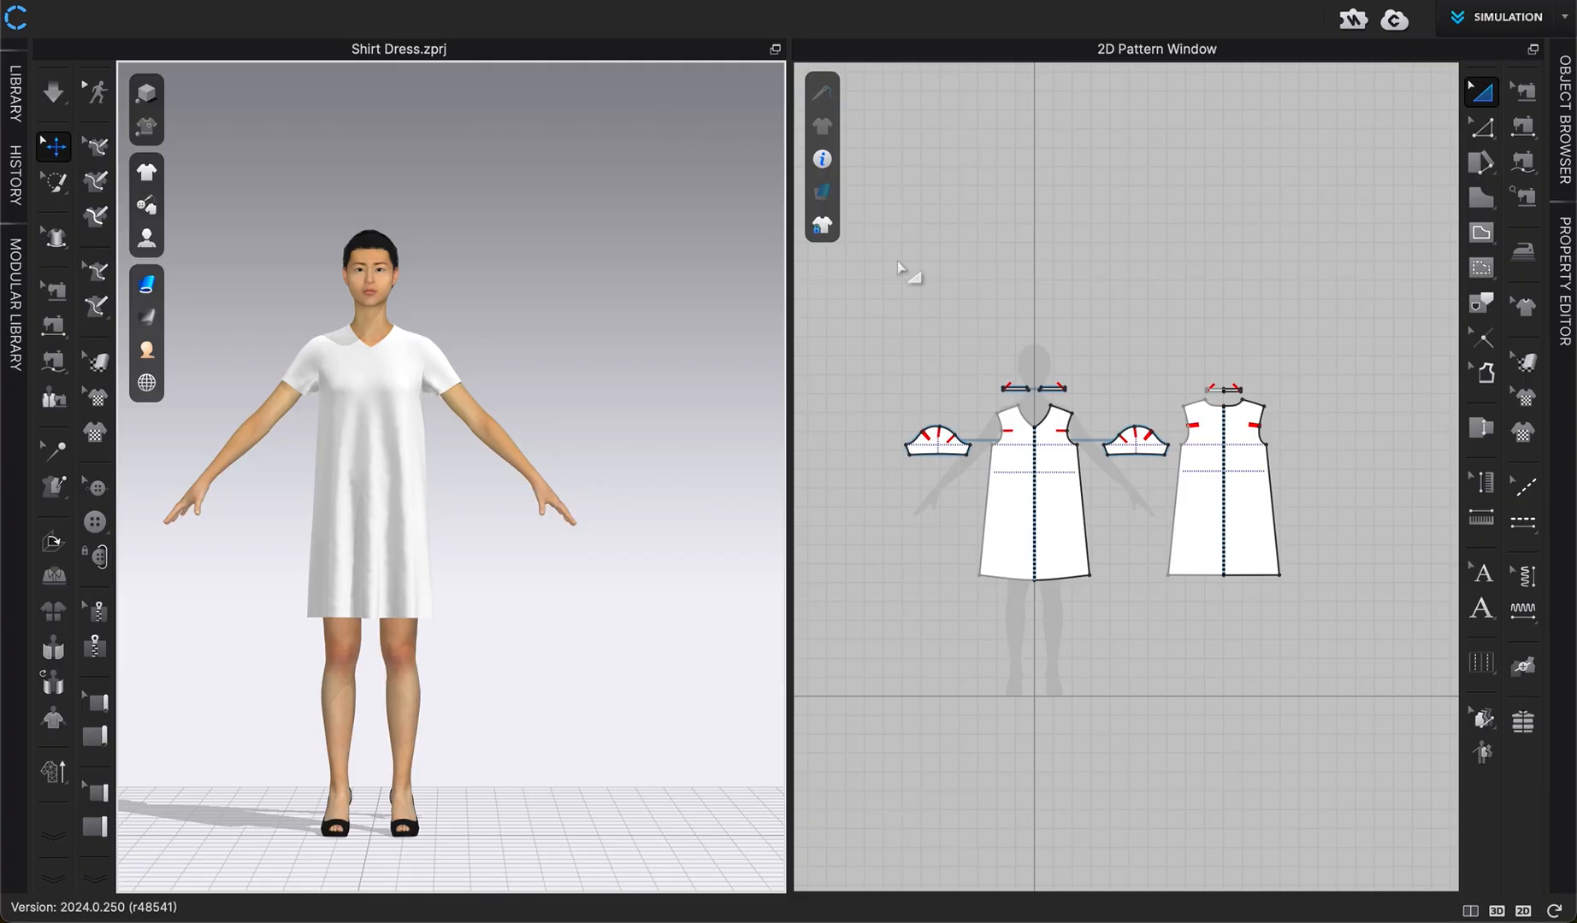
mouse_move(1096, 417)
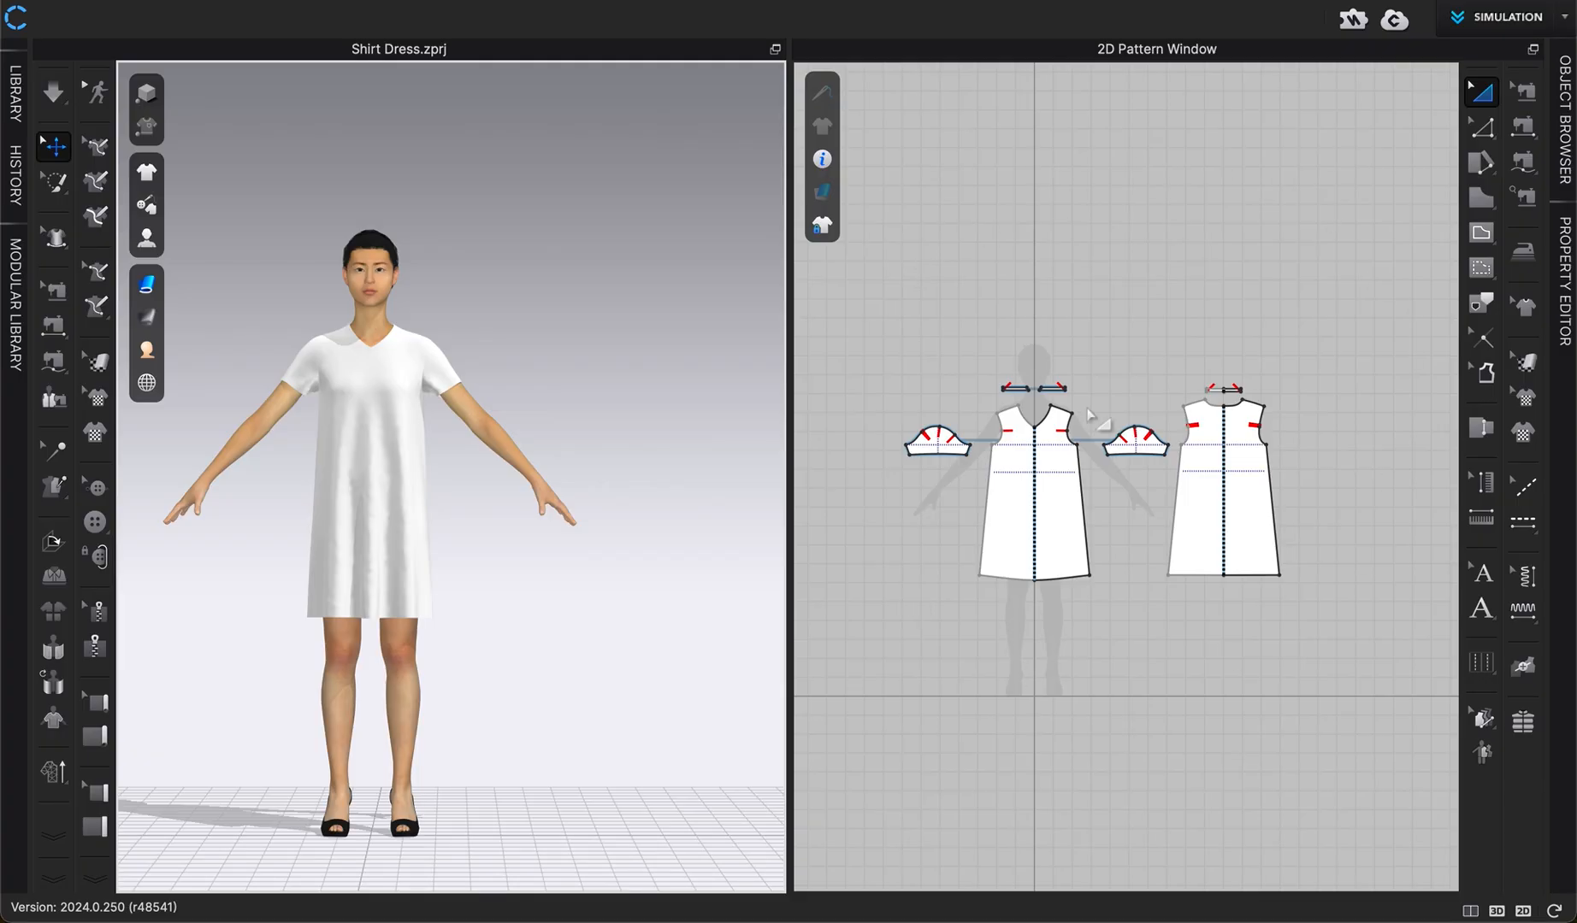
Step: Draw a small square piece with the Rectangle tool and select it beside the front bodice
click(1481, 198)
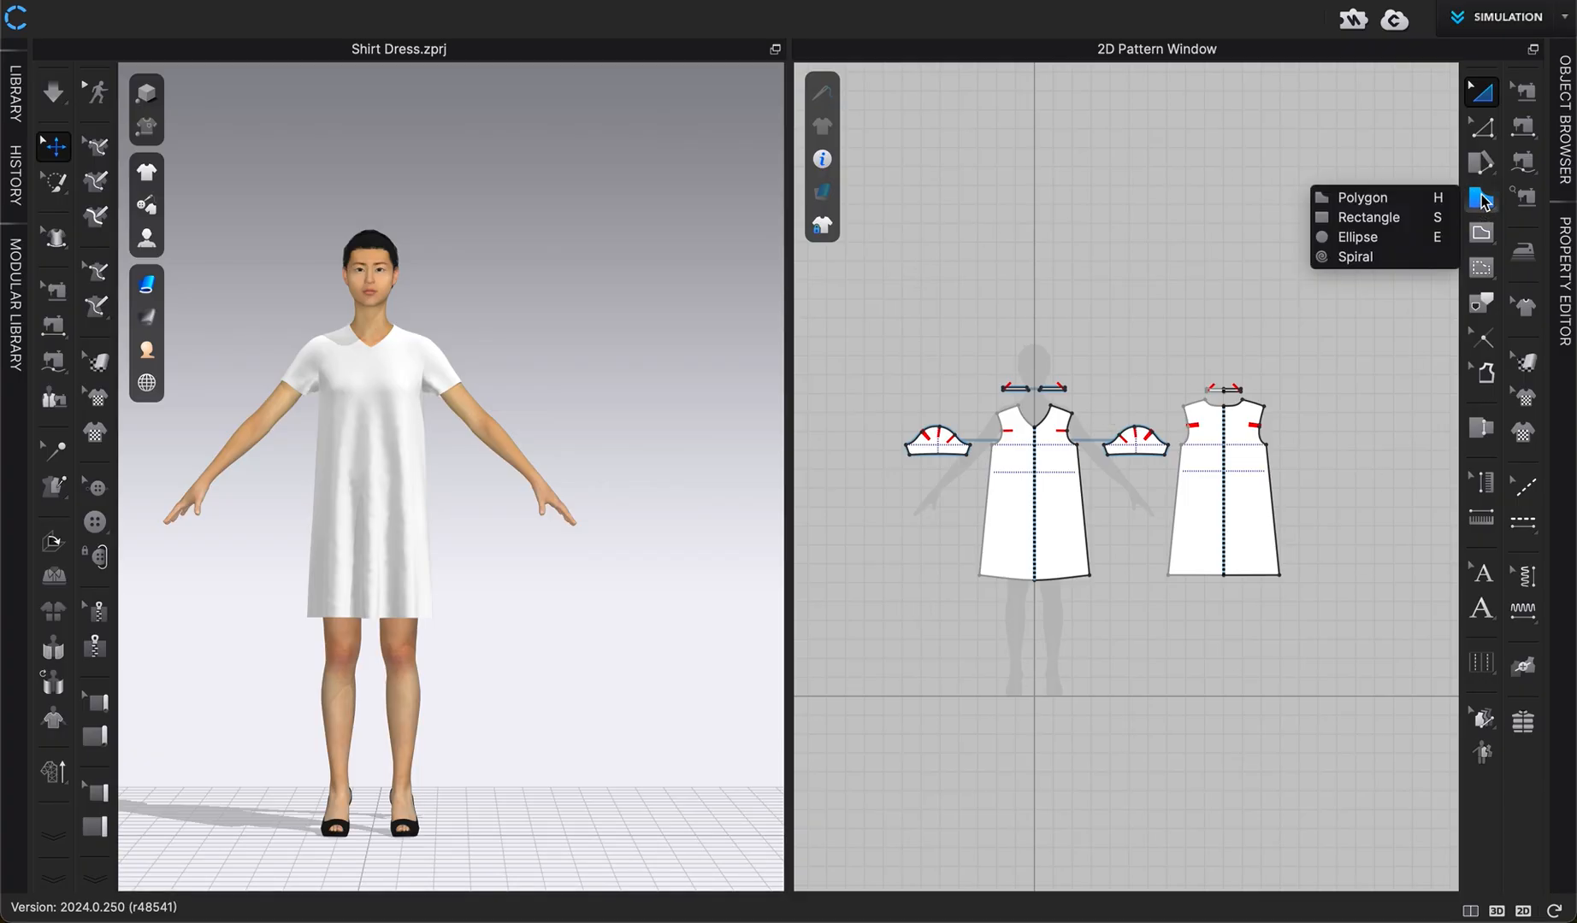
click(1369, 217)
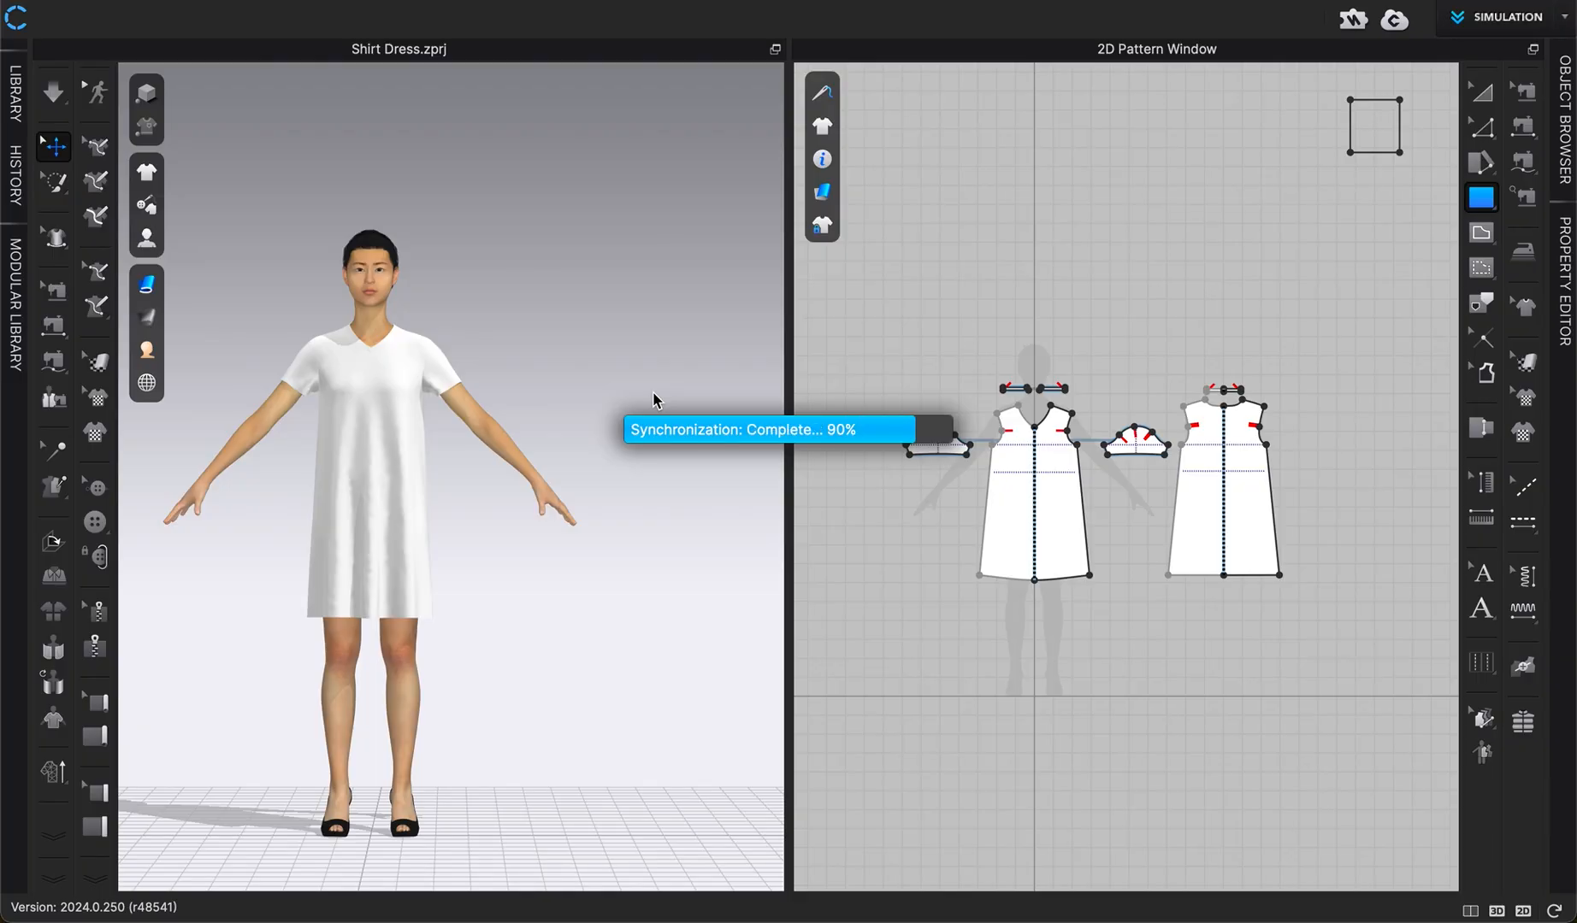
mouse_move(1301, 138)
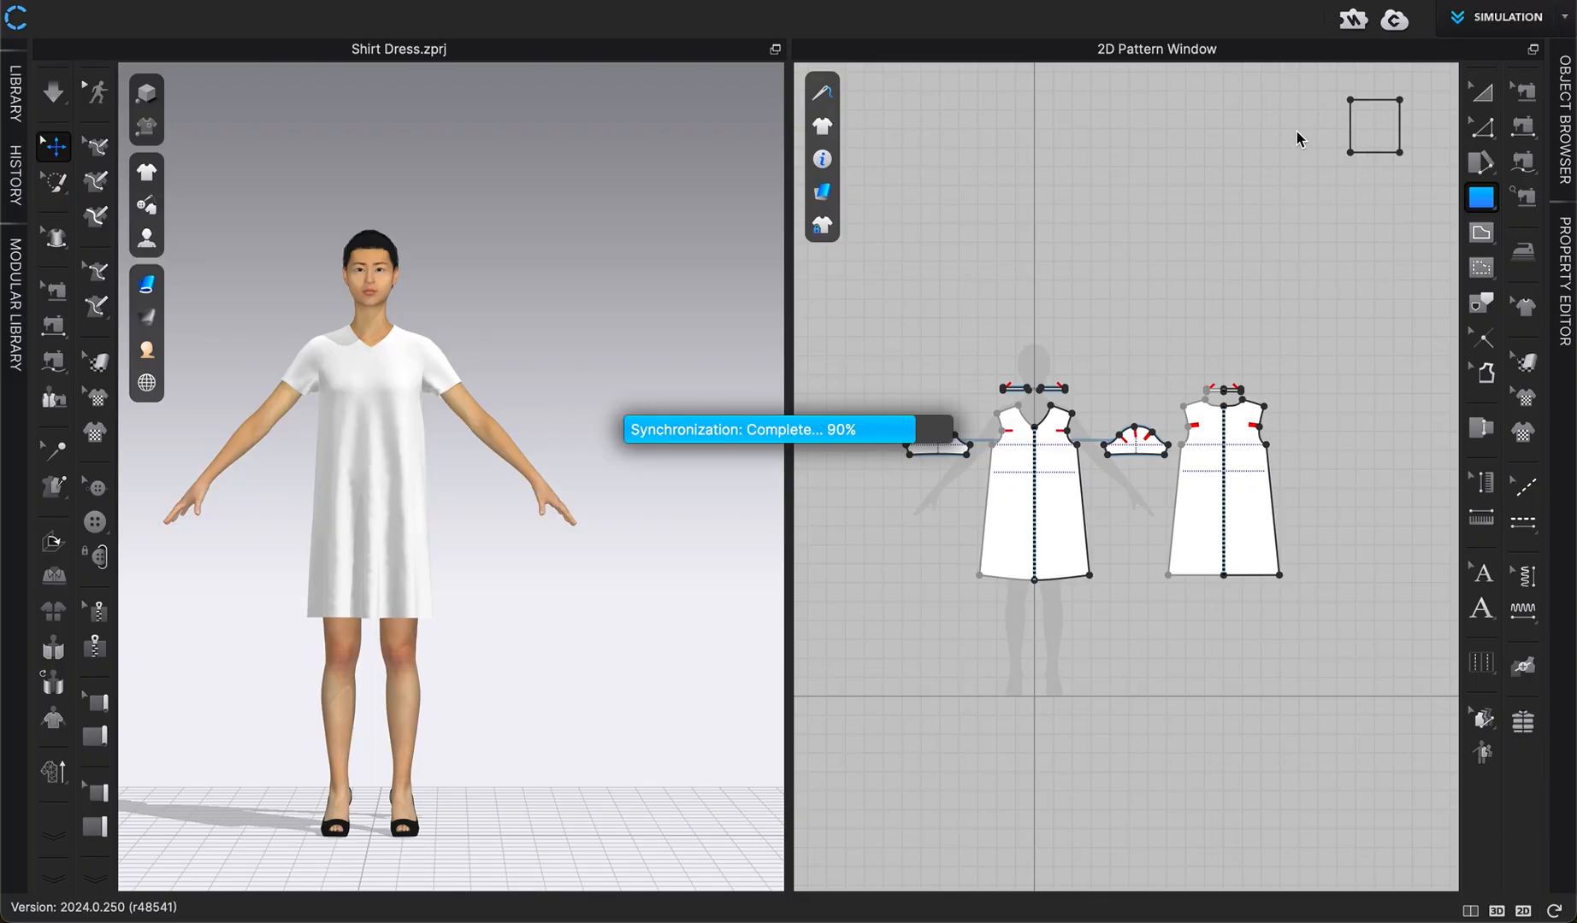
click(1372, 127)
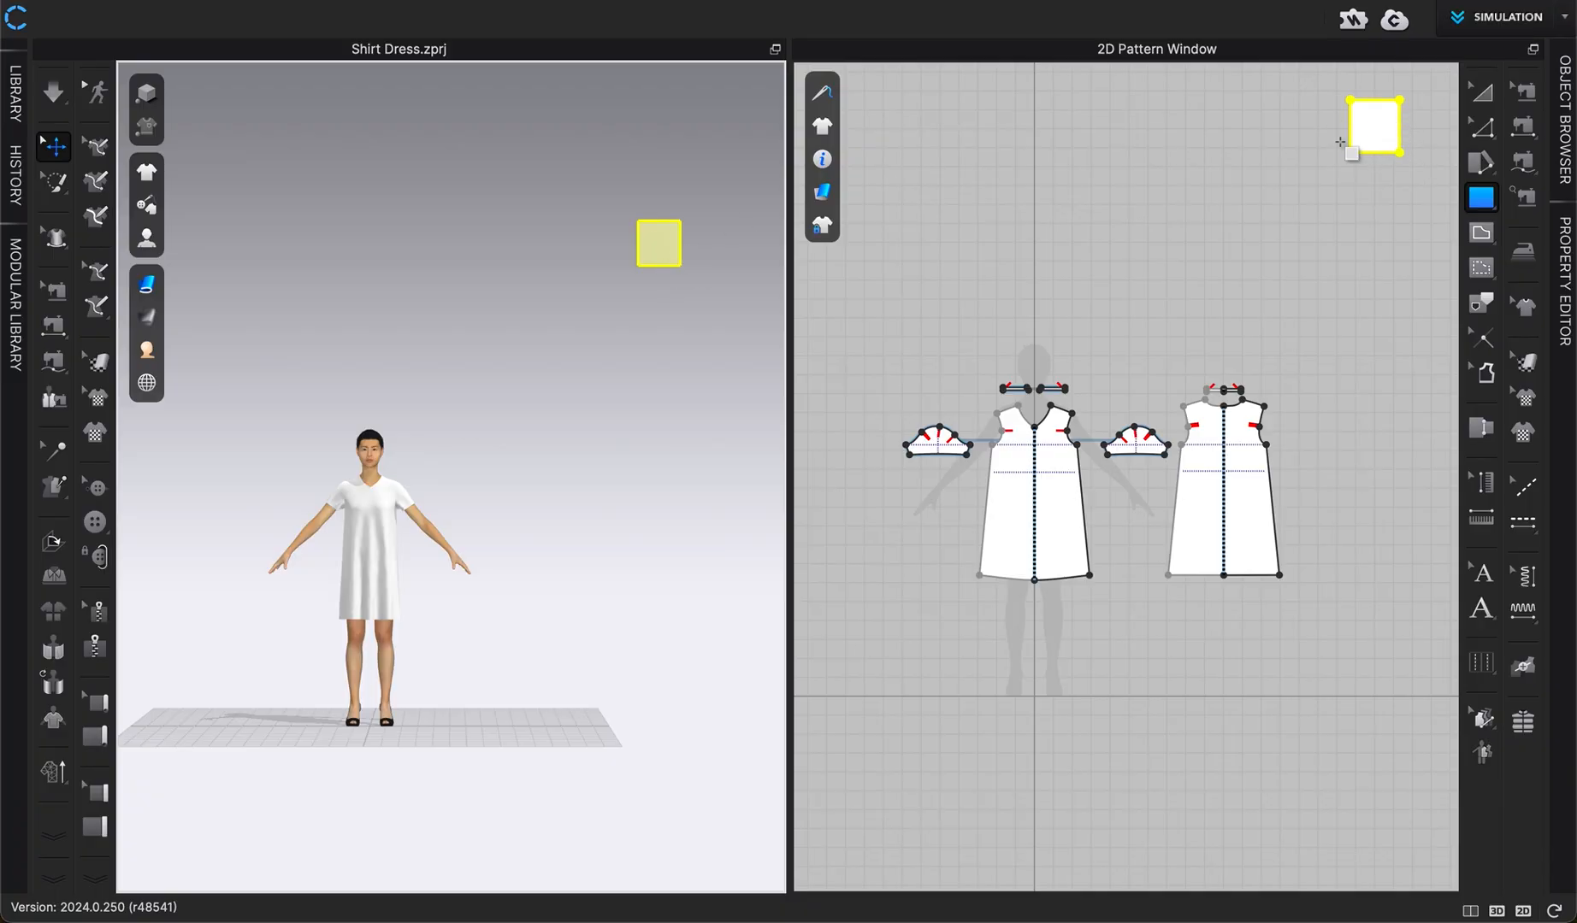
mouse_move(1254, 233)
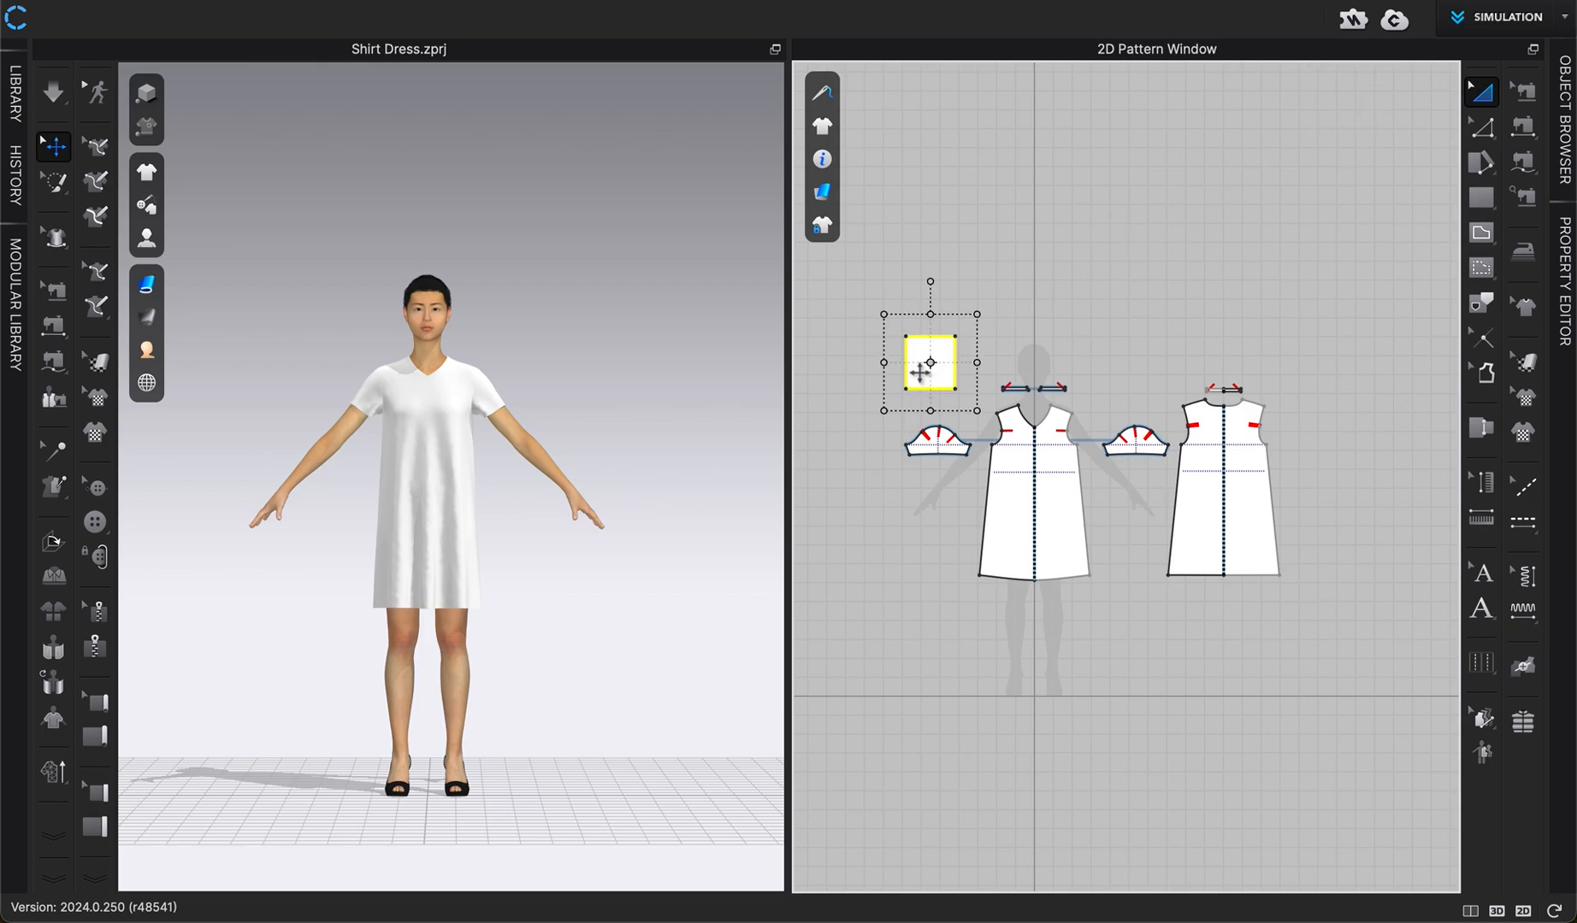
right_click(929, 363)
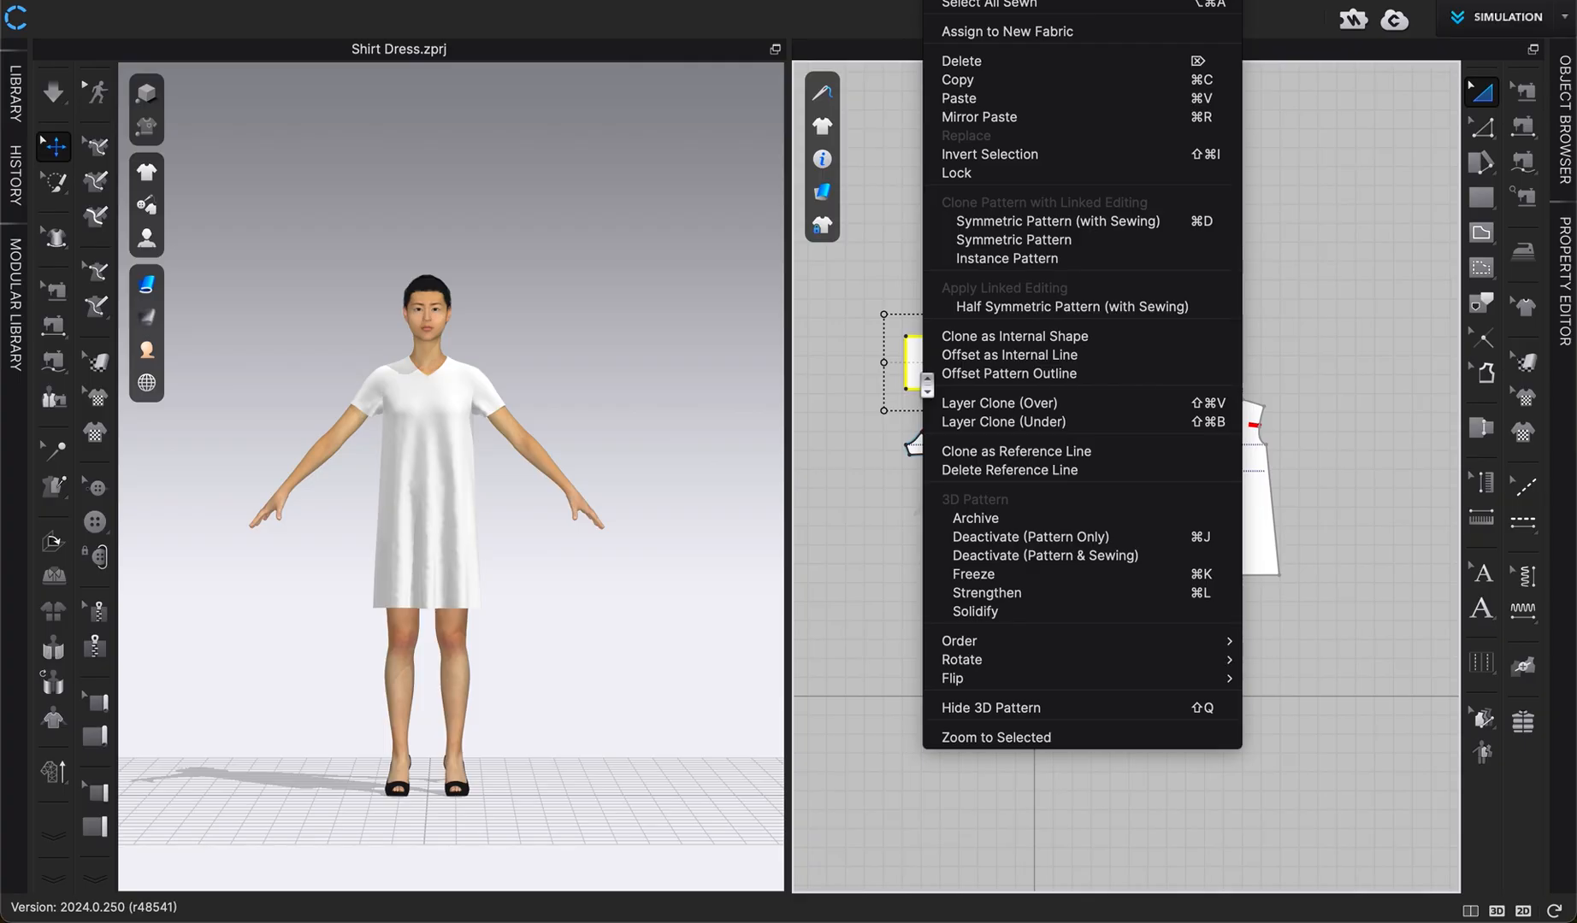
mouse_move(1009, 355)
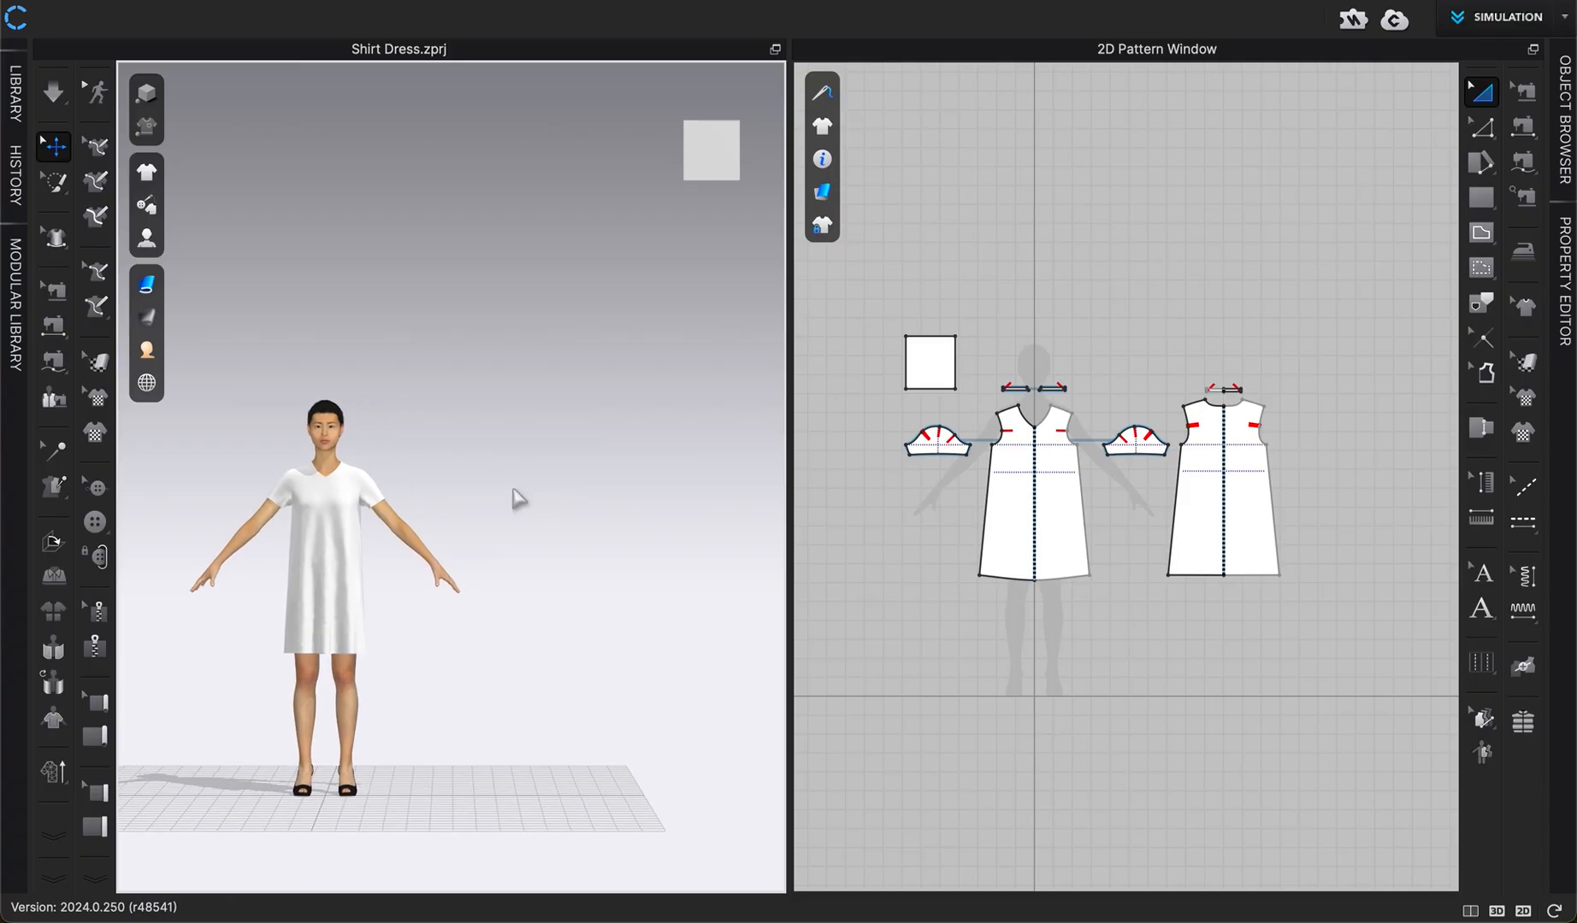
mouse_move(546, 439)
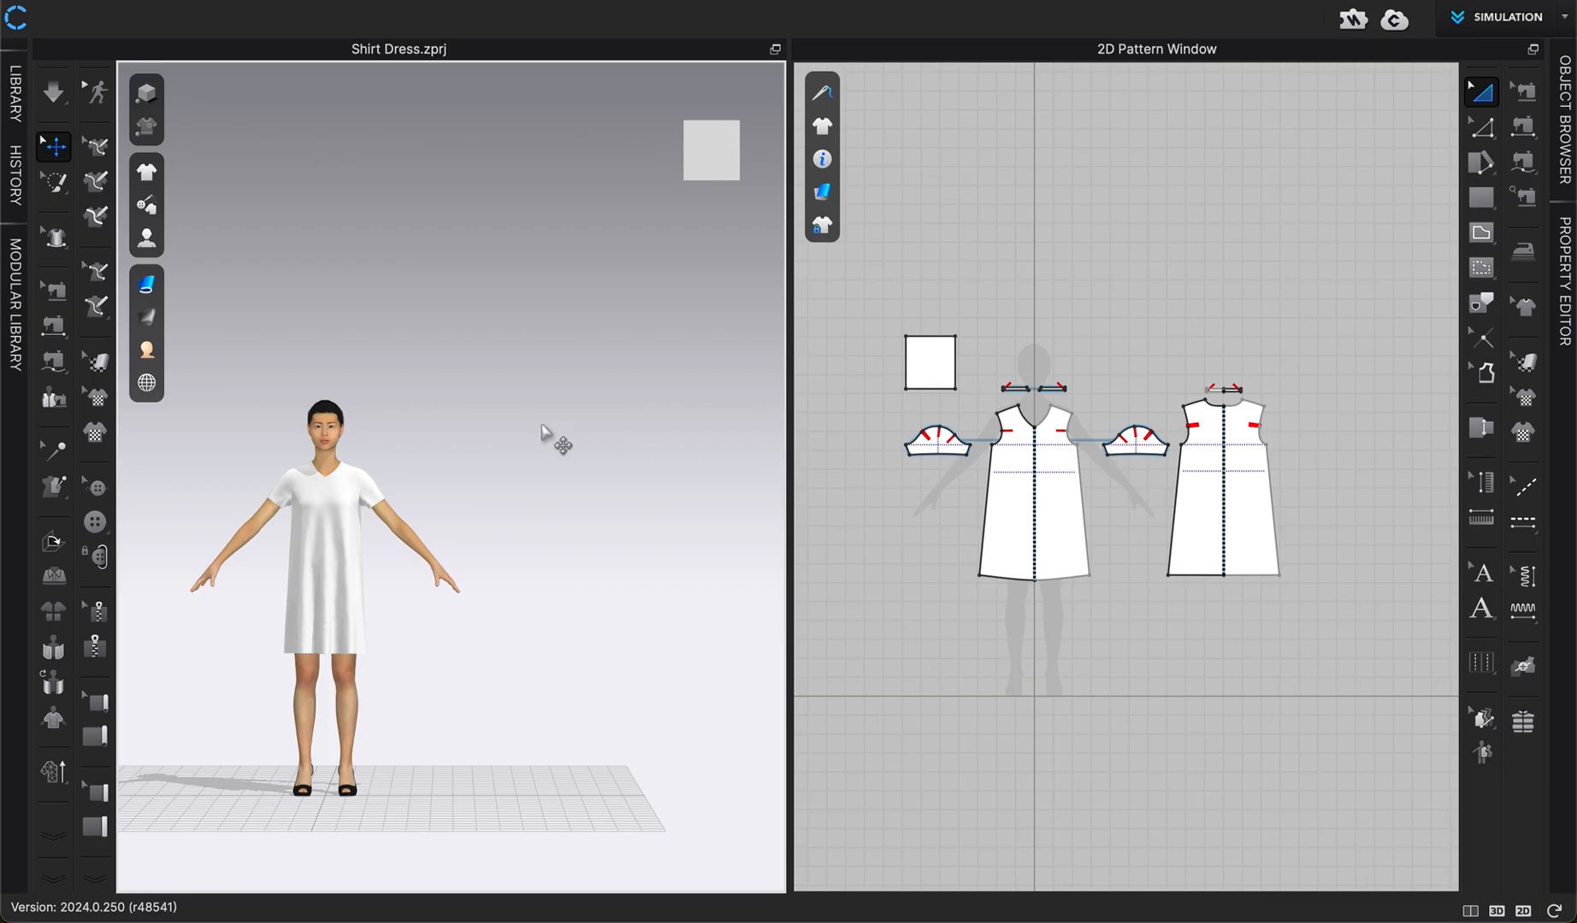
mouse_move(670, 222)
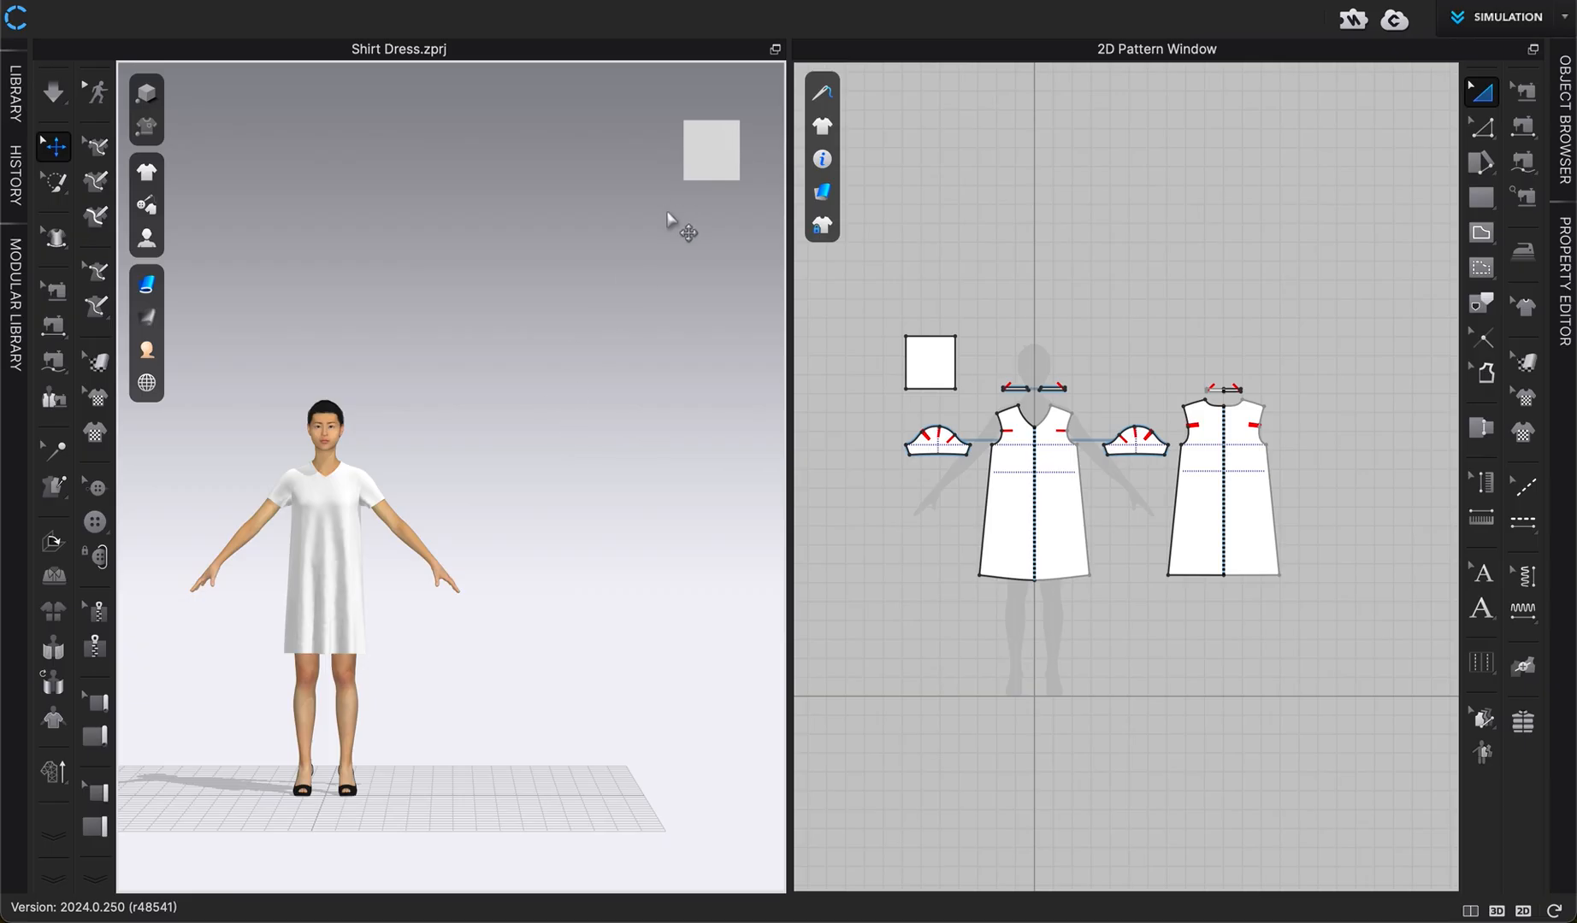
Step: Reset the floating square's 3D placement so simulation drops it crumpled on the floor
click(929, 363)
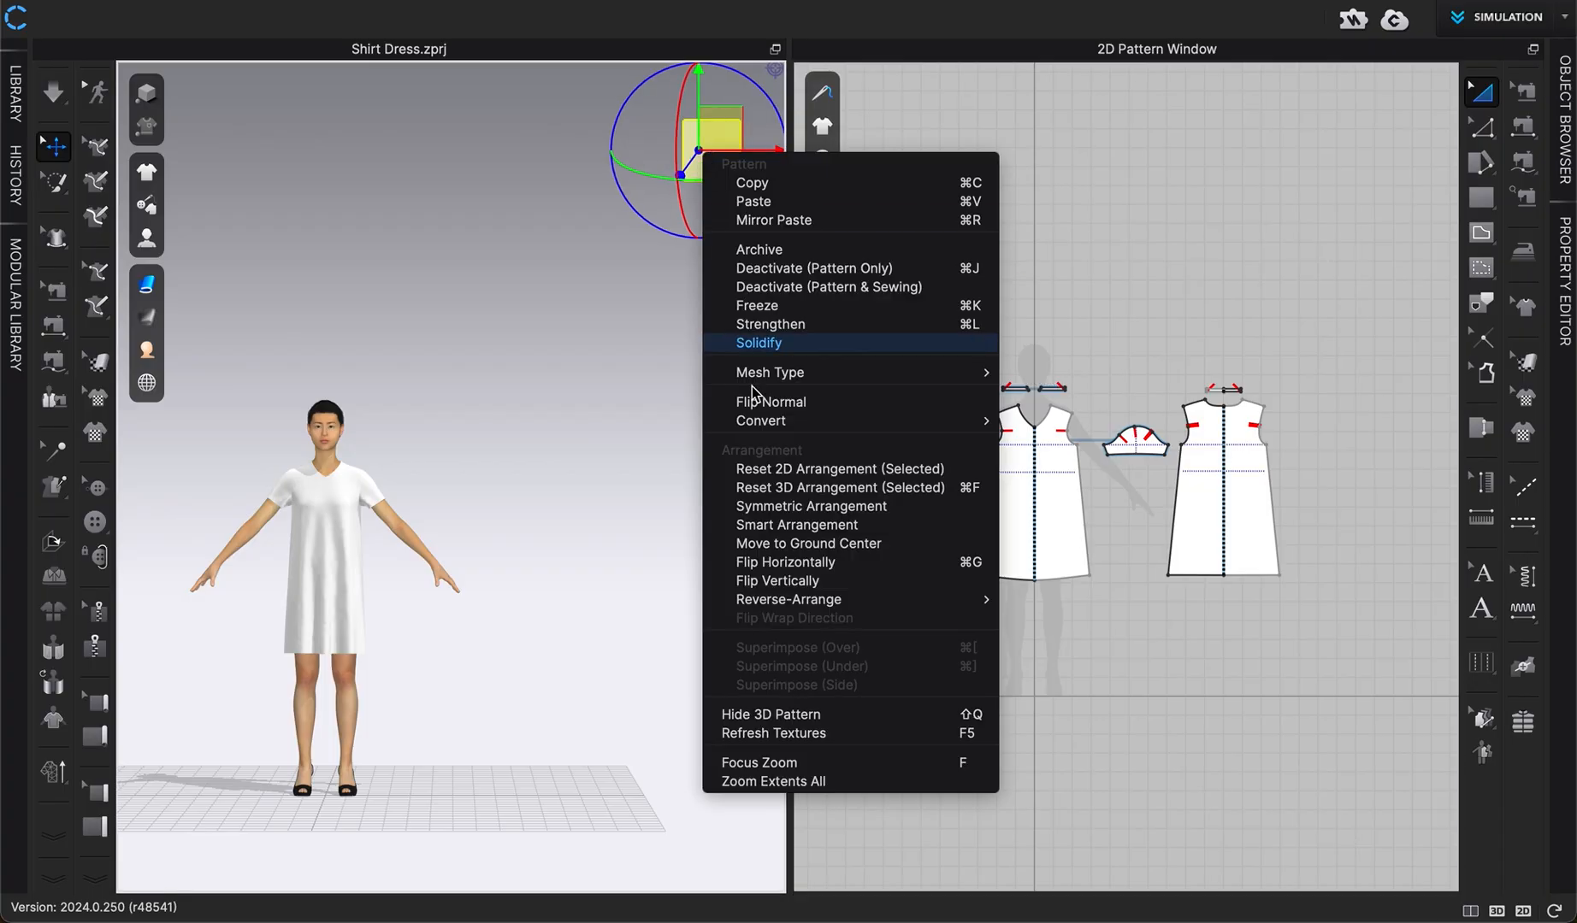
mouse_move(801, 469)
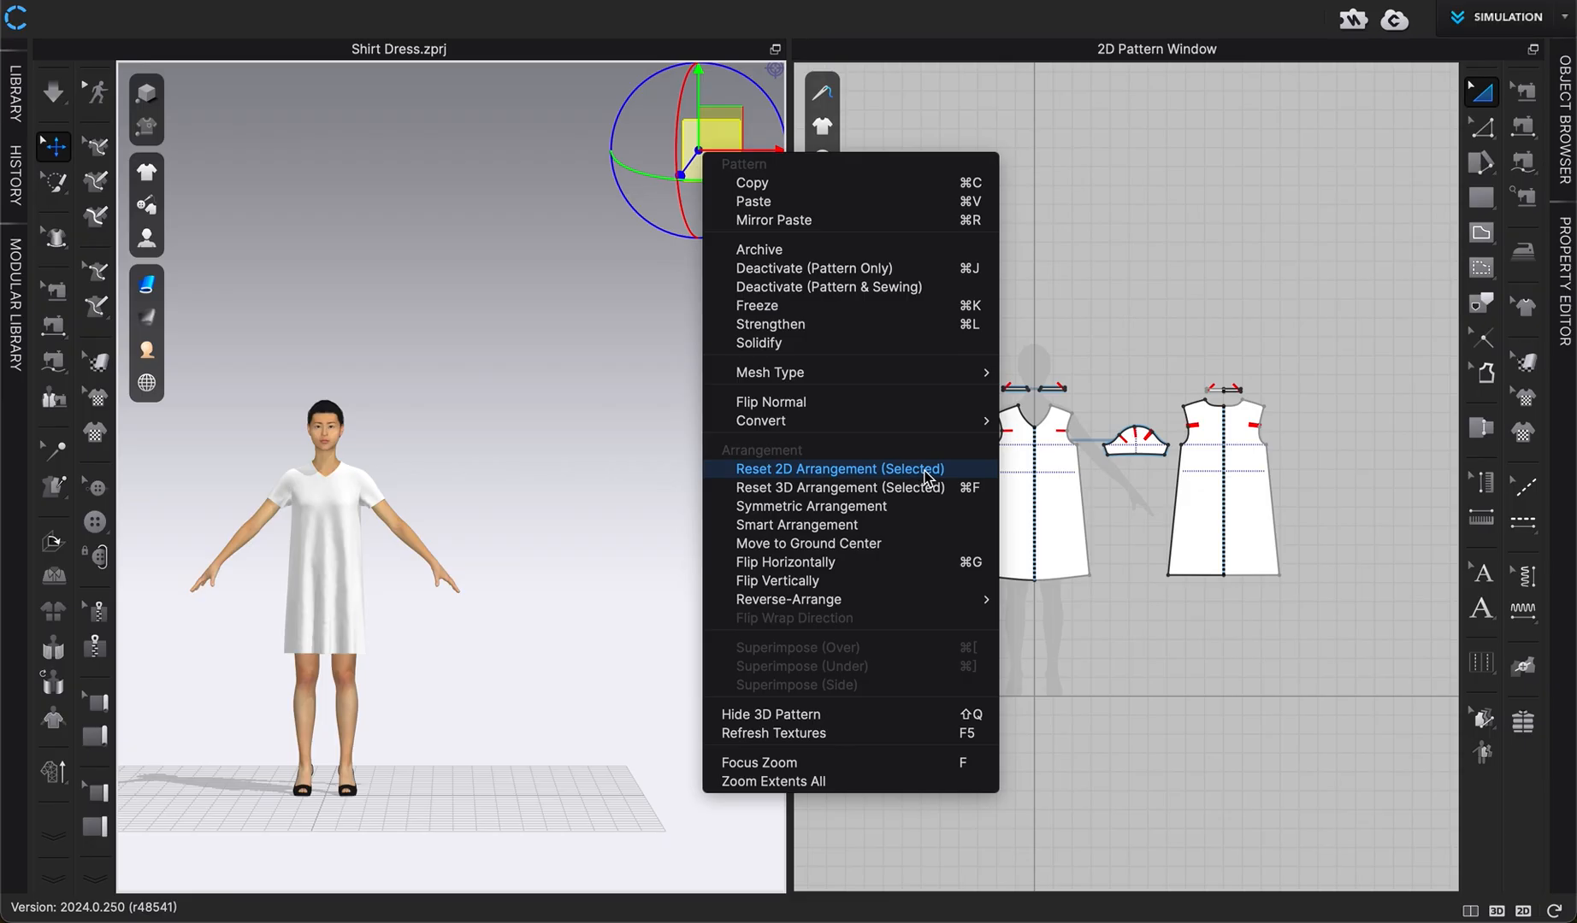
click(839, 469)
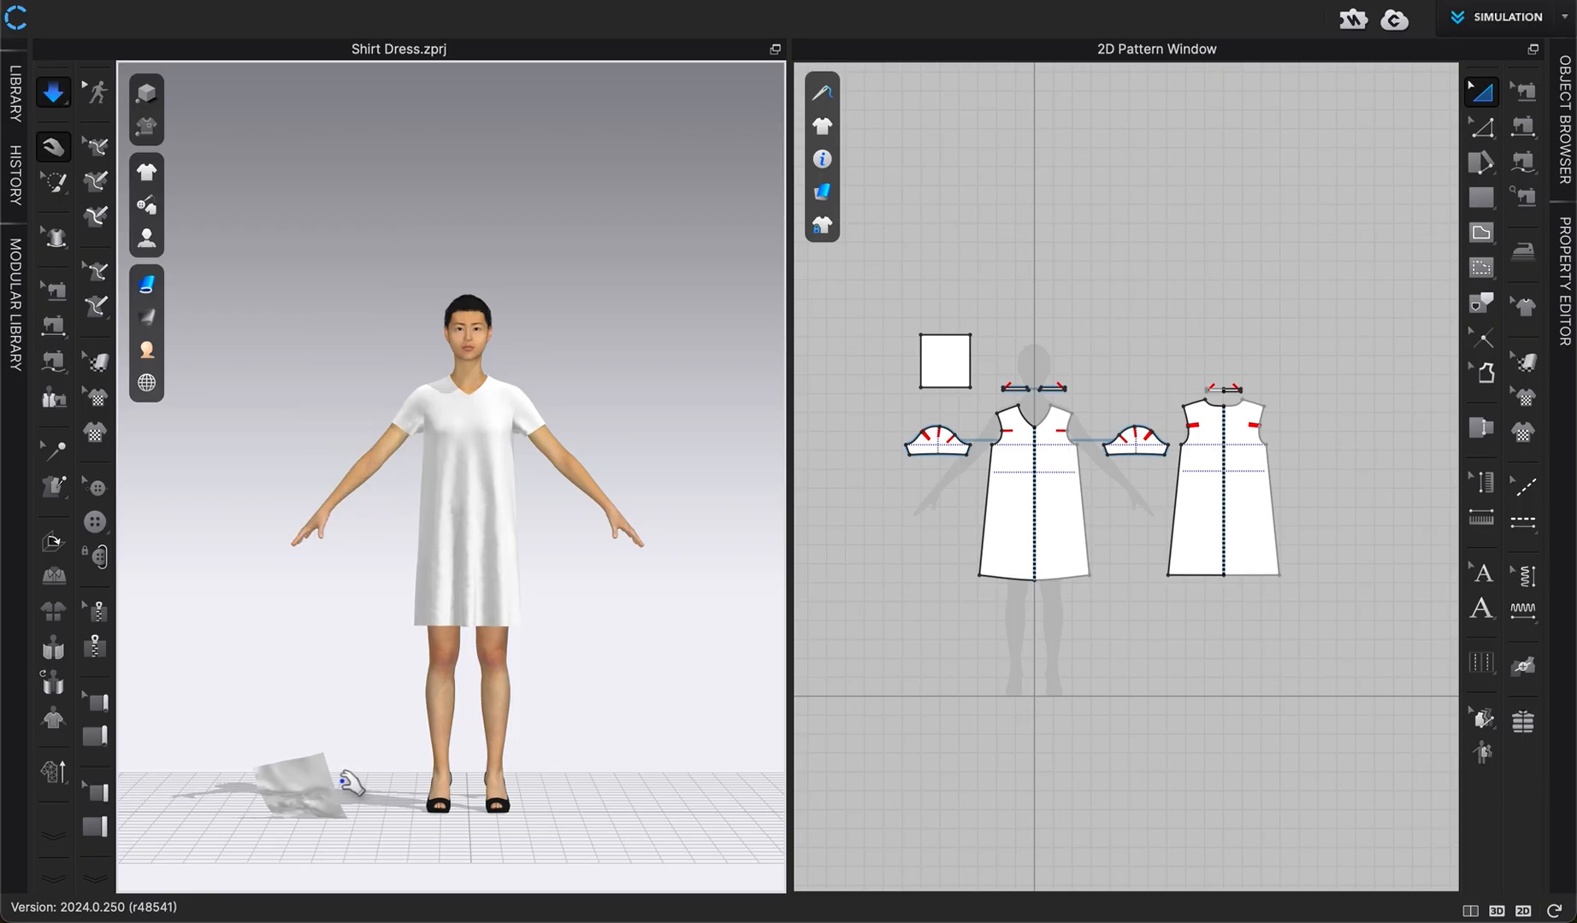
Step: Stop simulation and reset the square so it floats flat beside the avatar's head
click(943, 359)
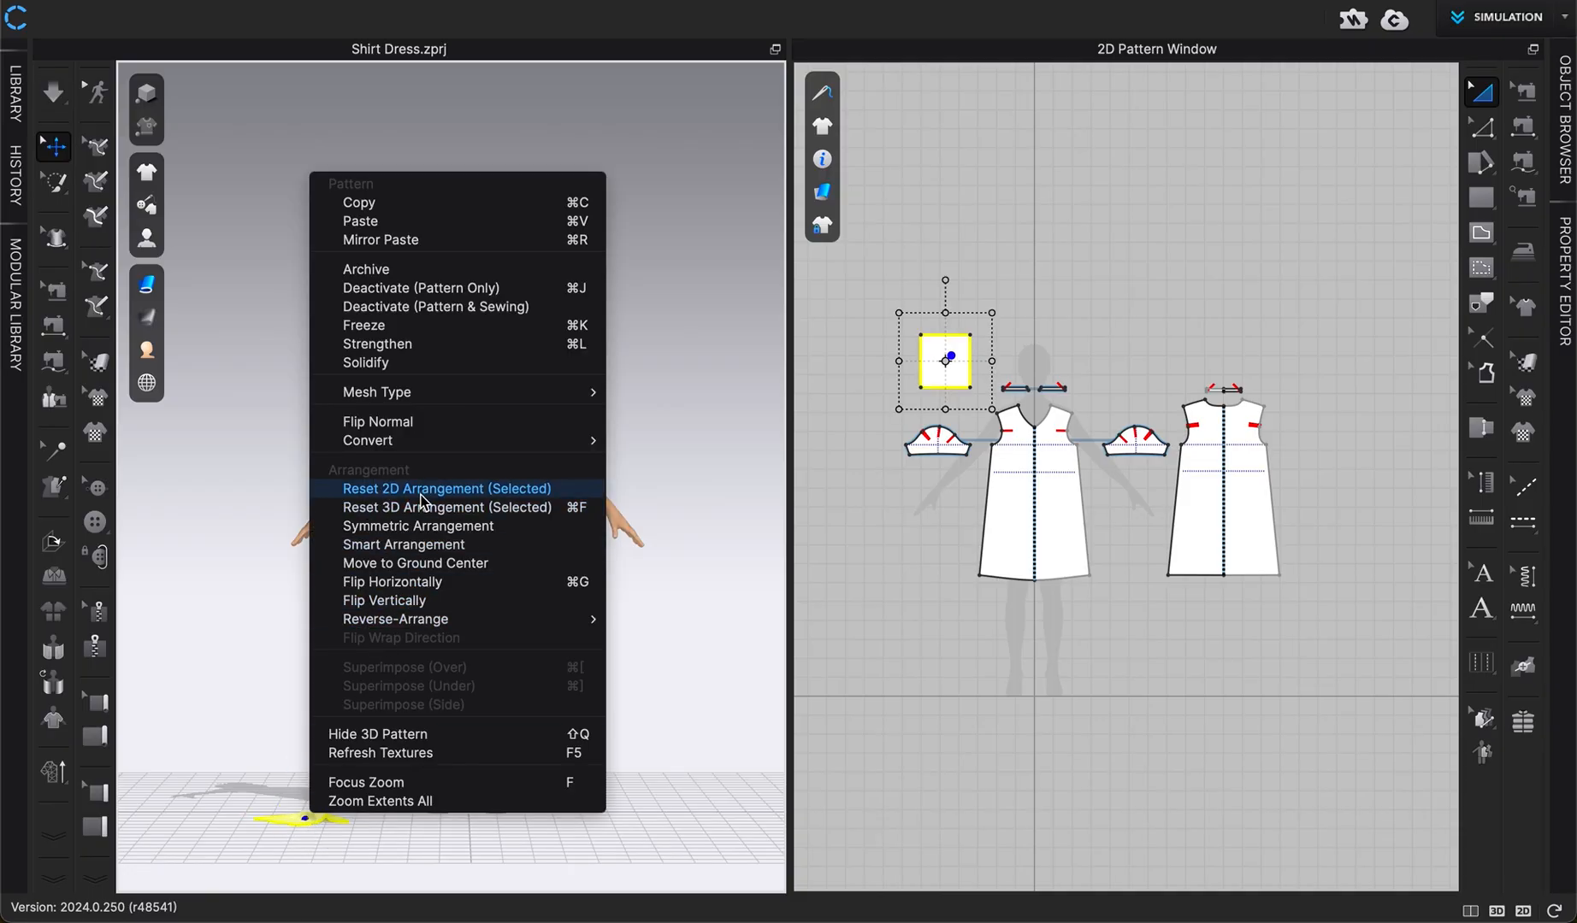
click(446, 489)
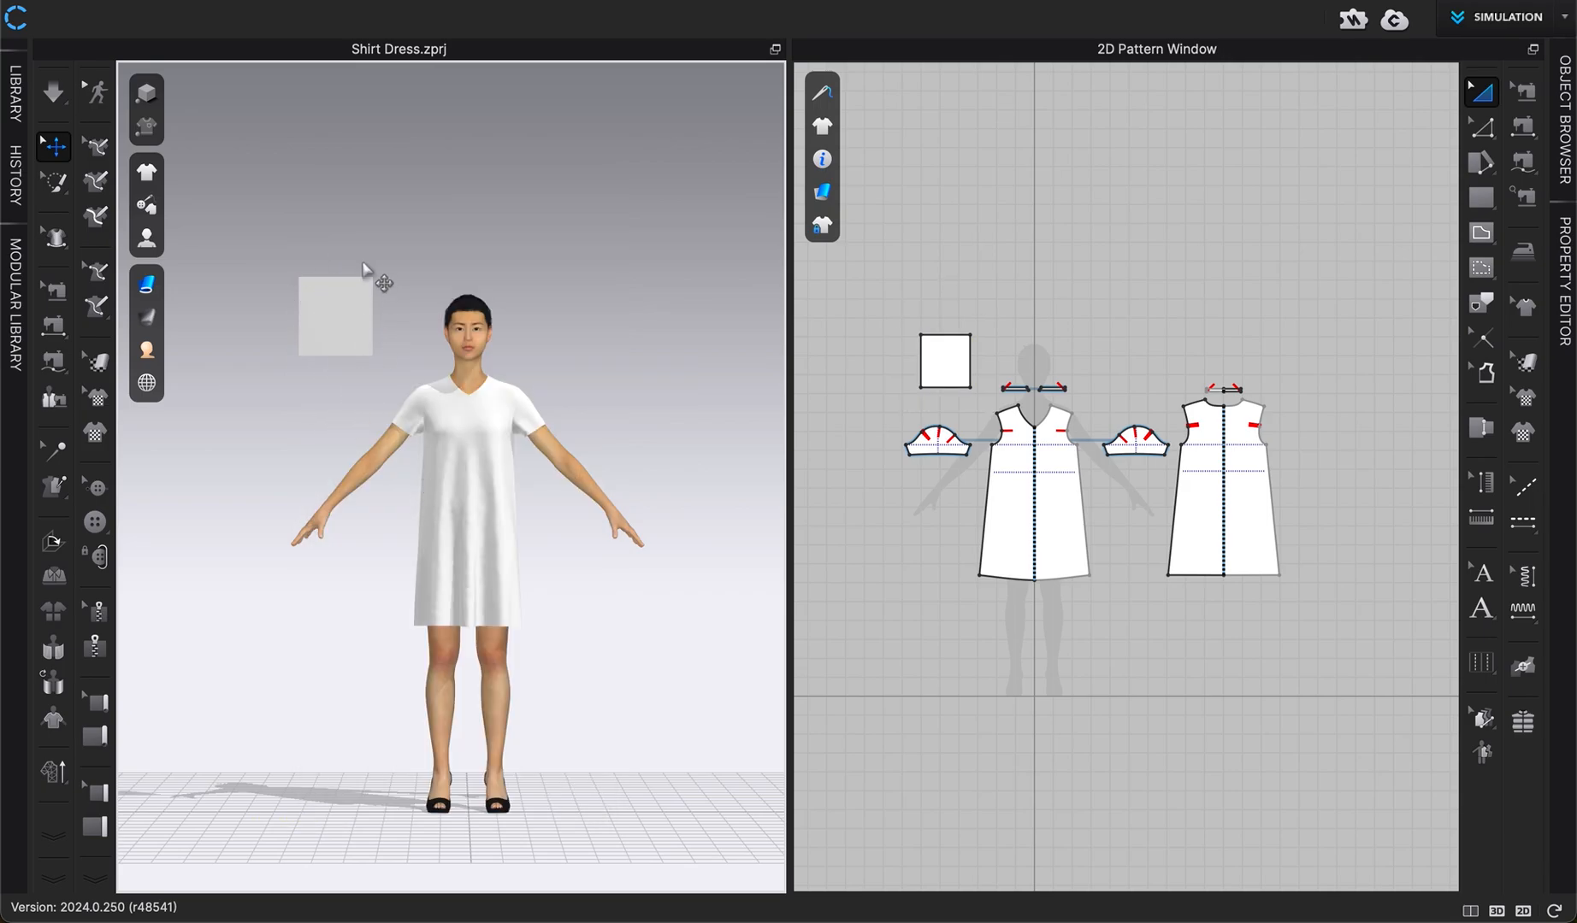
mouse_move(372, 312)
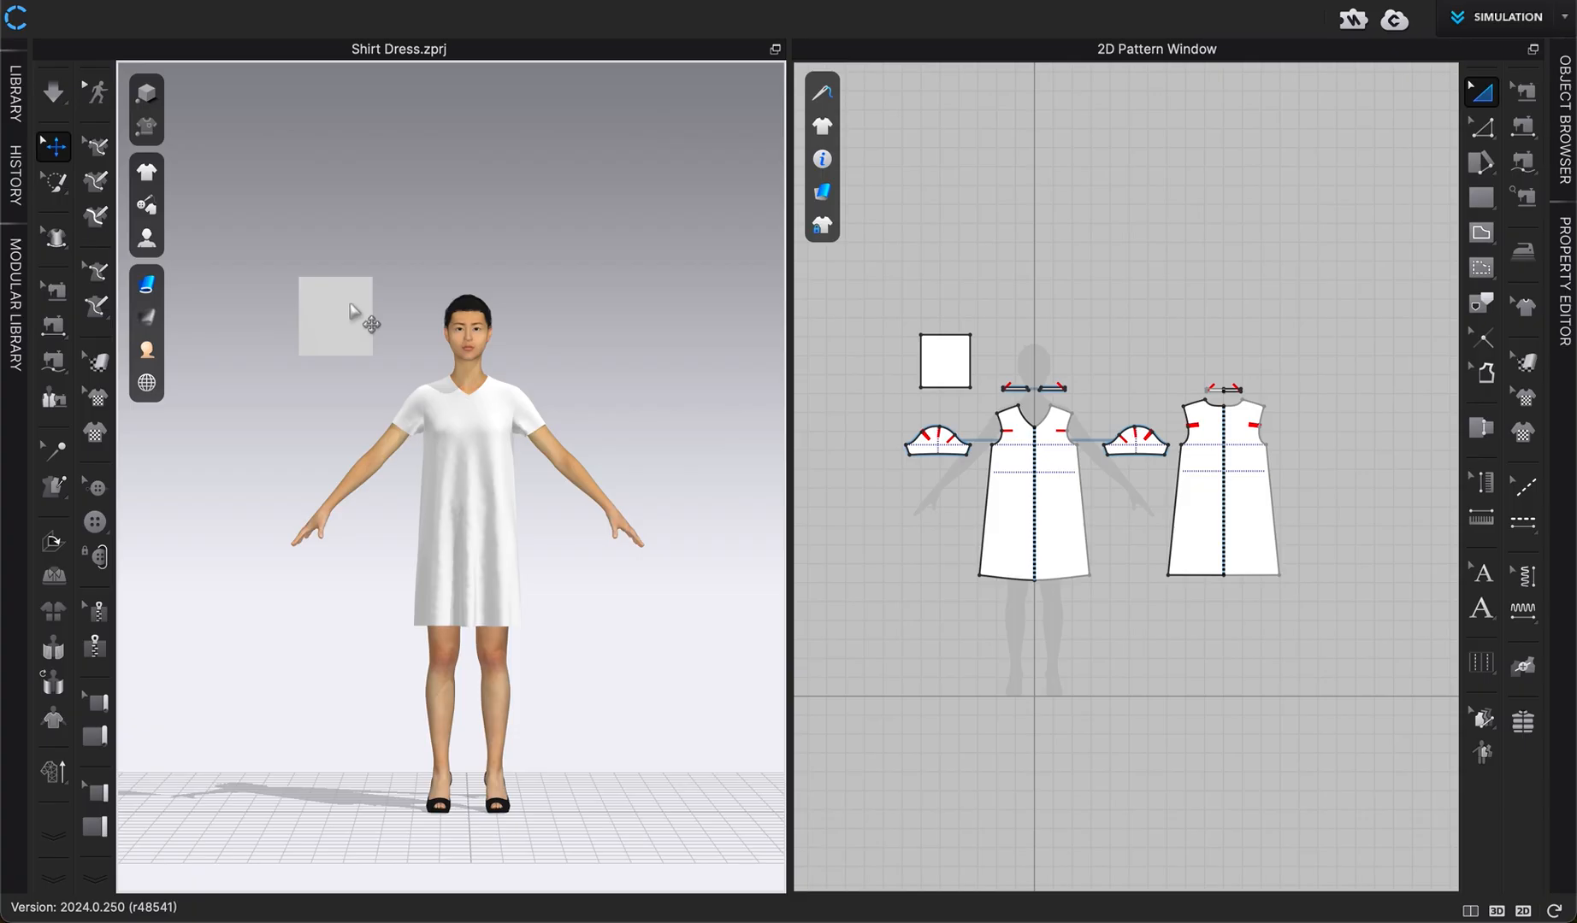
mouse_move(292, 422)
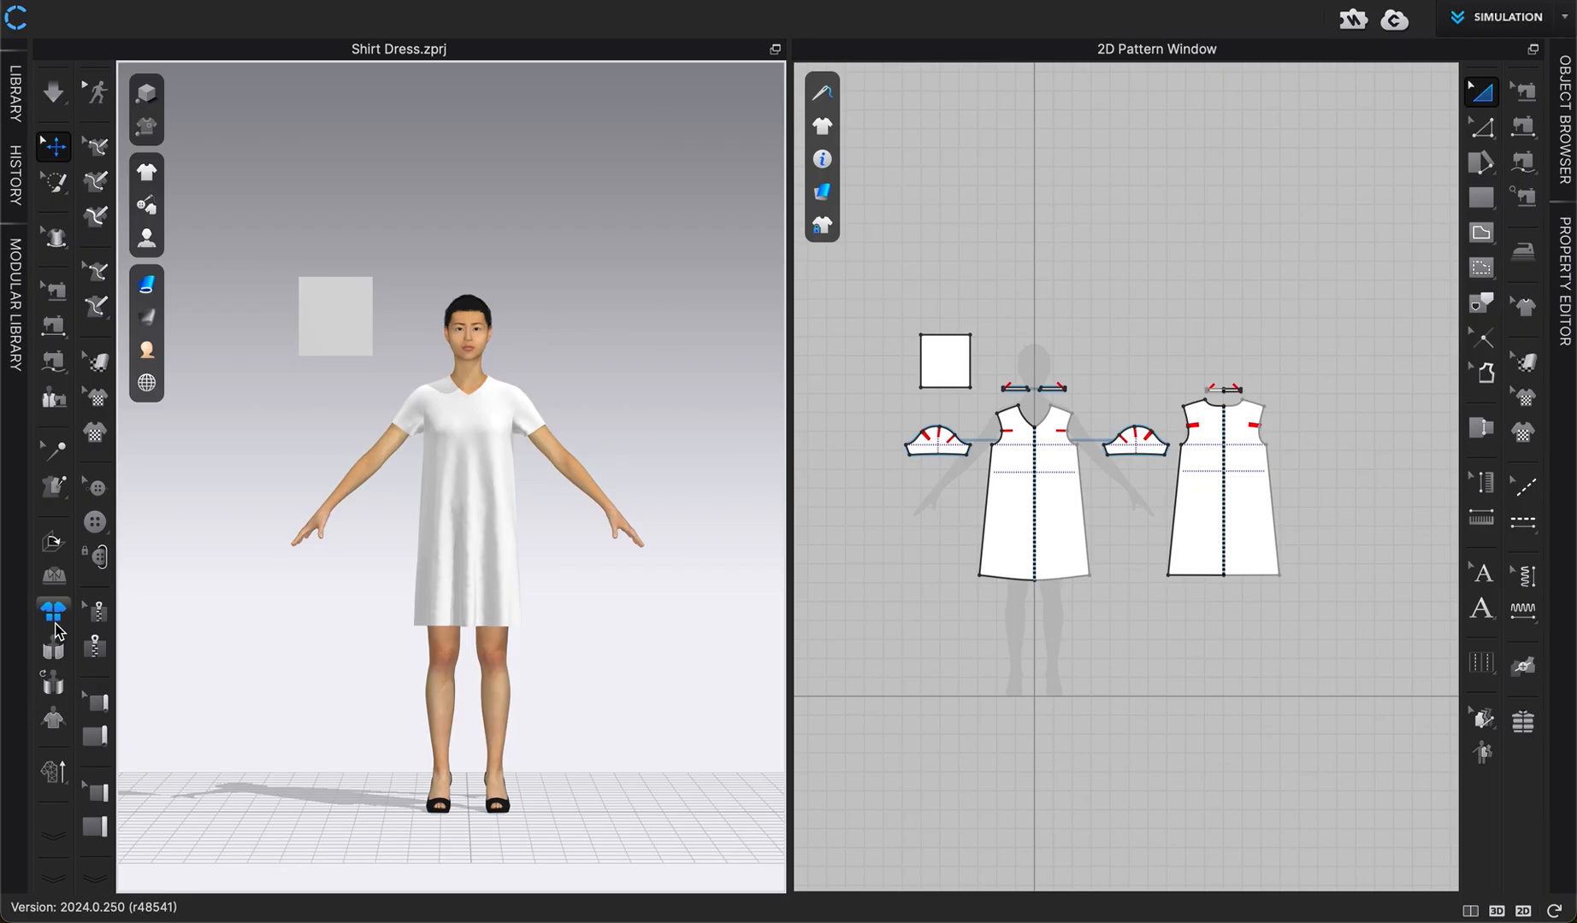
mouse_move(53, 644)
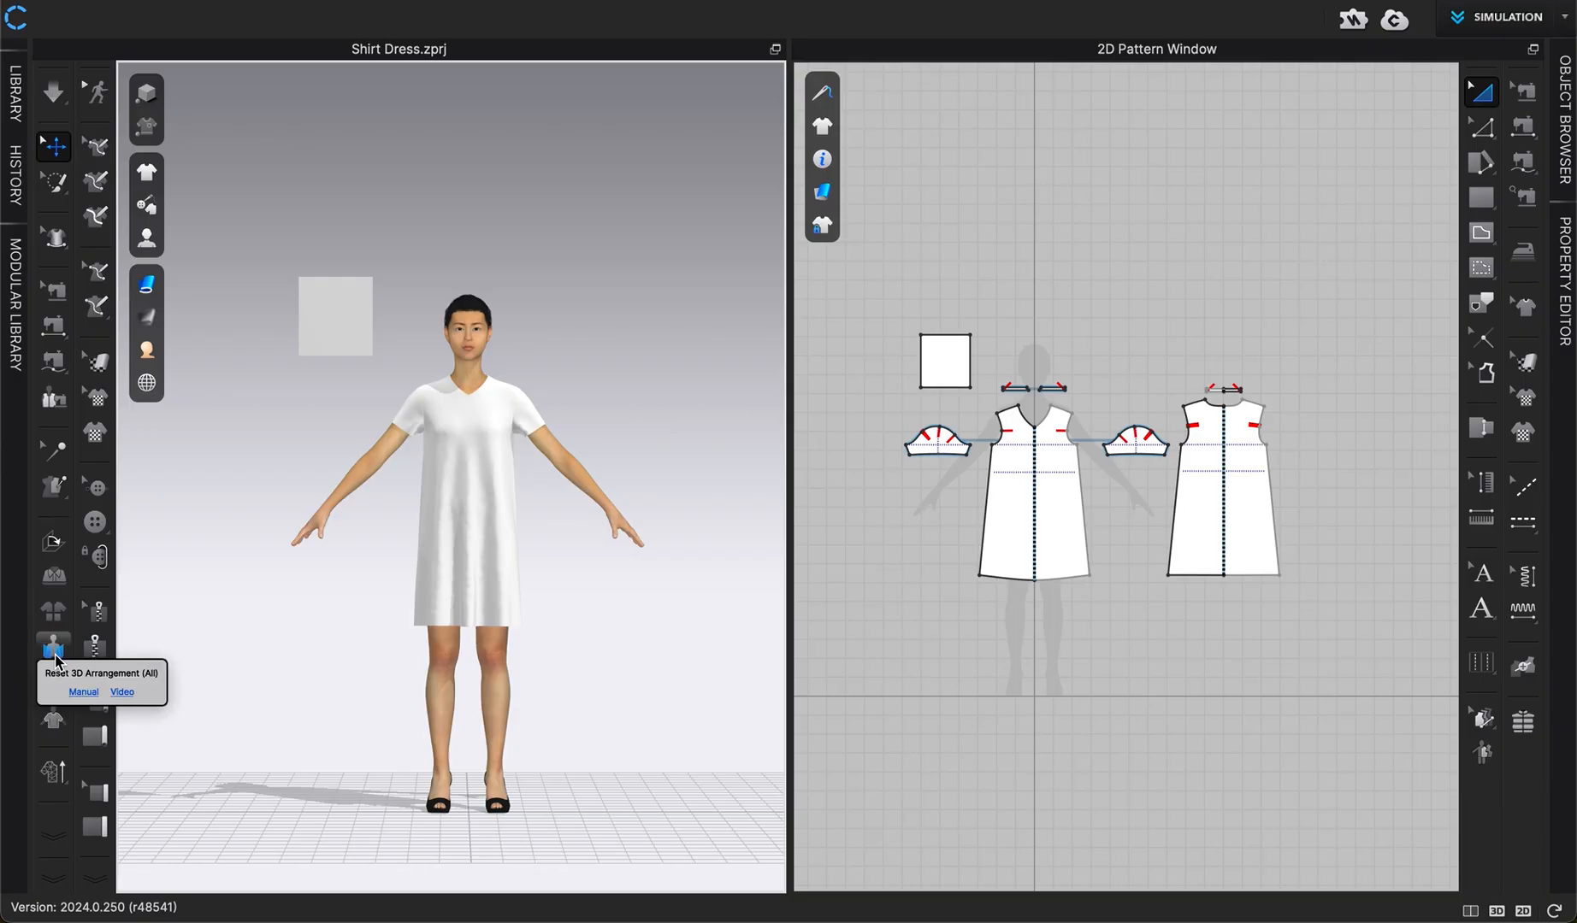
mouse_move(53, 689)
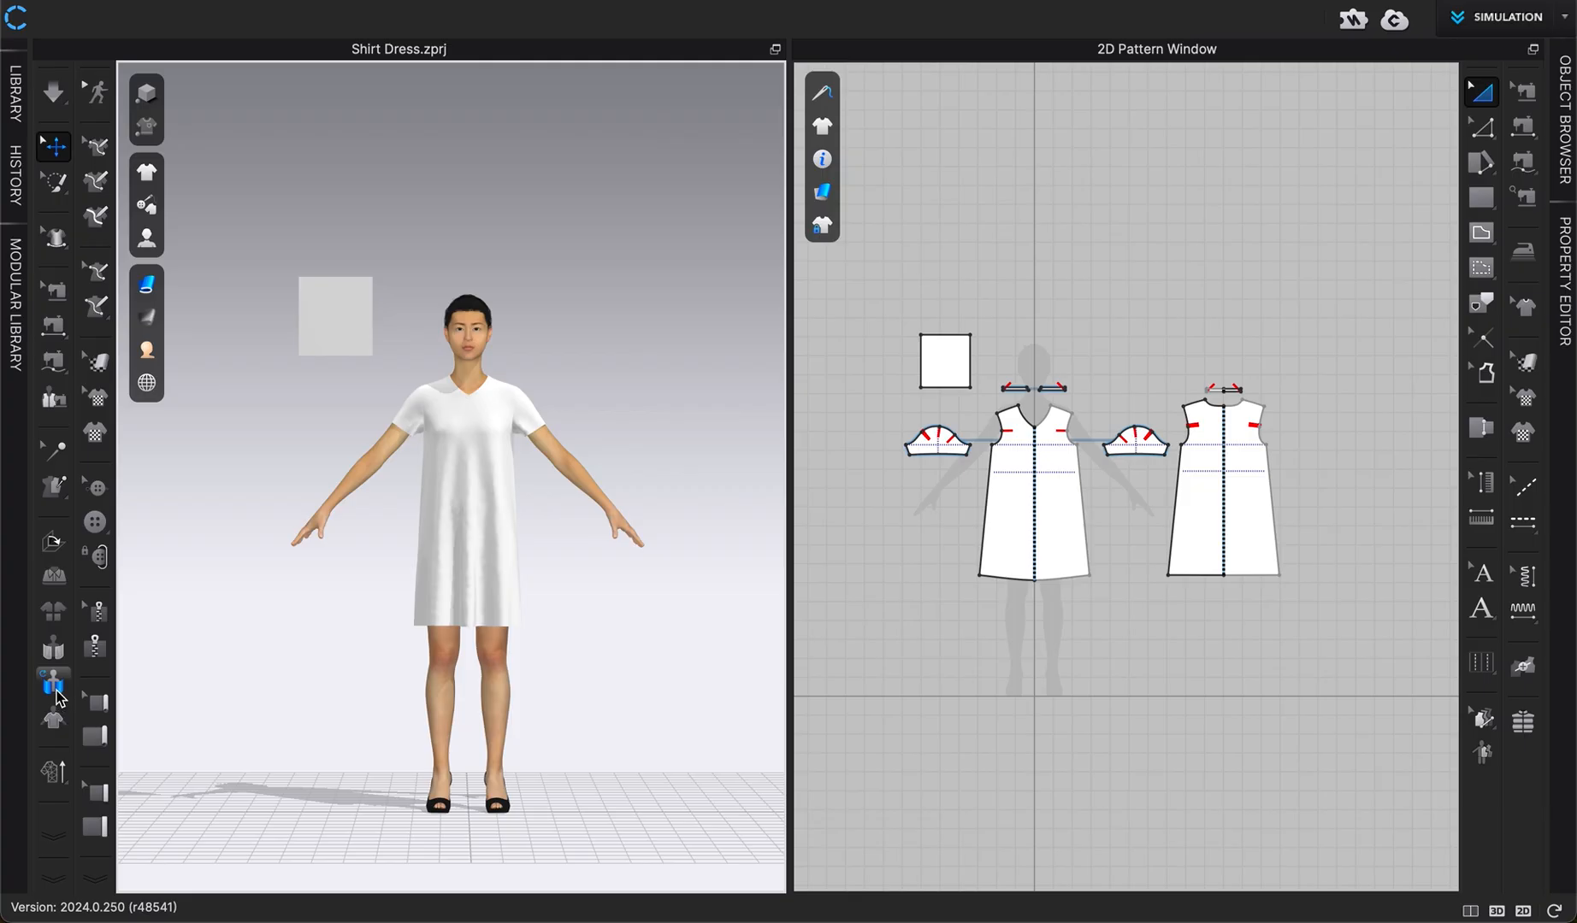
mouse_move(53, 683)
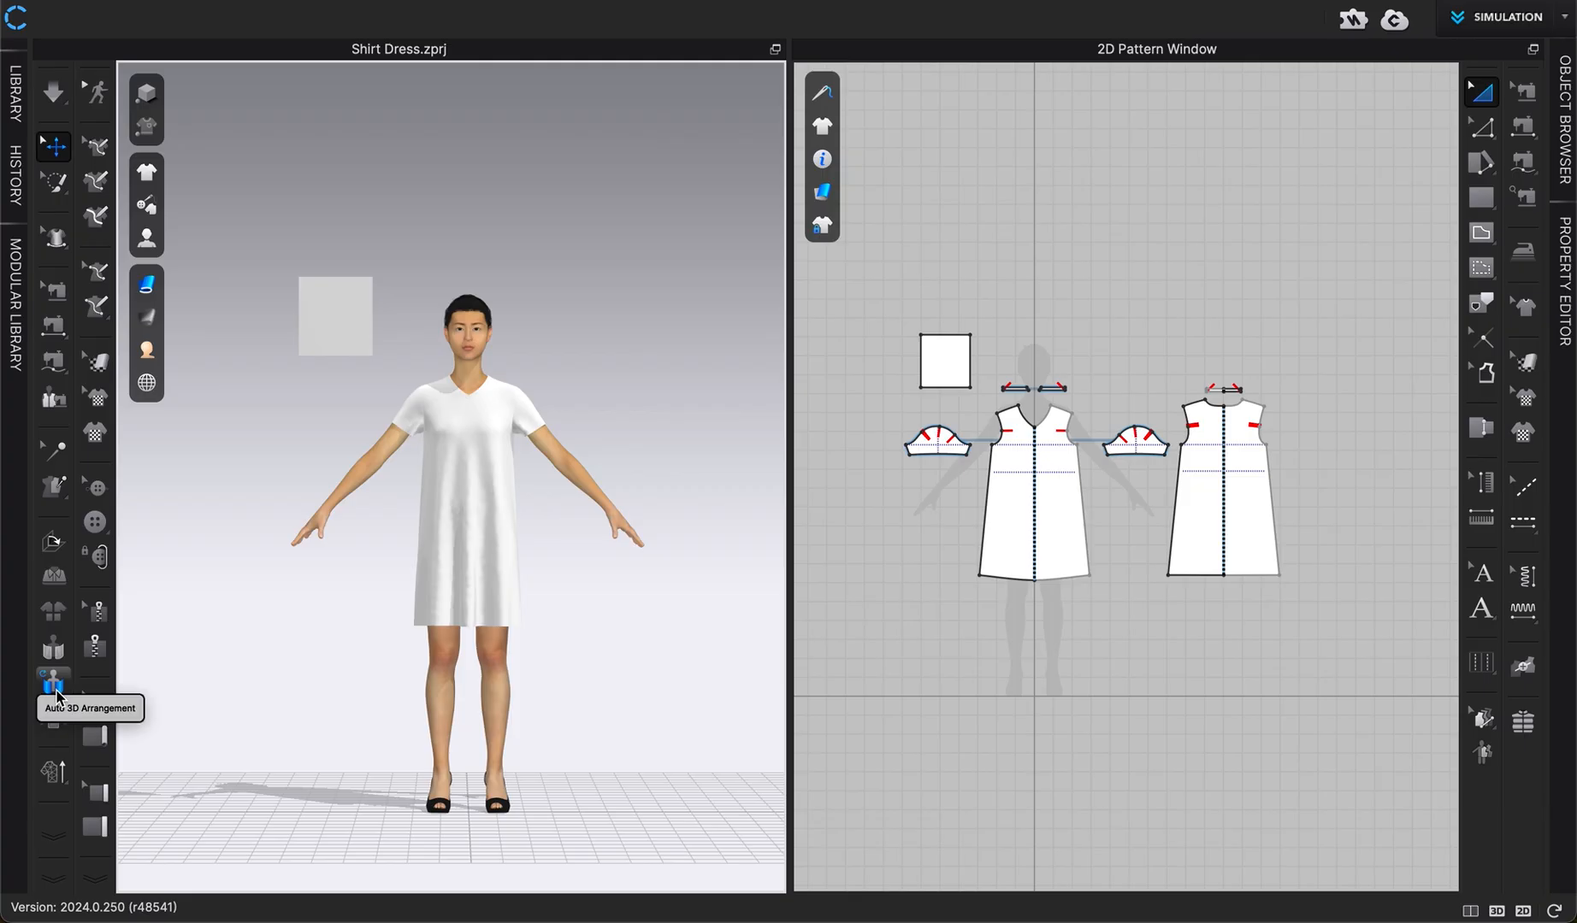
mouse_move(53, 645)
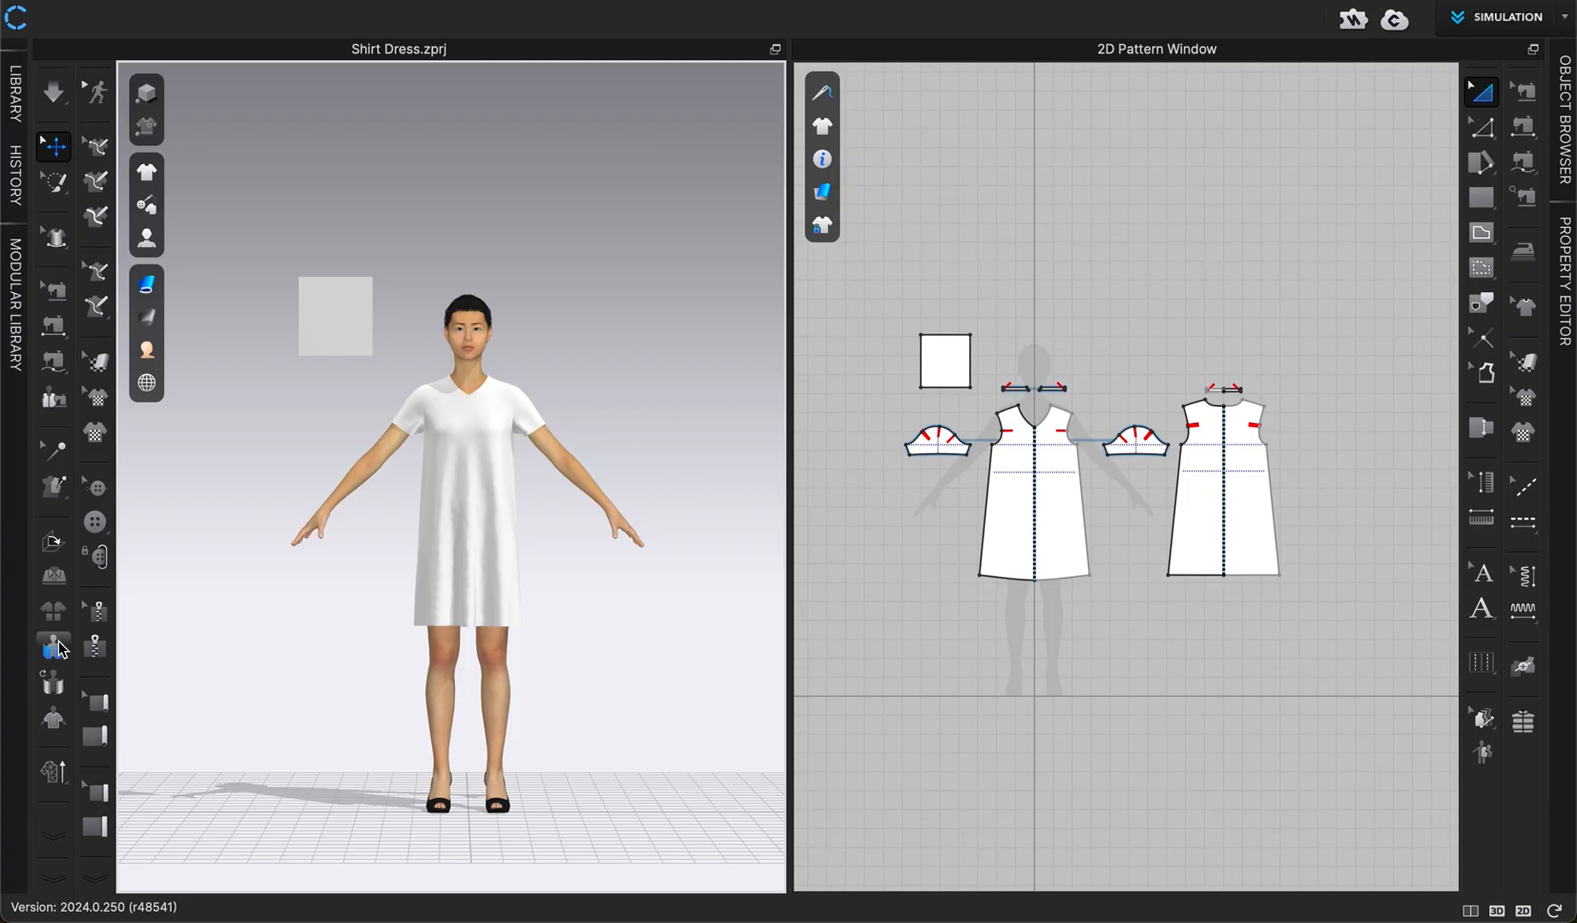
mouse_move(53, 645)
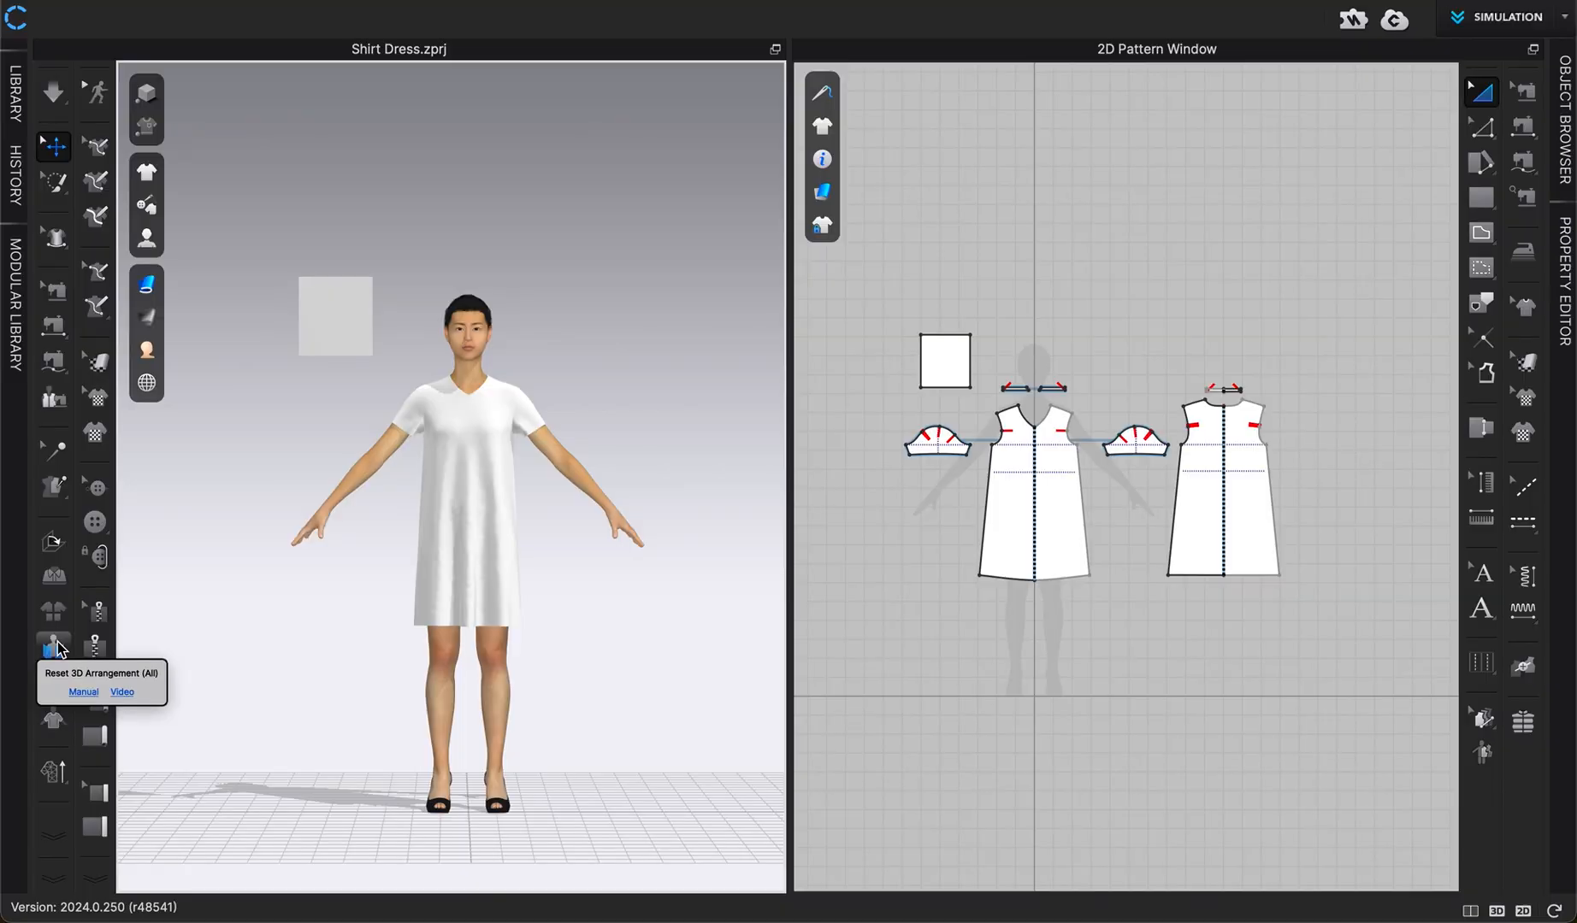
mouse_move(57, 652)
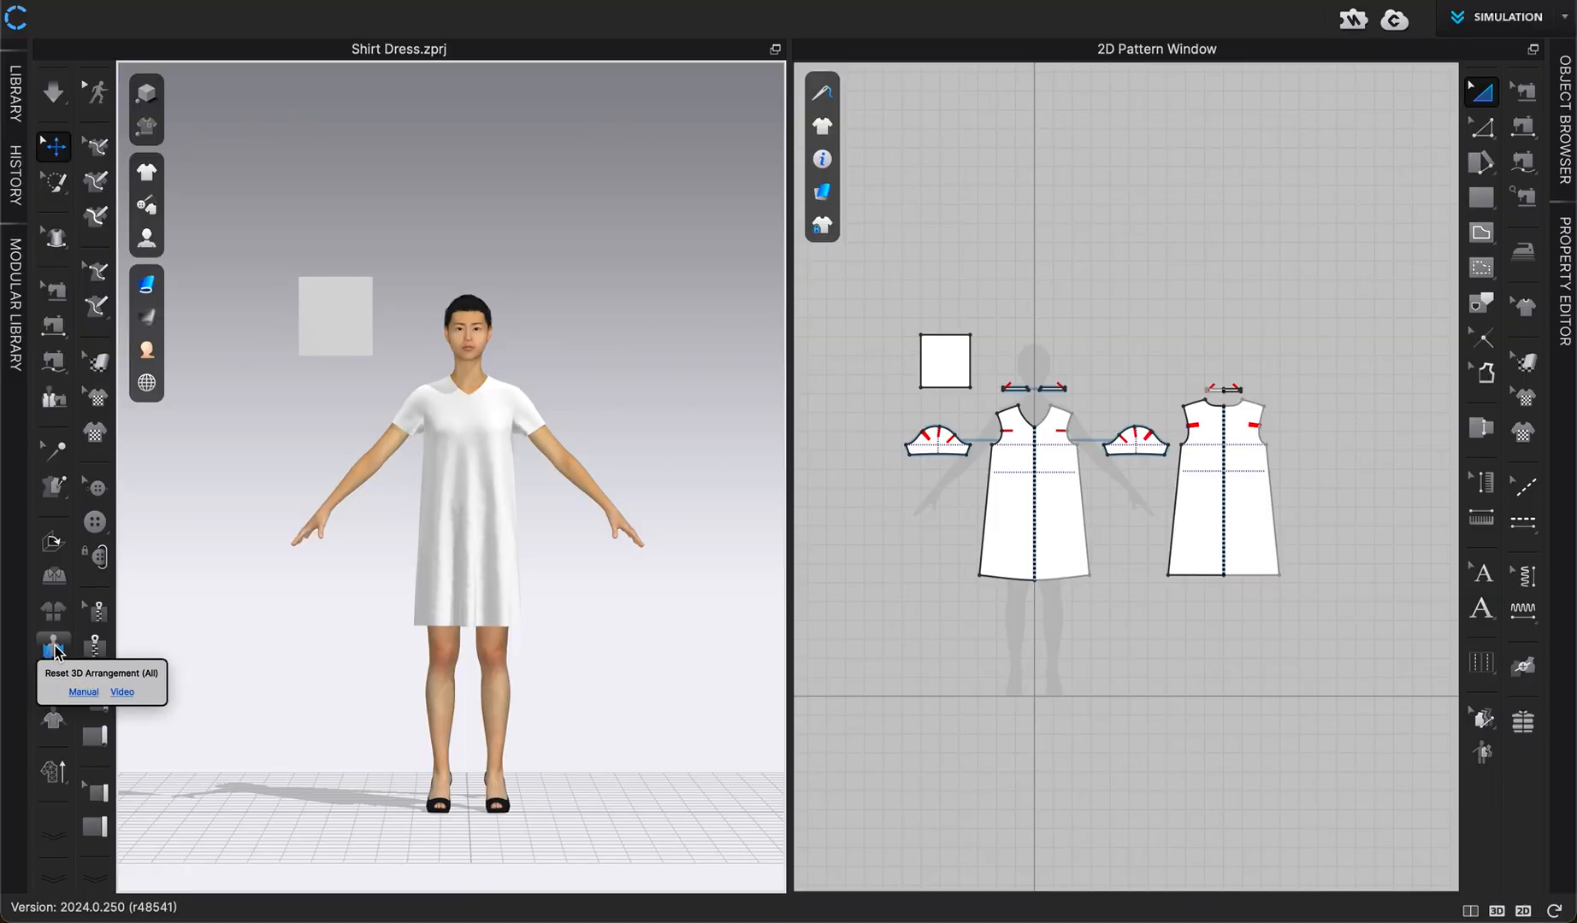
mouse_move(184, 651)
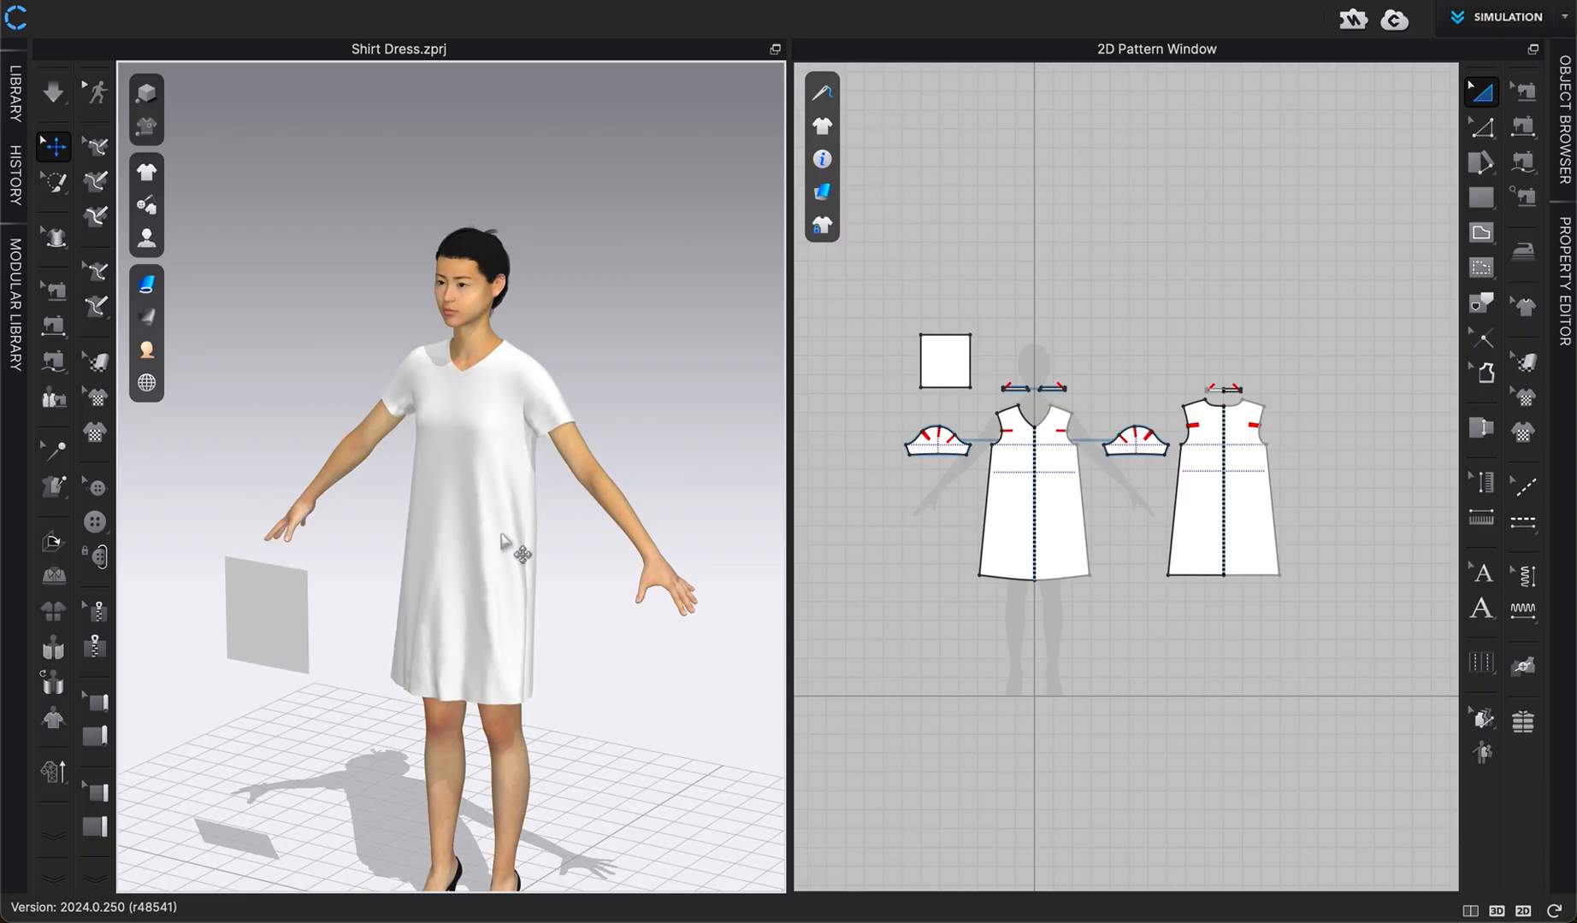
mouse_move(955, 727)
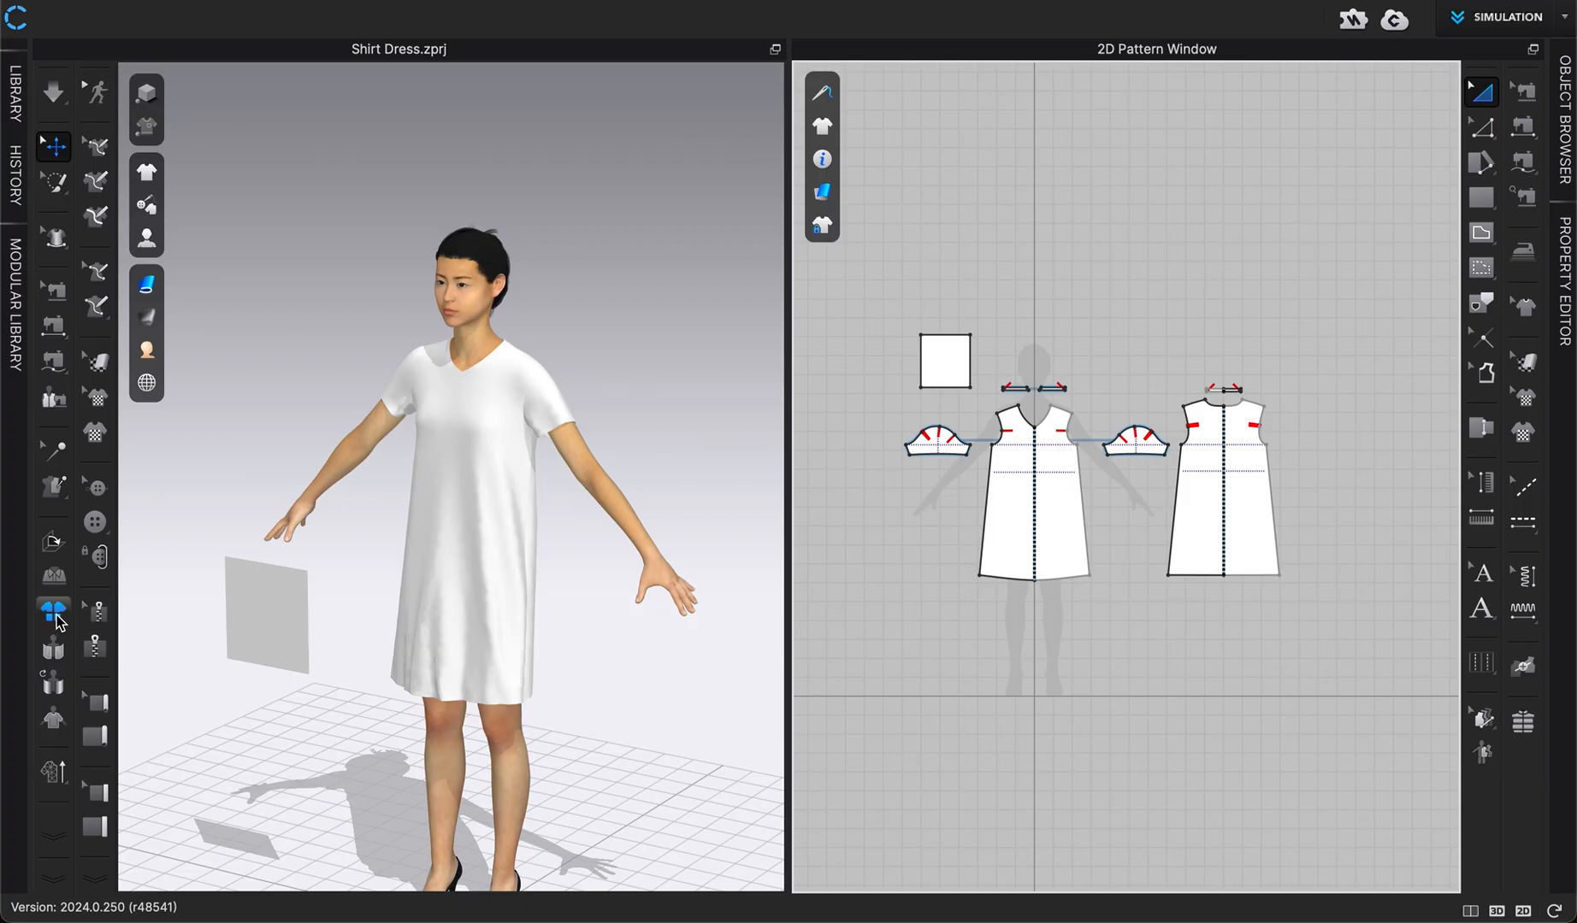
mouse_move(52, 646)
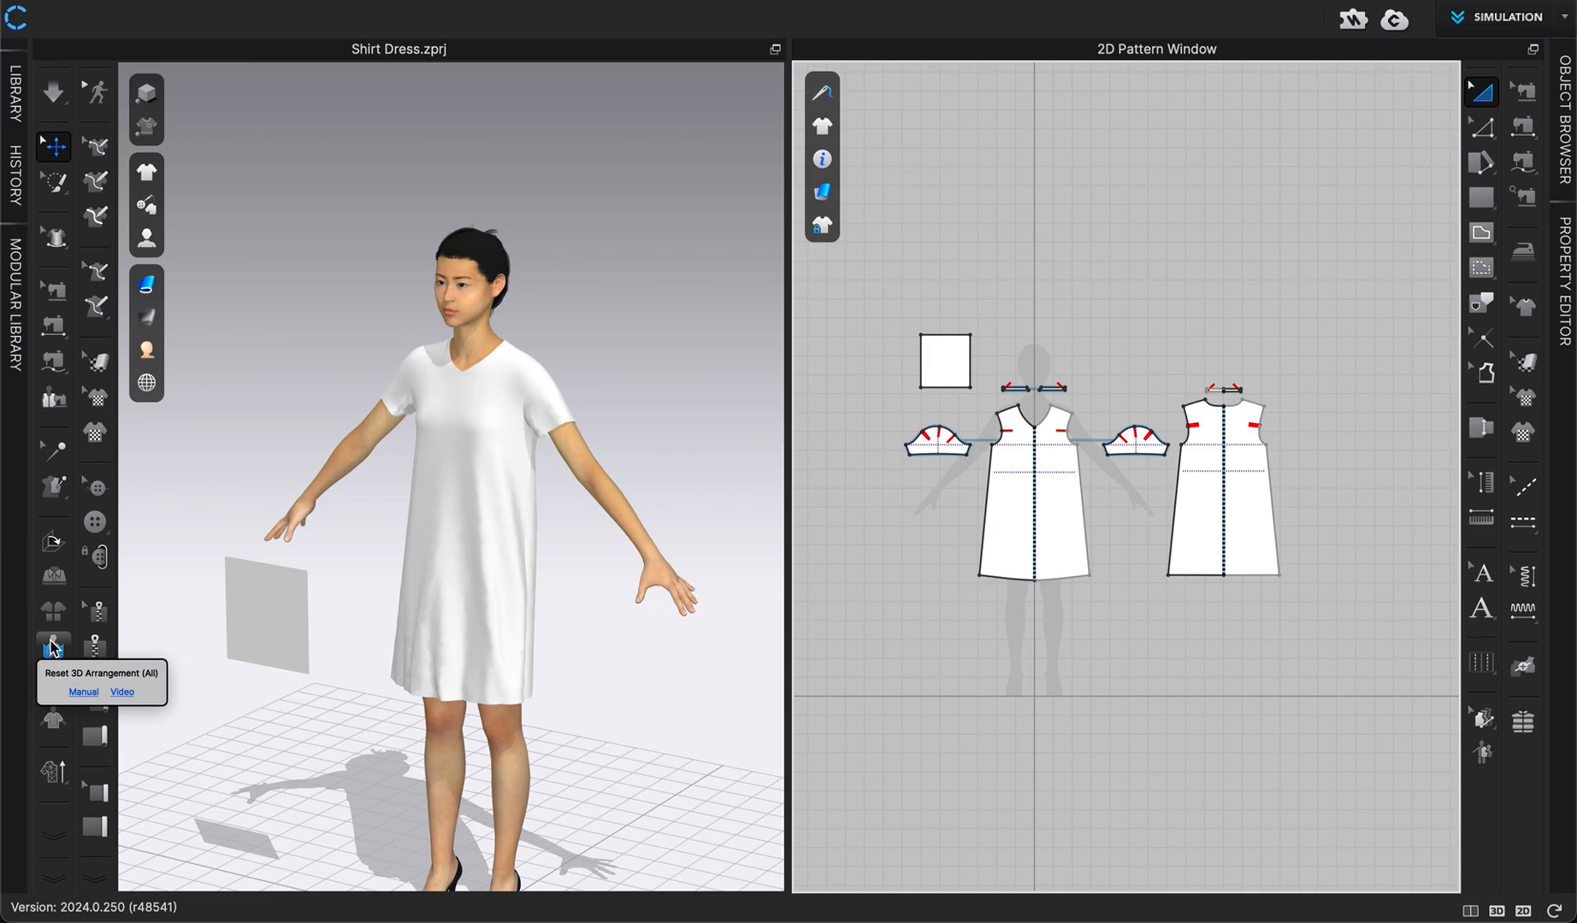
mouse_move(214, 523)
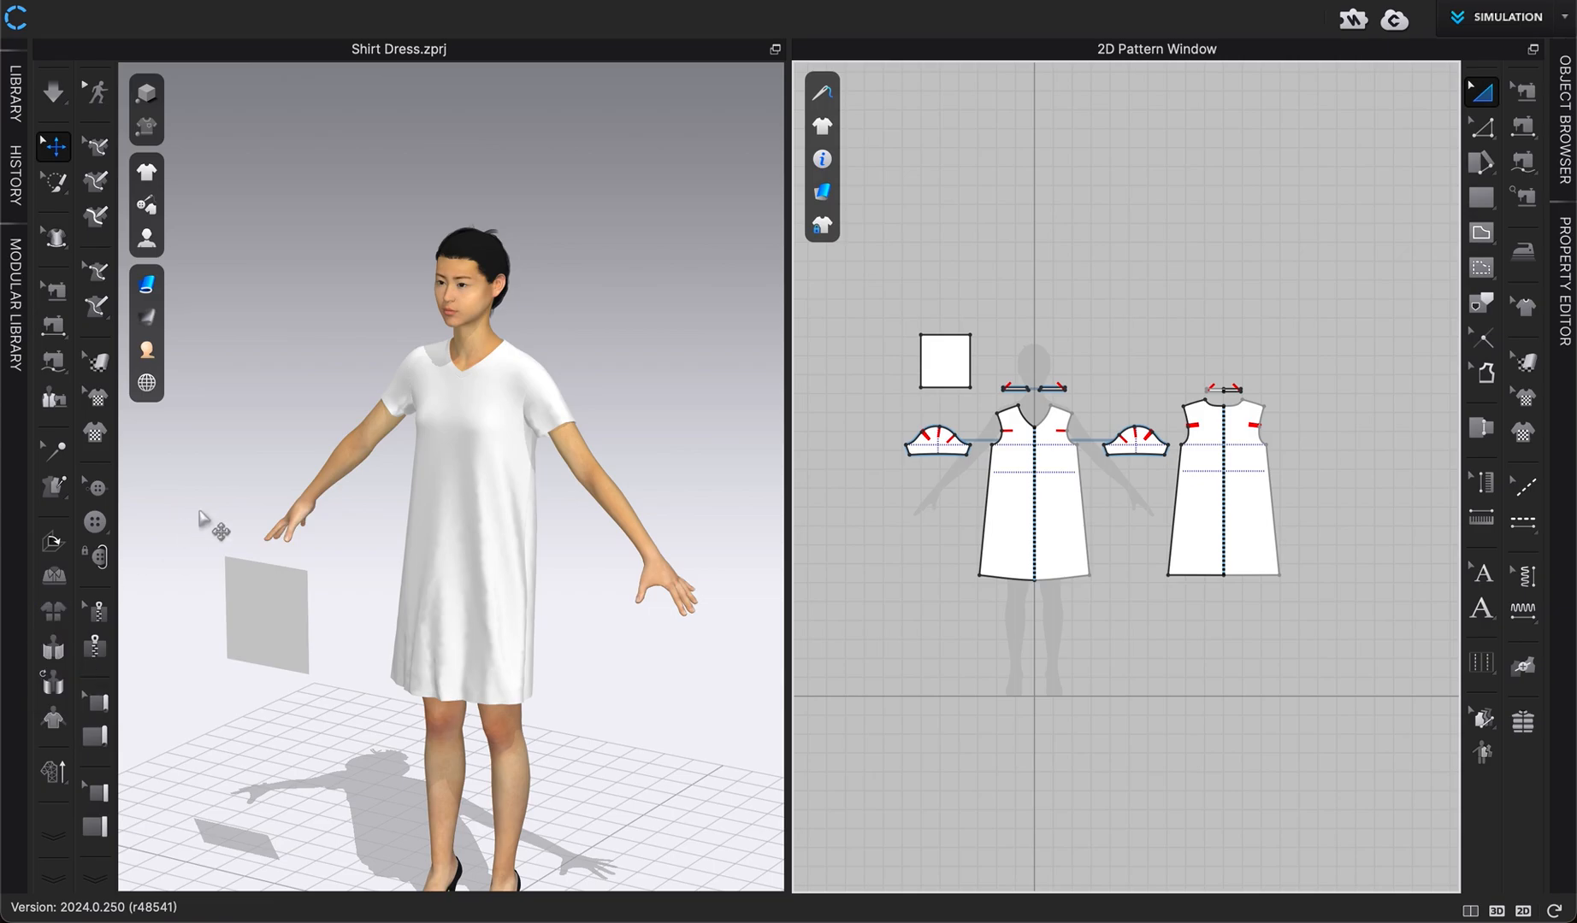
mouse_move(316, 561)
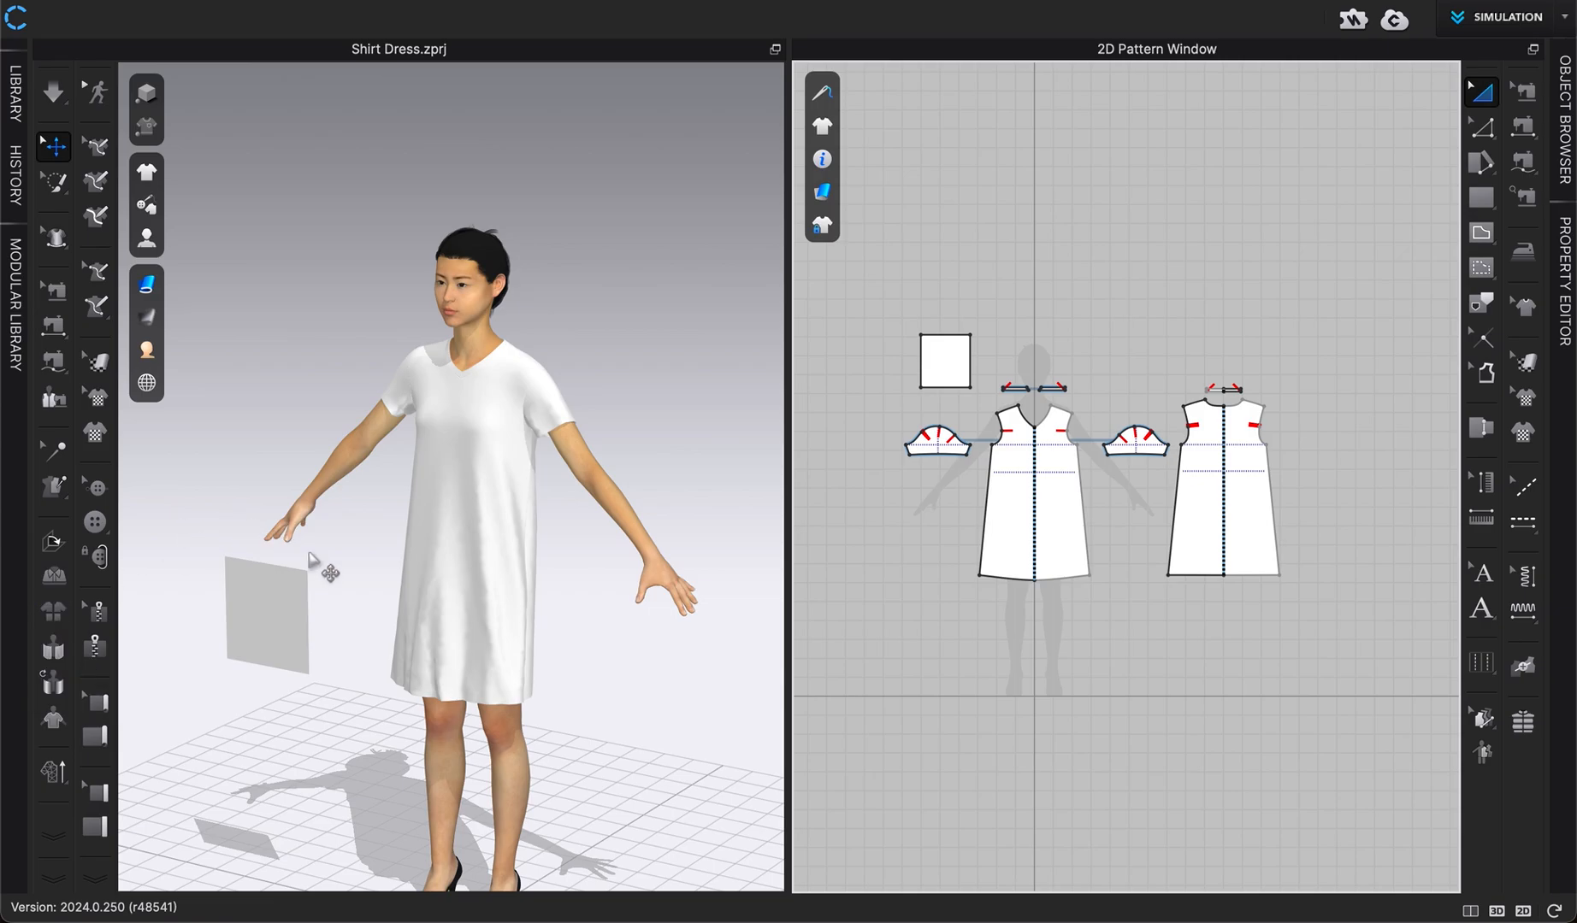
mouse_move(320, 560)
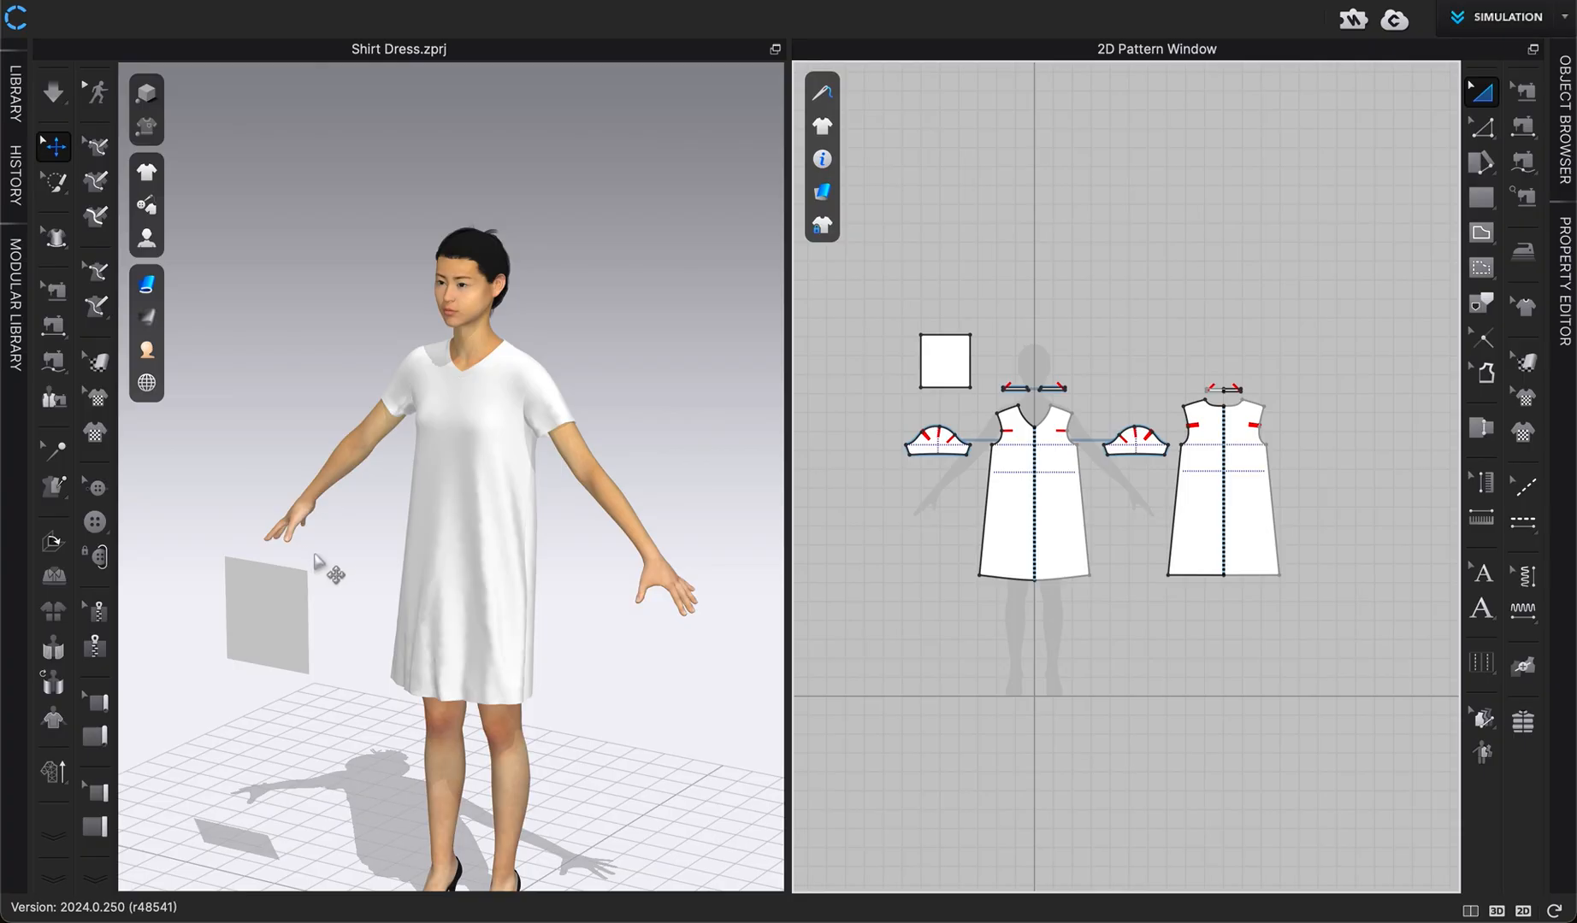
mouse_move(1177, 330)
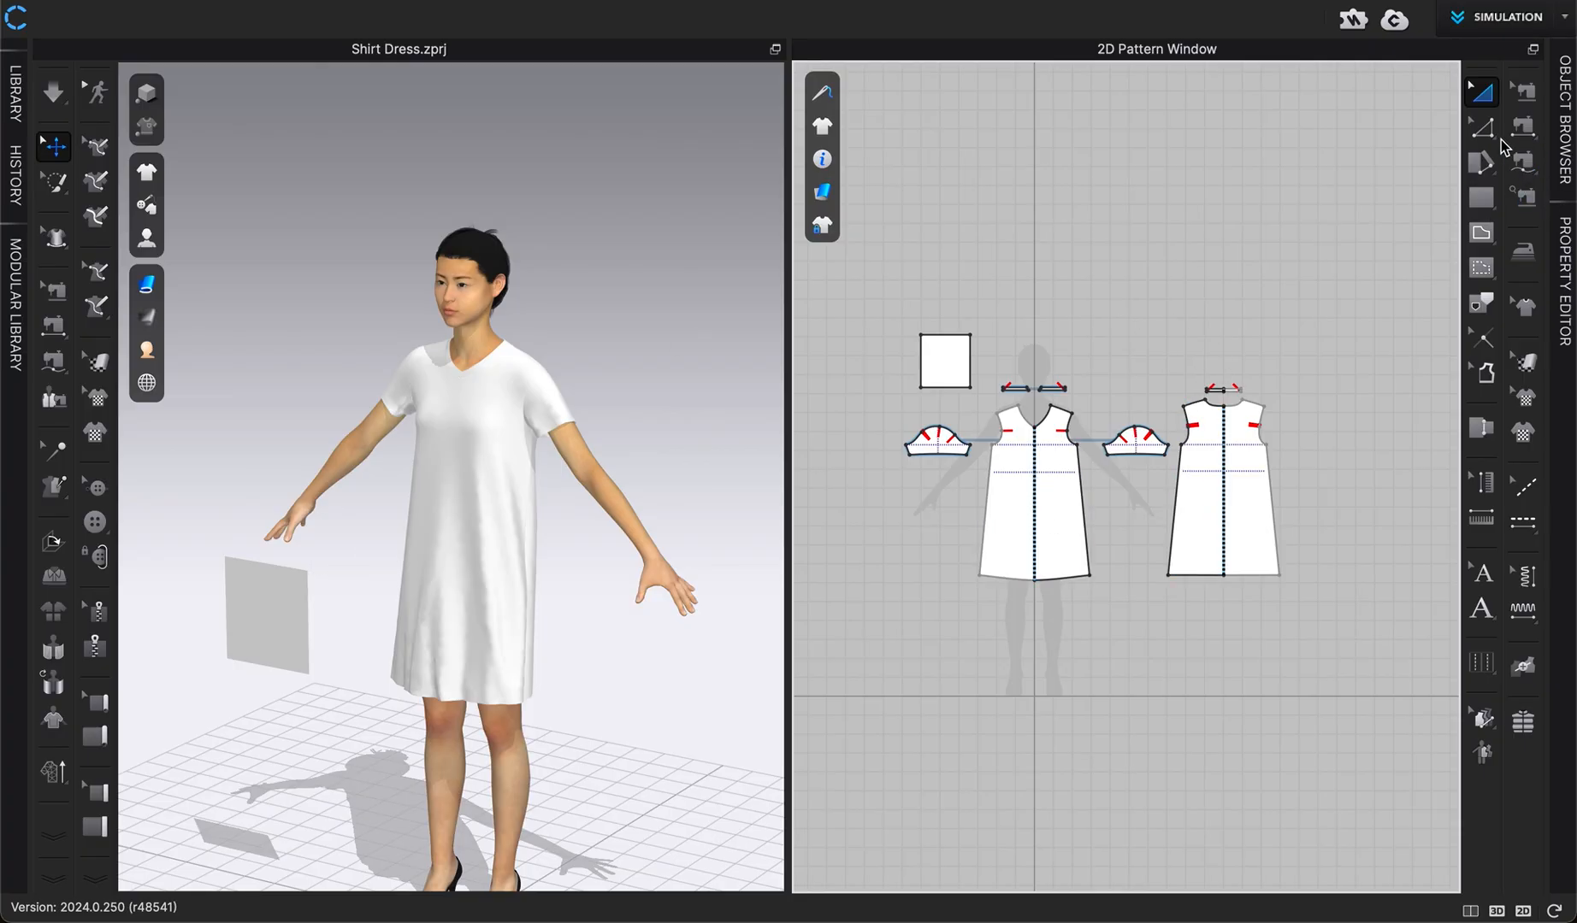
mouse_move(1484, 133)
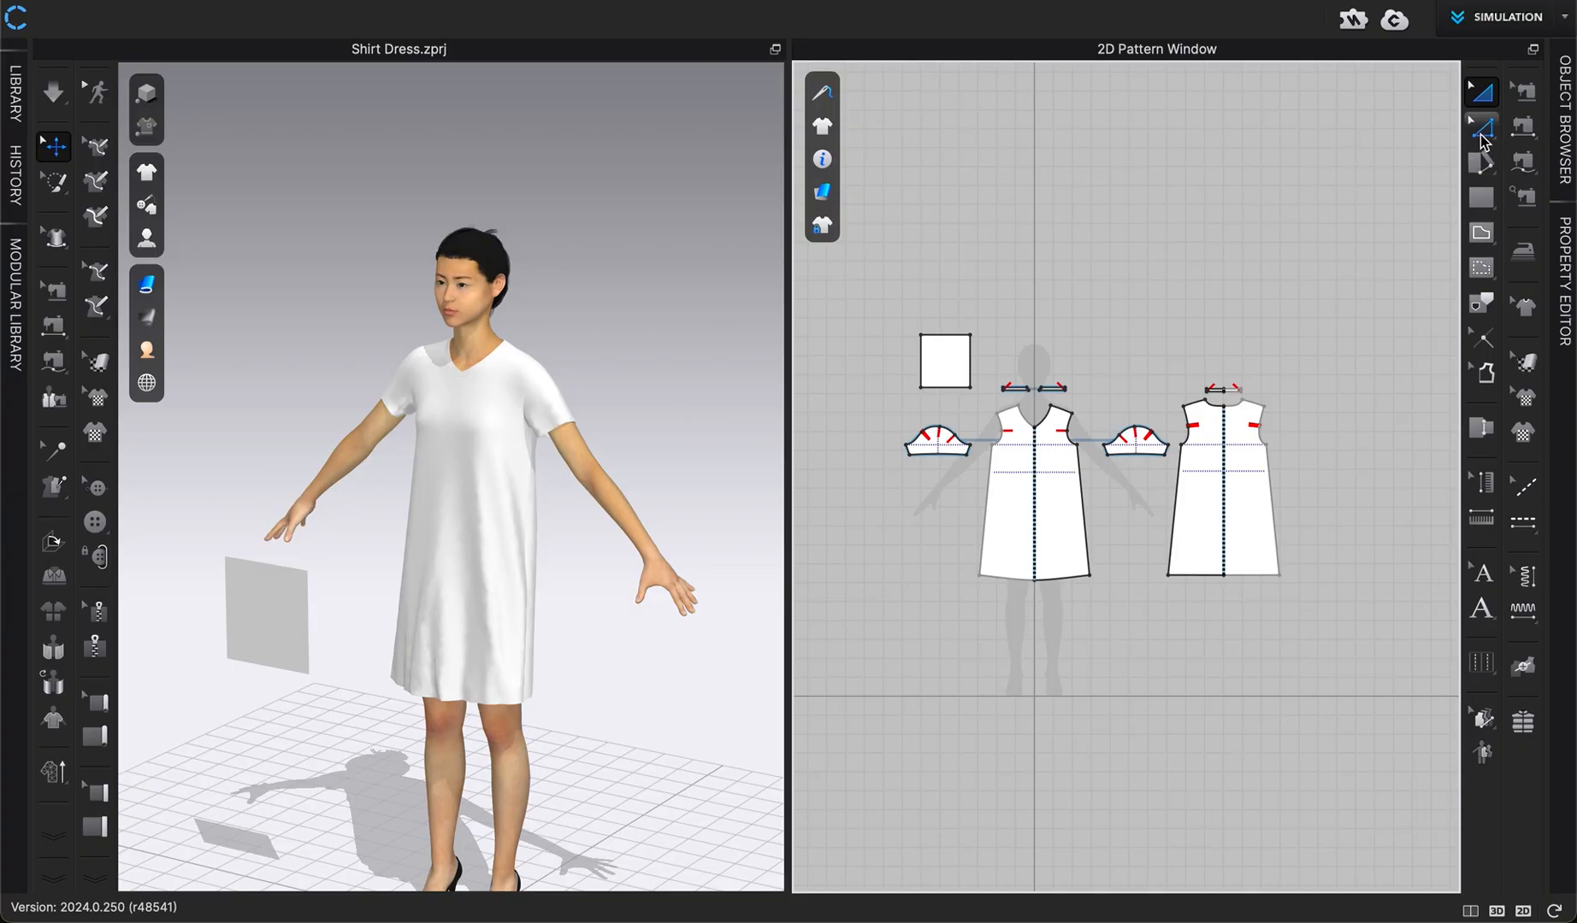
Step: Reshape the bodice into a wider A-line flare with long sleeves
click(1480, 126)
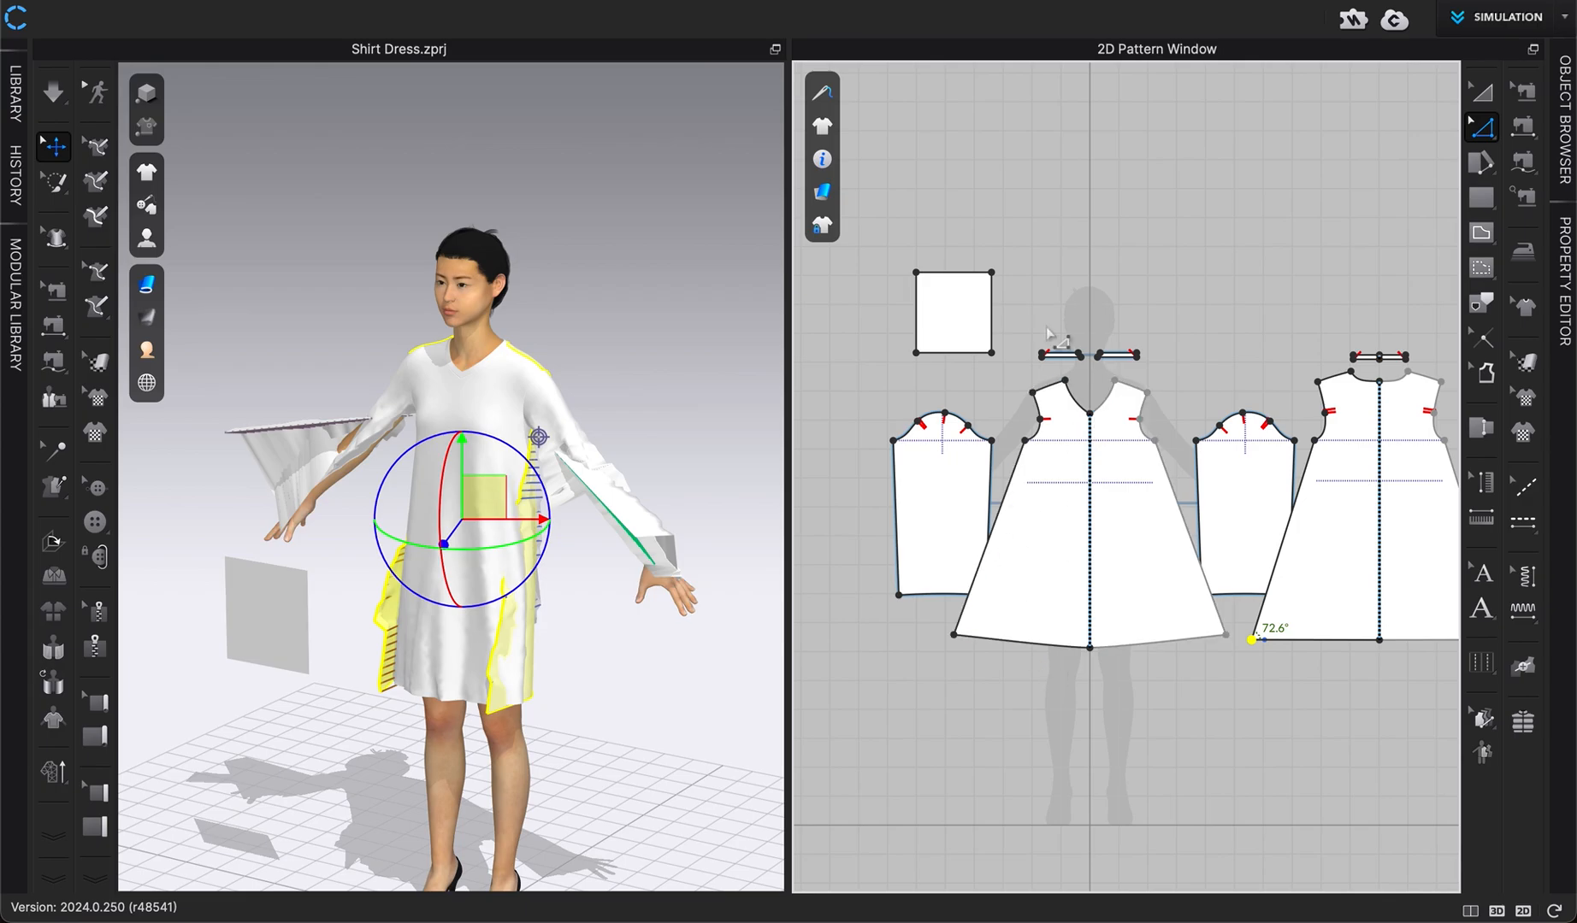
mouse_move(1113, 354)
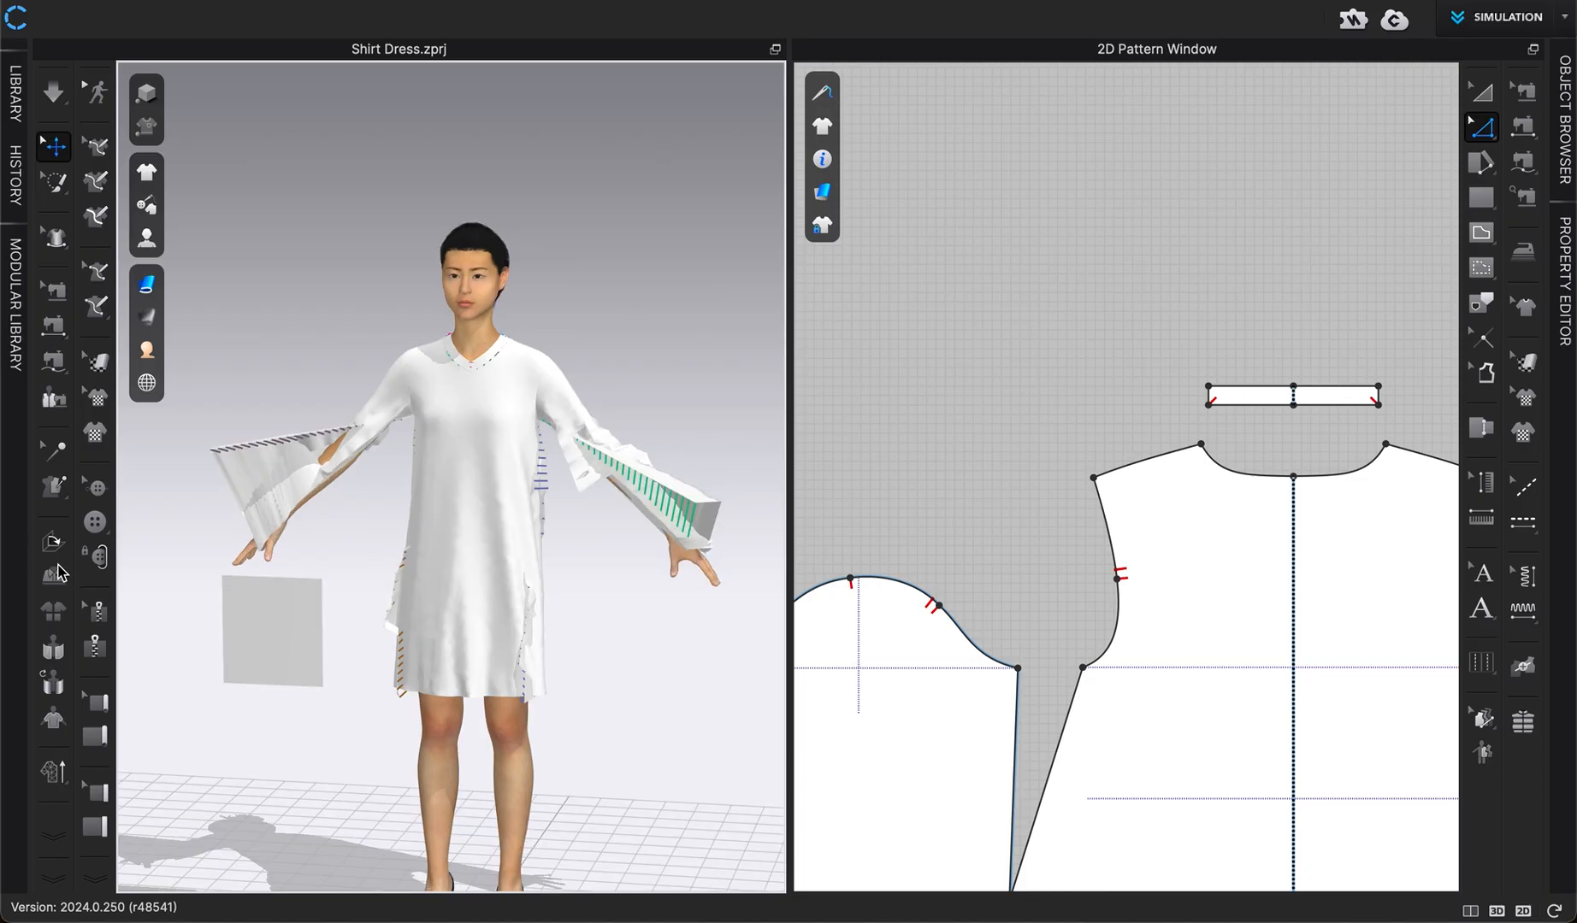
mouse_move(53, 648)
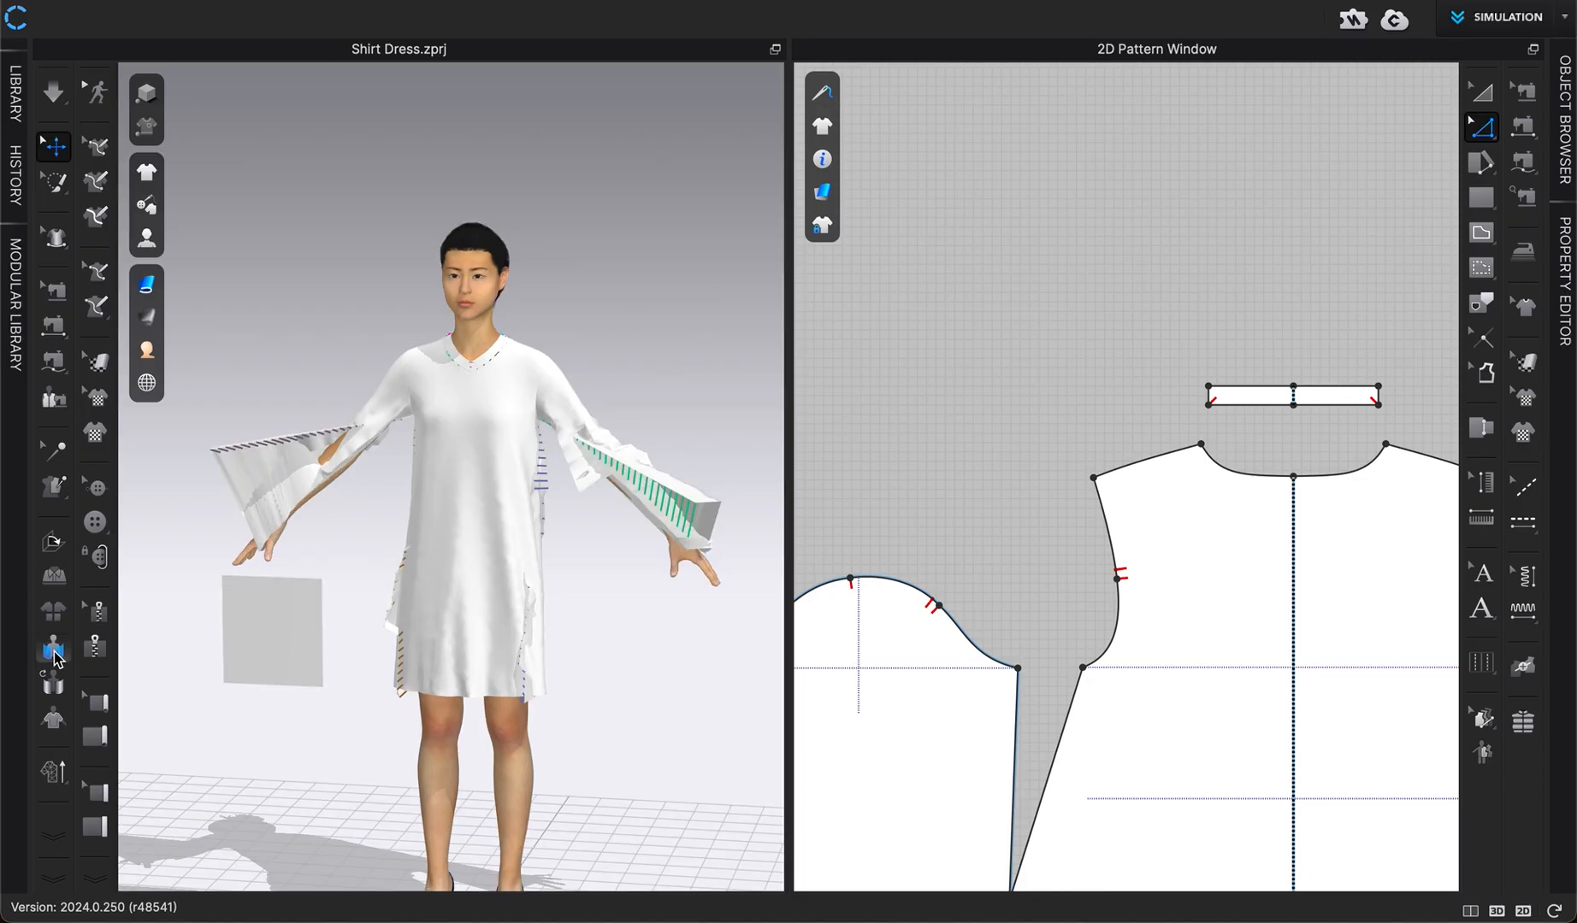
Step: Reset all pattern pieces around the avatar and briefly simulate to re-drape the flared dress
click(52, 649)
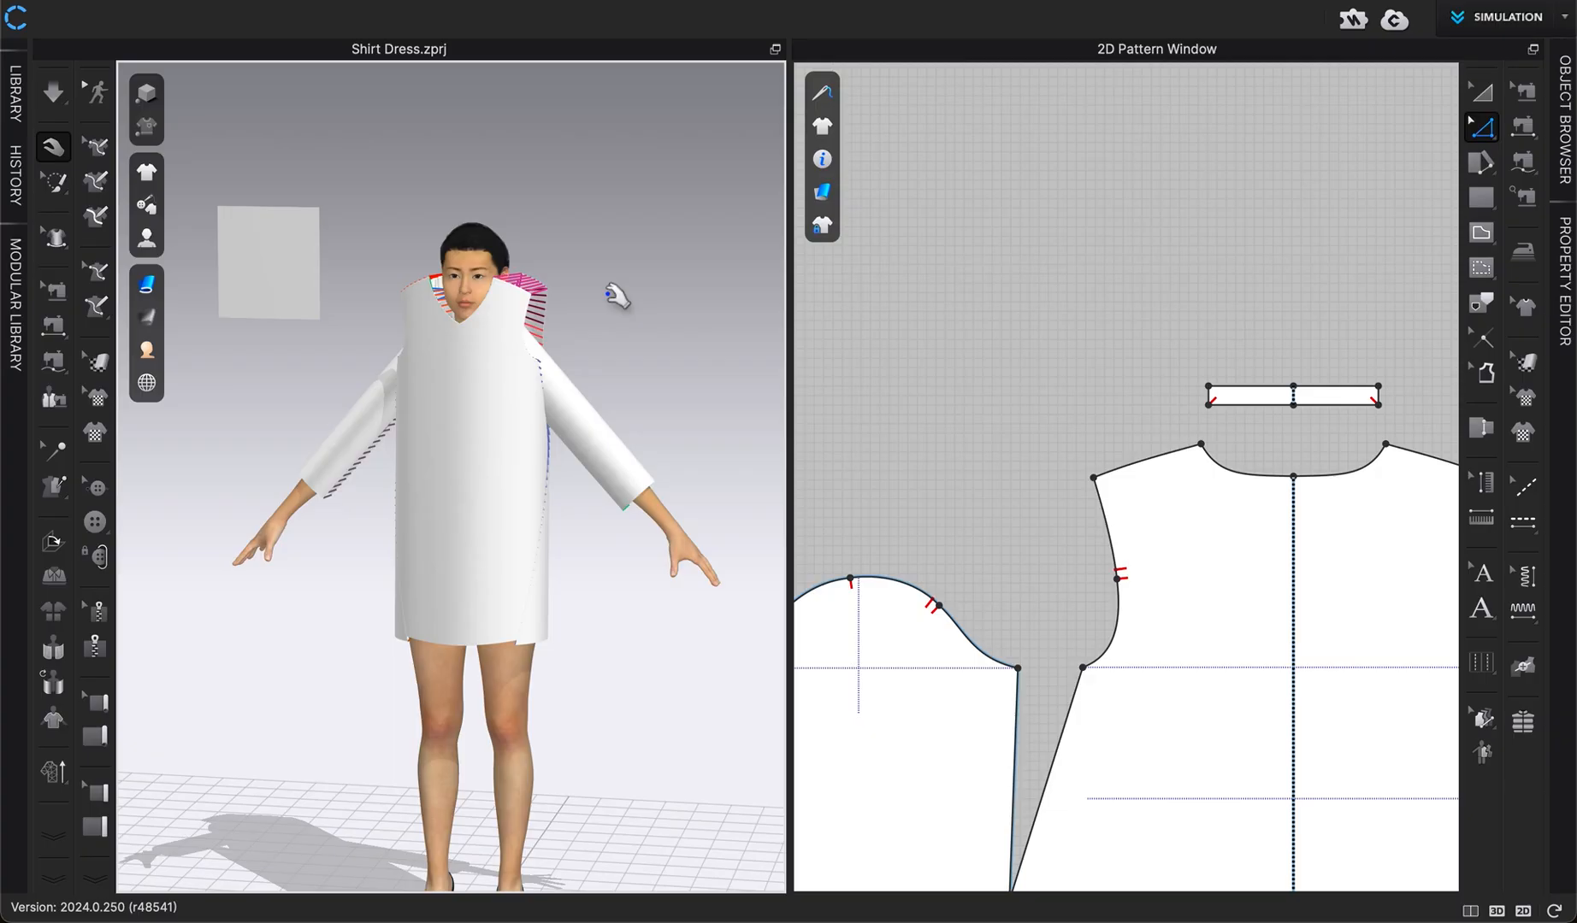
mouse_move(233, 530)
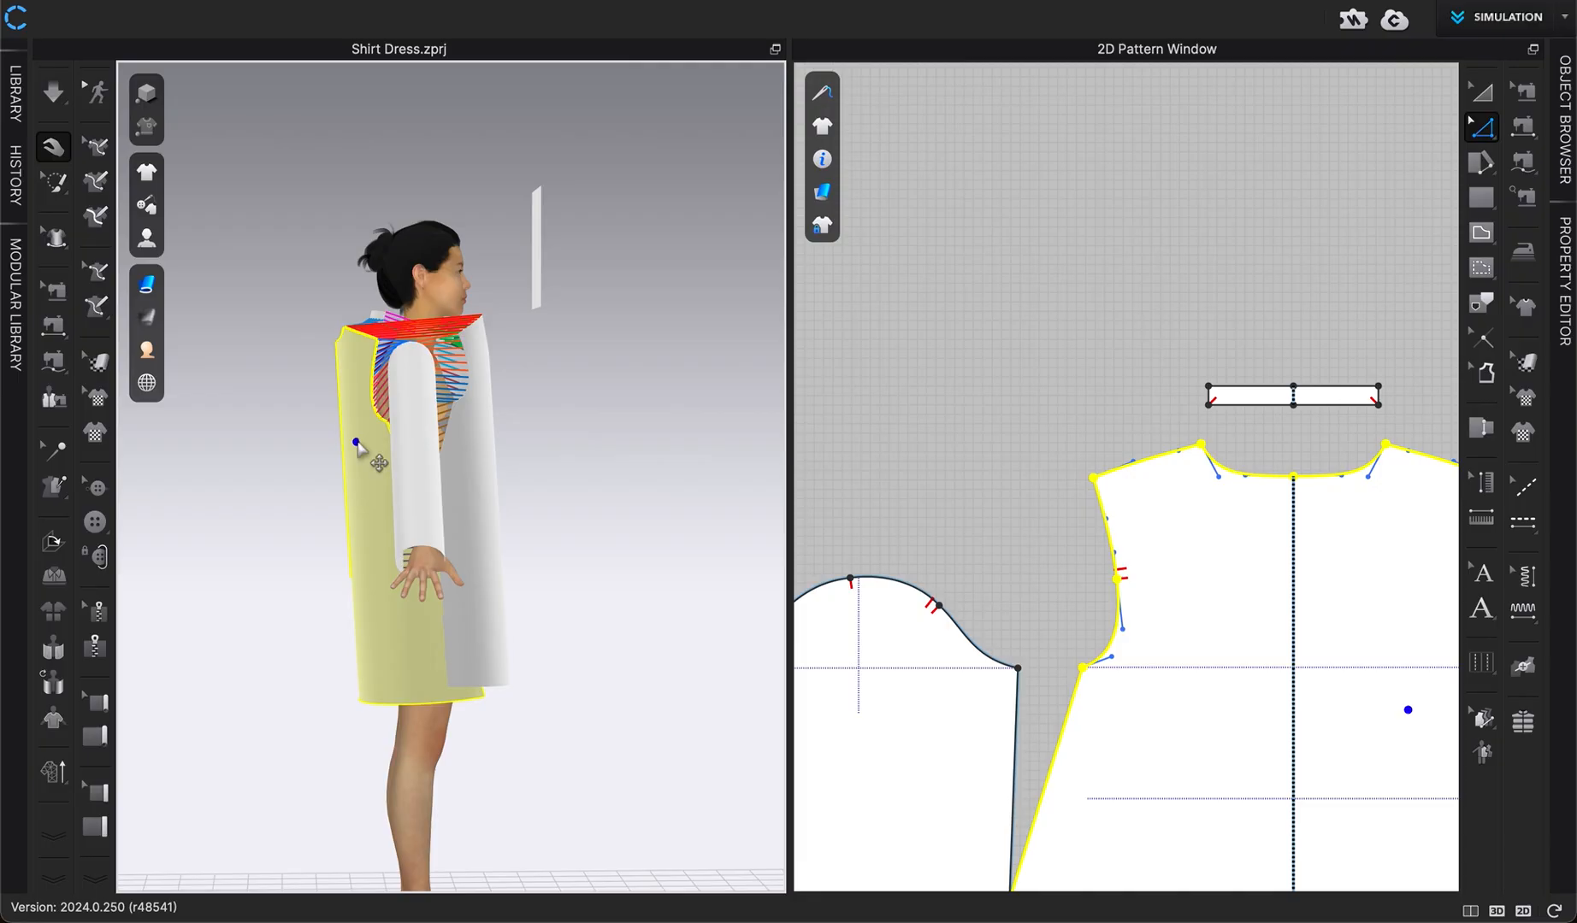
click(52, 91)
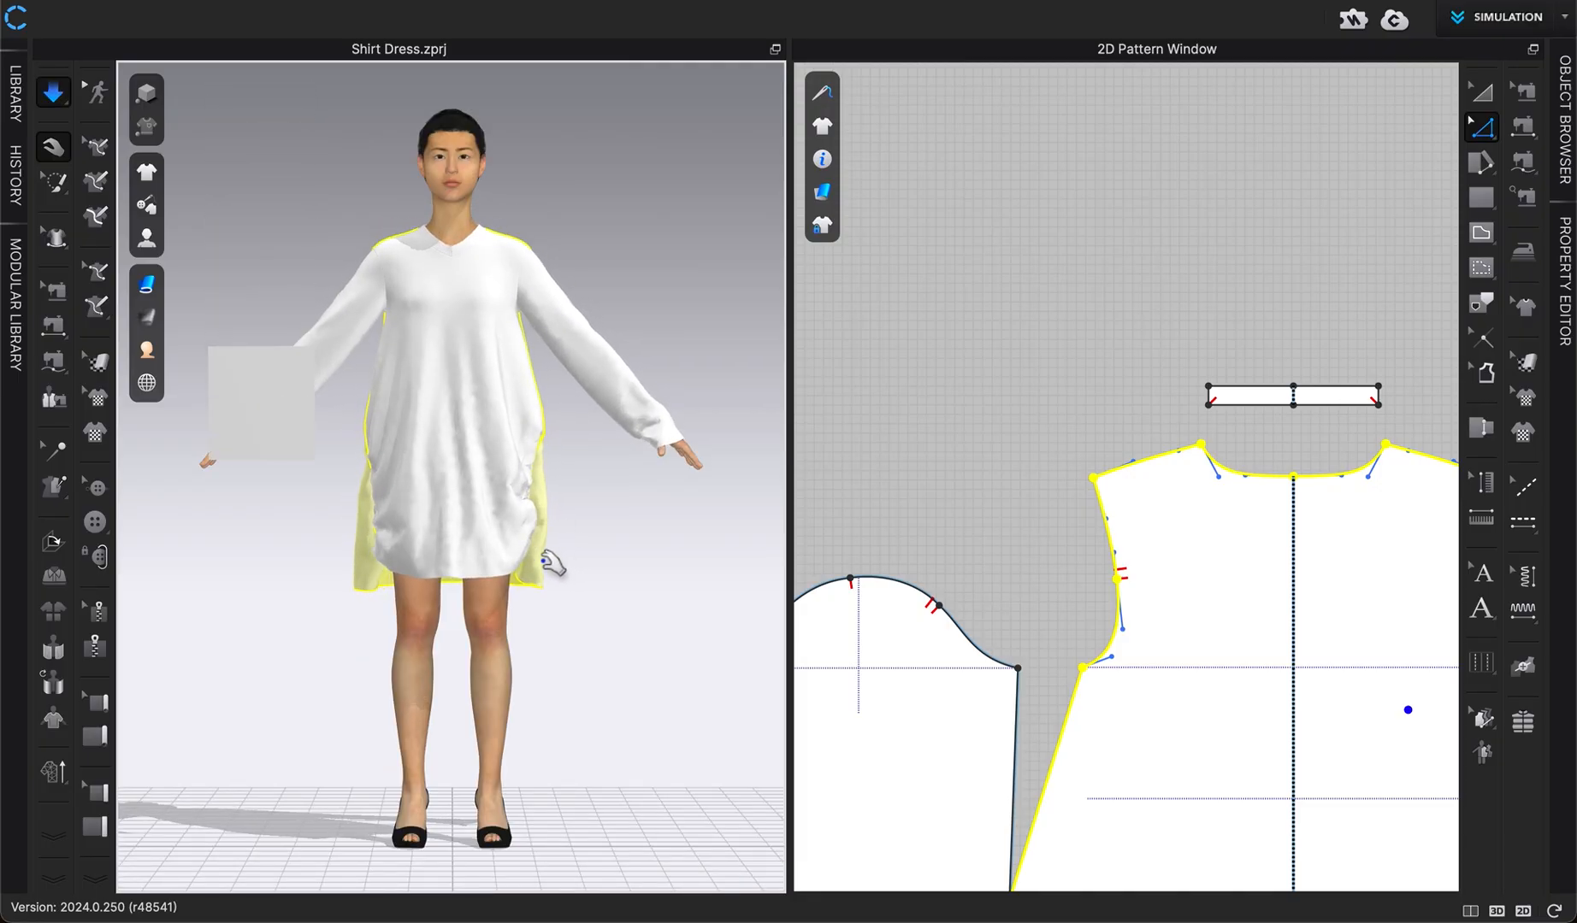
click(52, 146)
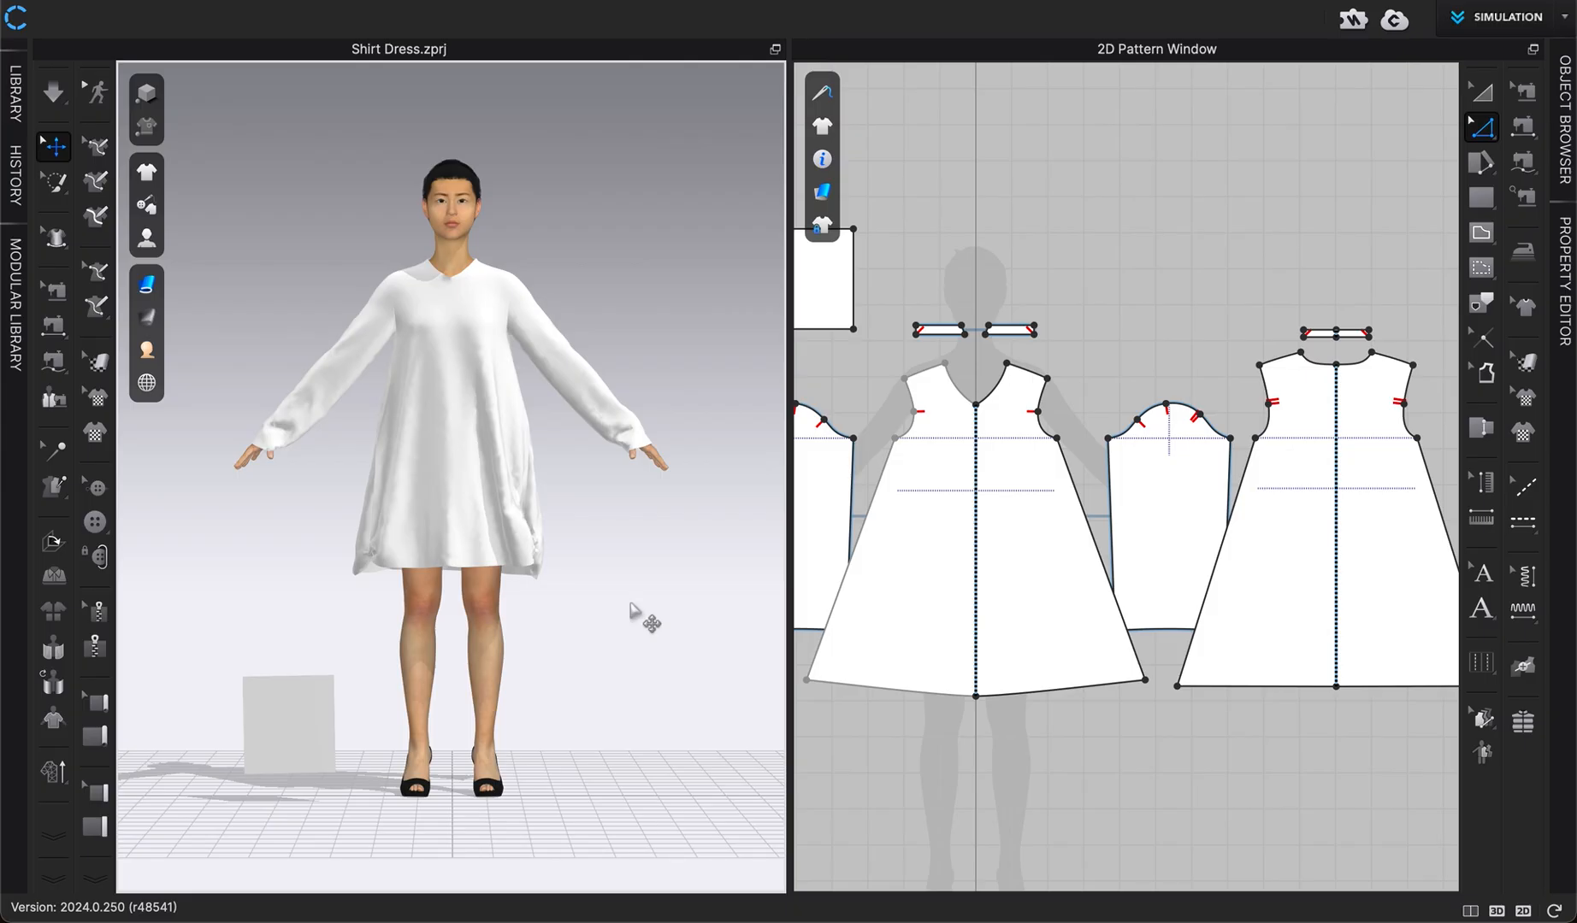
mouse_move(621, 537)
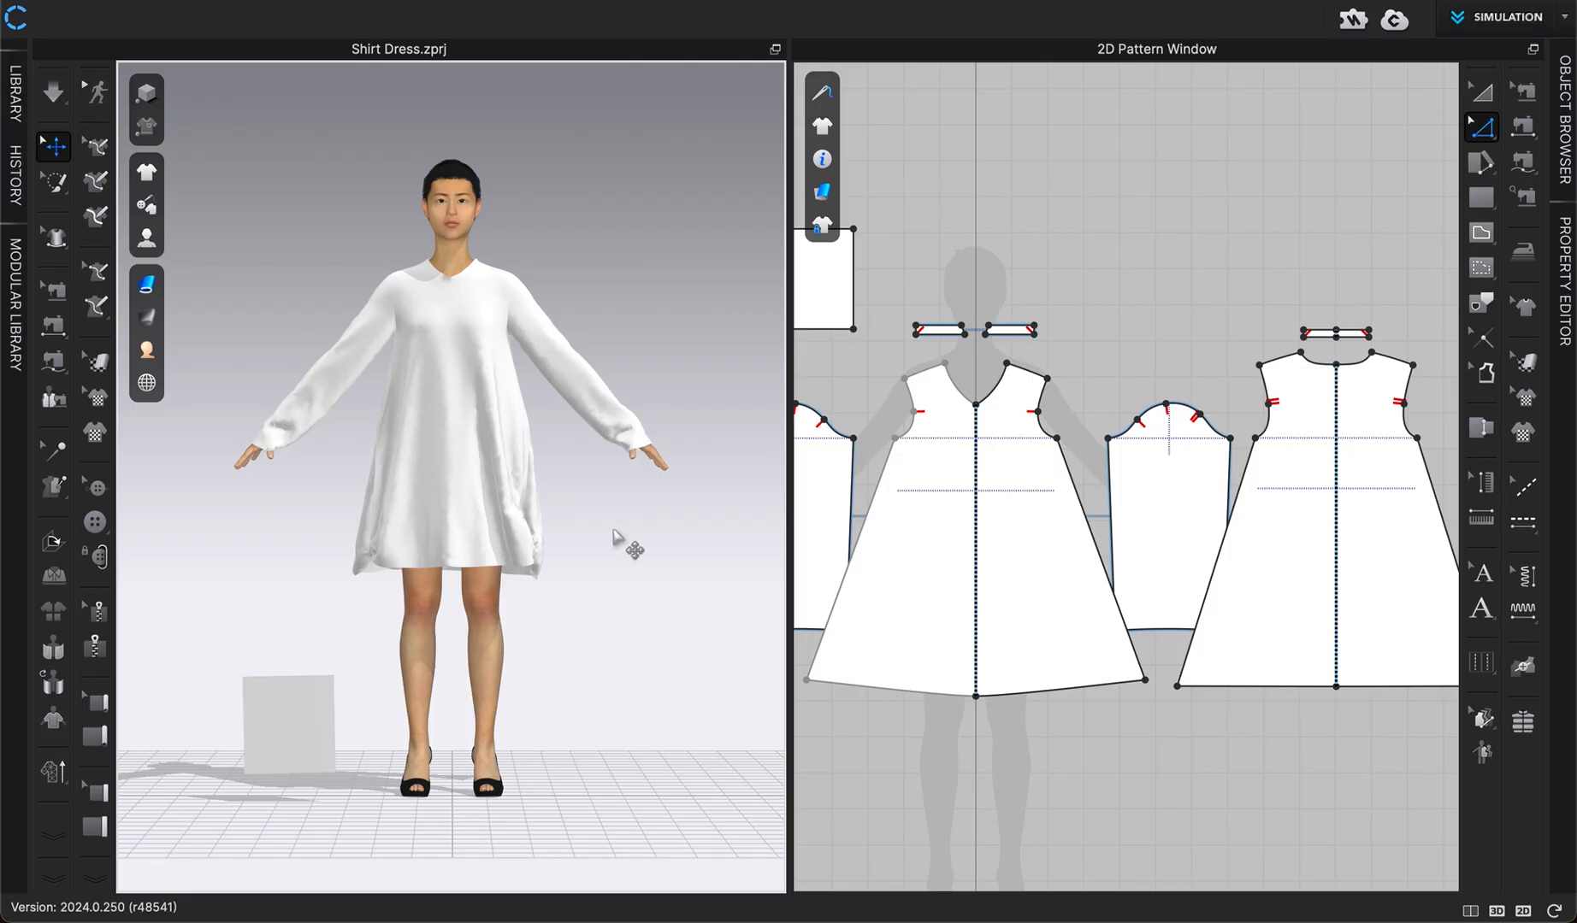
mouse_move(615, 523)
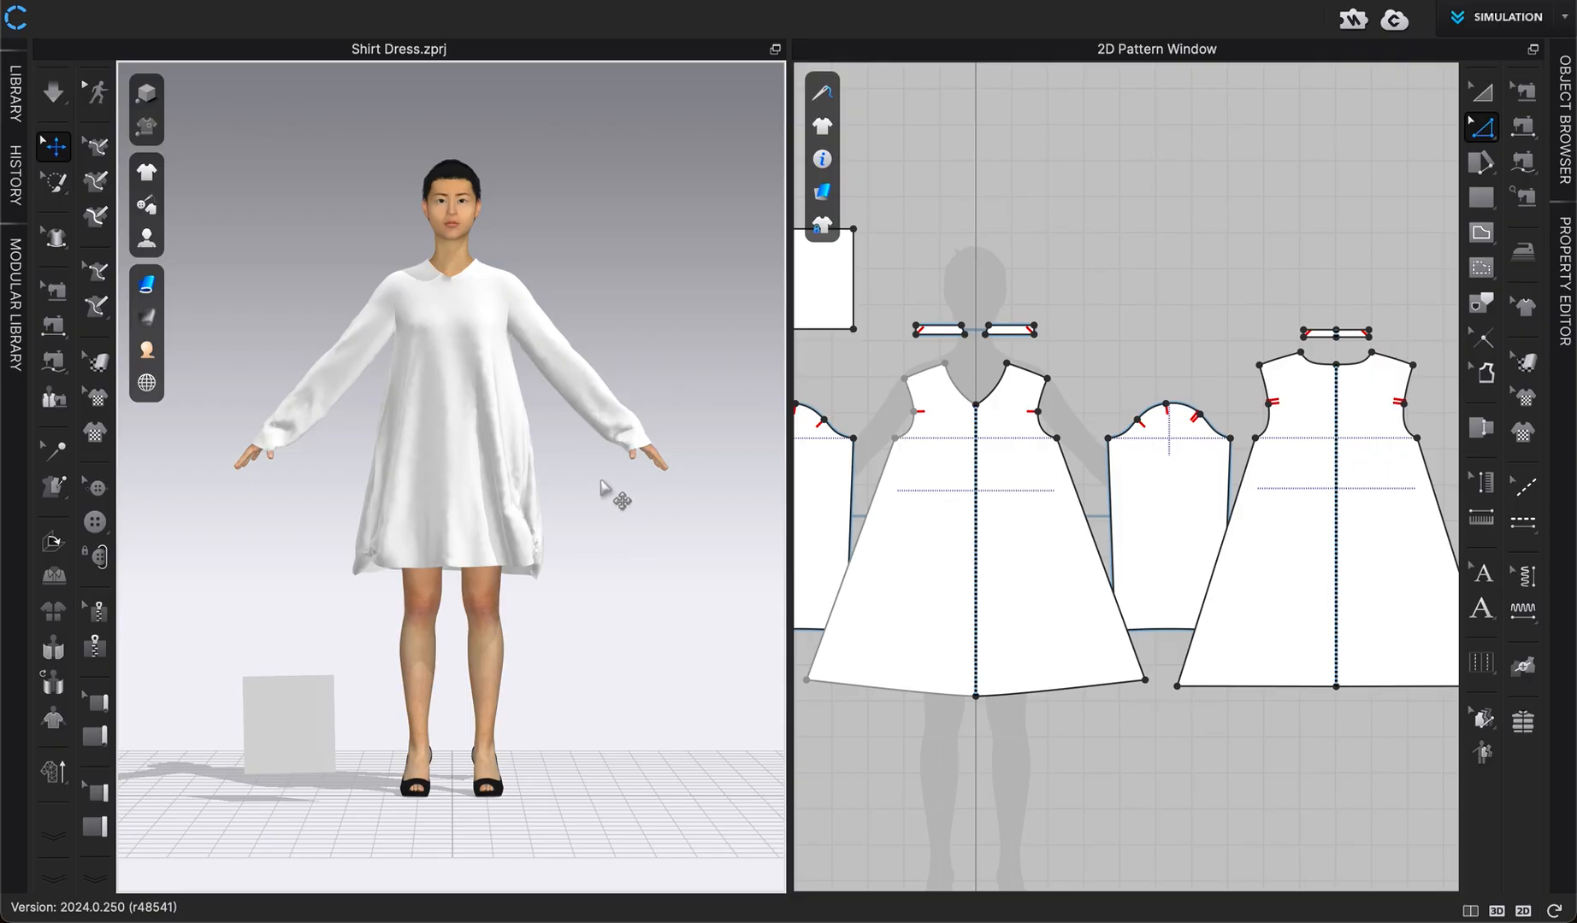
mouse_move(485, 517)
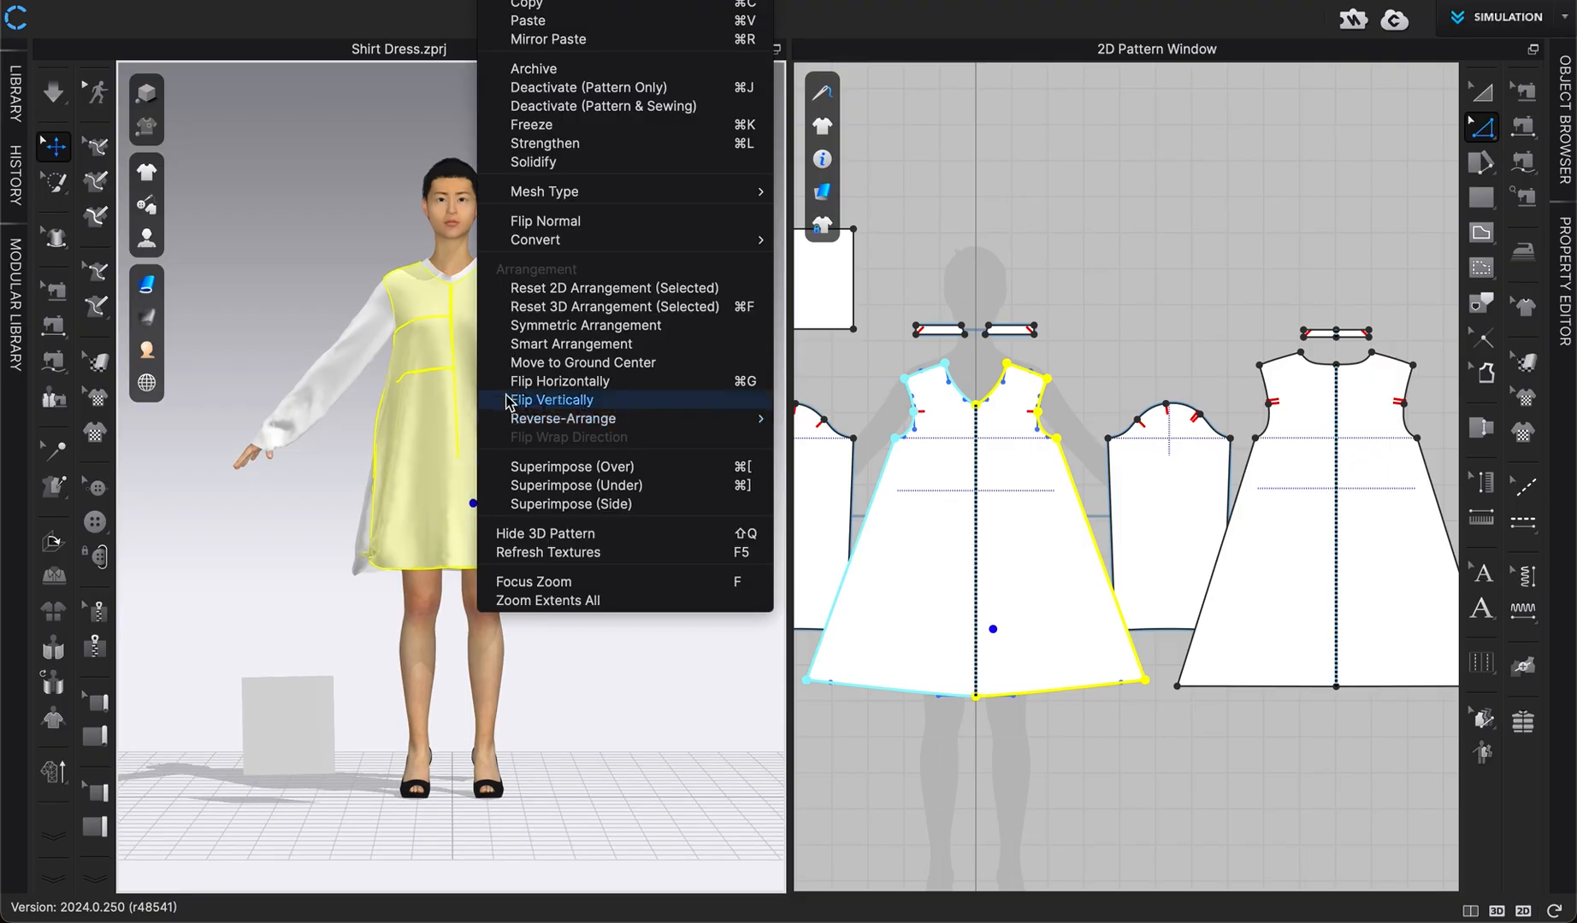
mouse_move(629, 307)
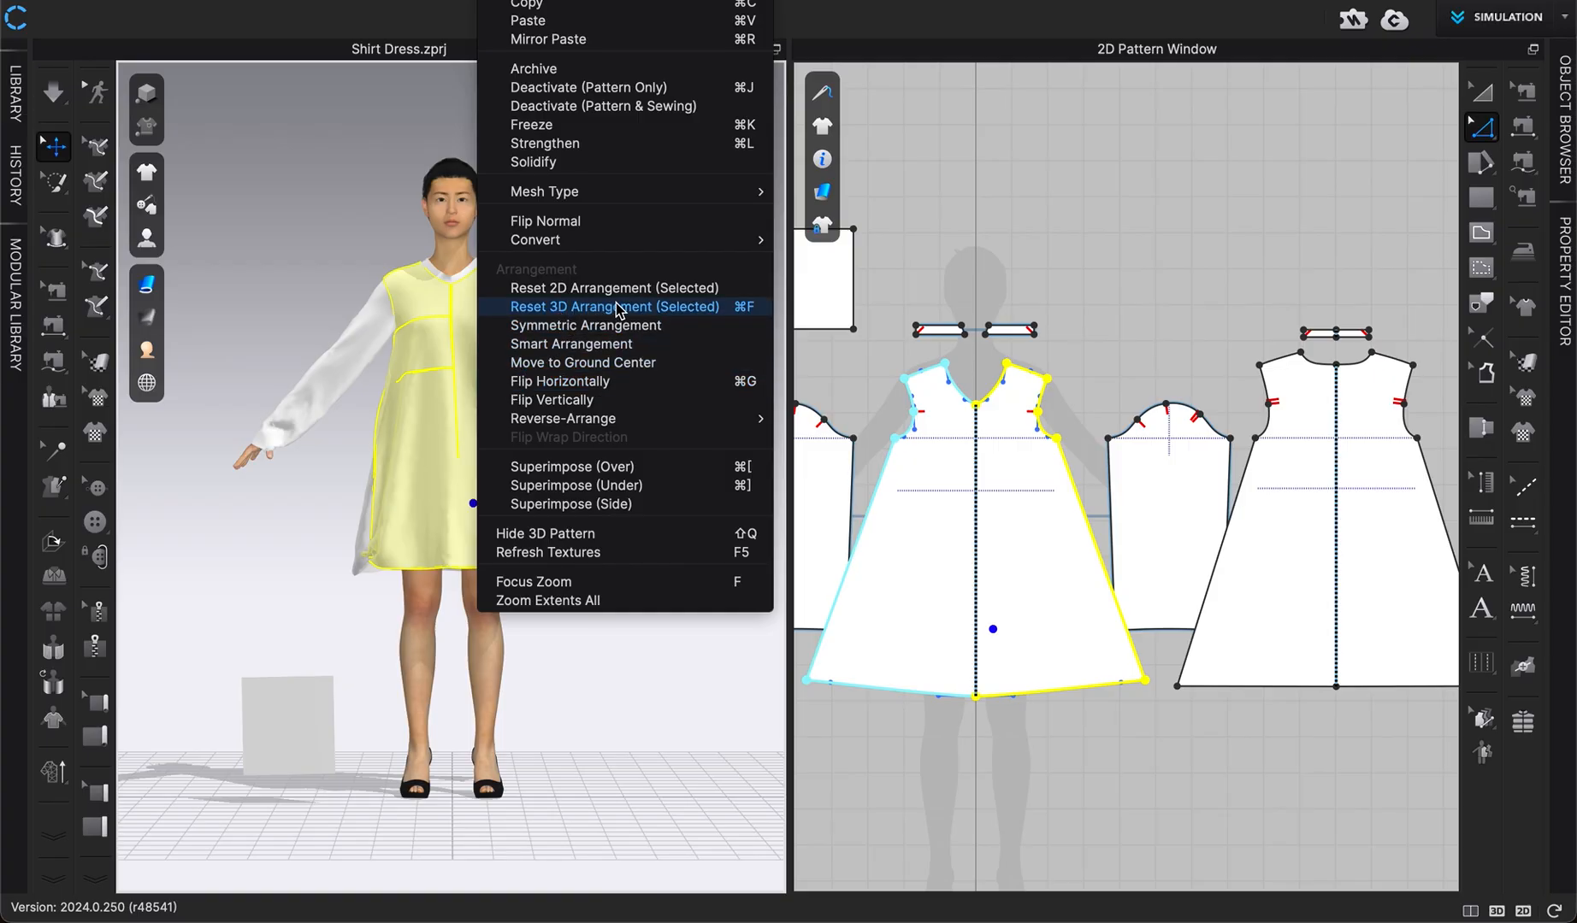
Step: Reset only the front bodice's 3D position and simulate so the dress hangs evenly again
click(613, 307)
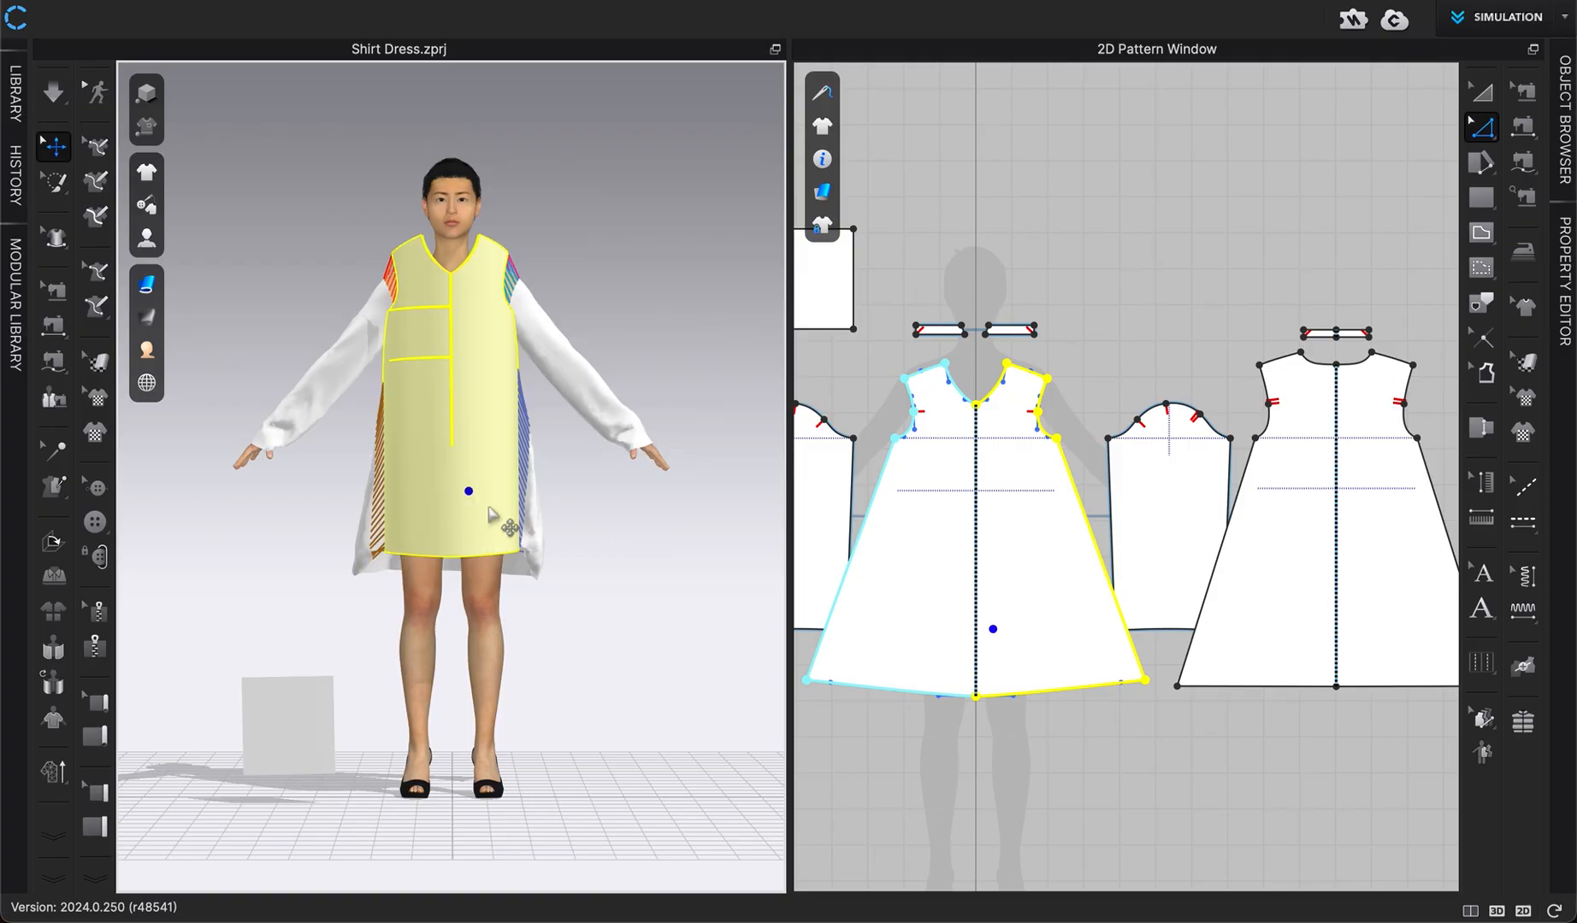
click(52, 91)
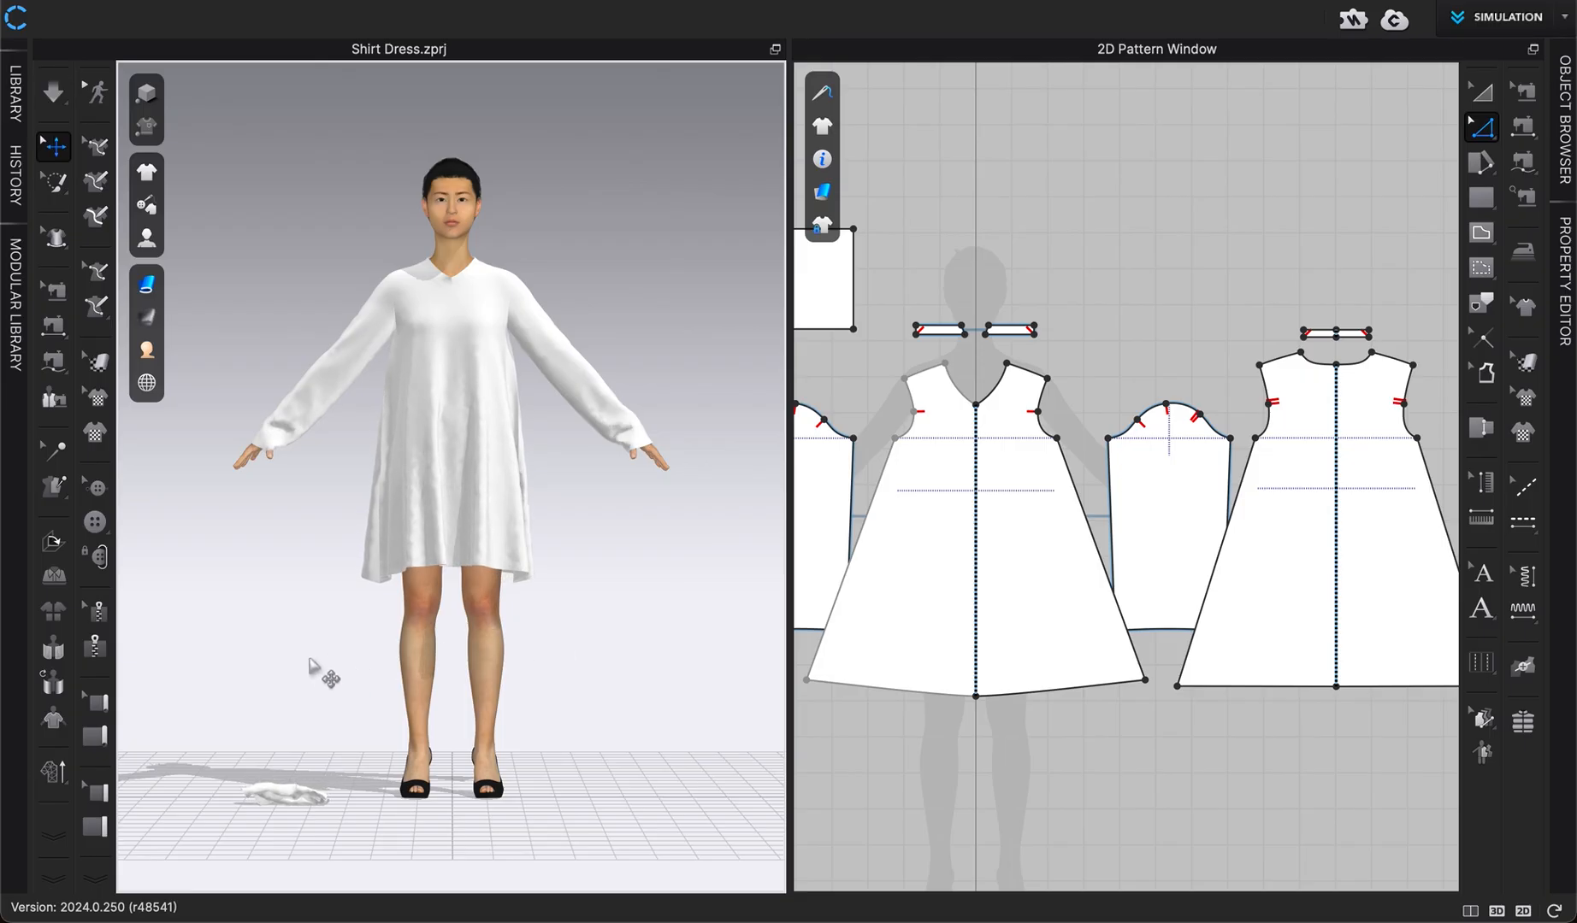
mouse_move(52, 679)
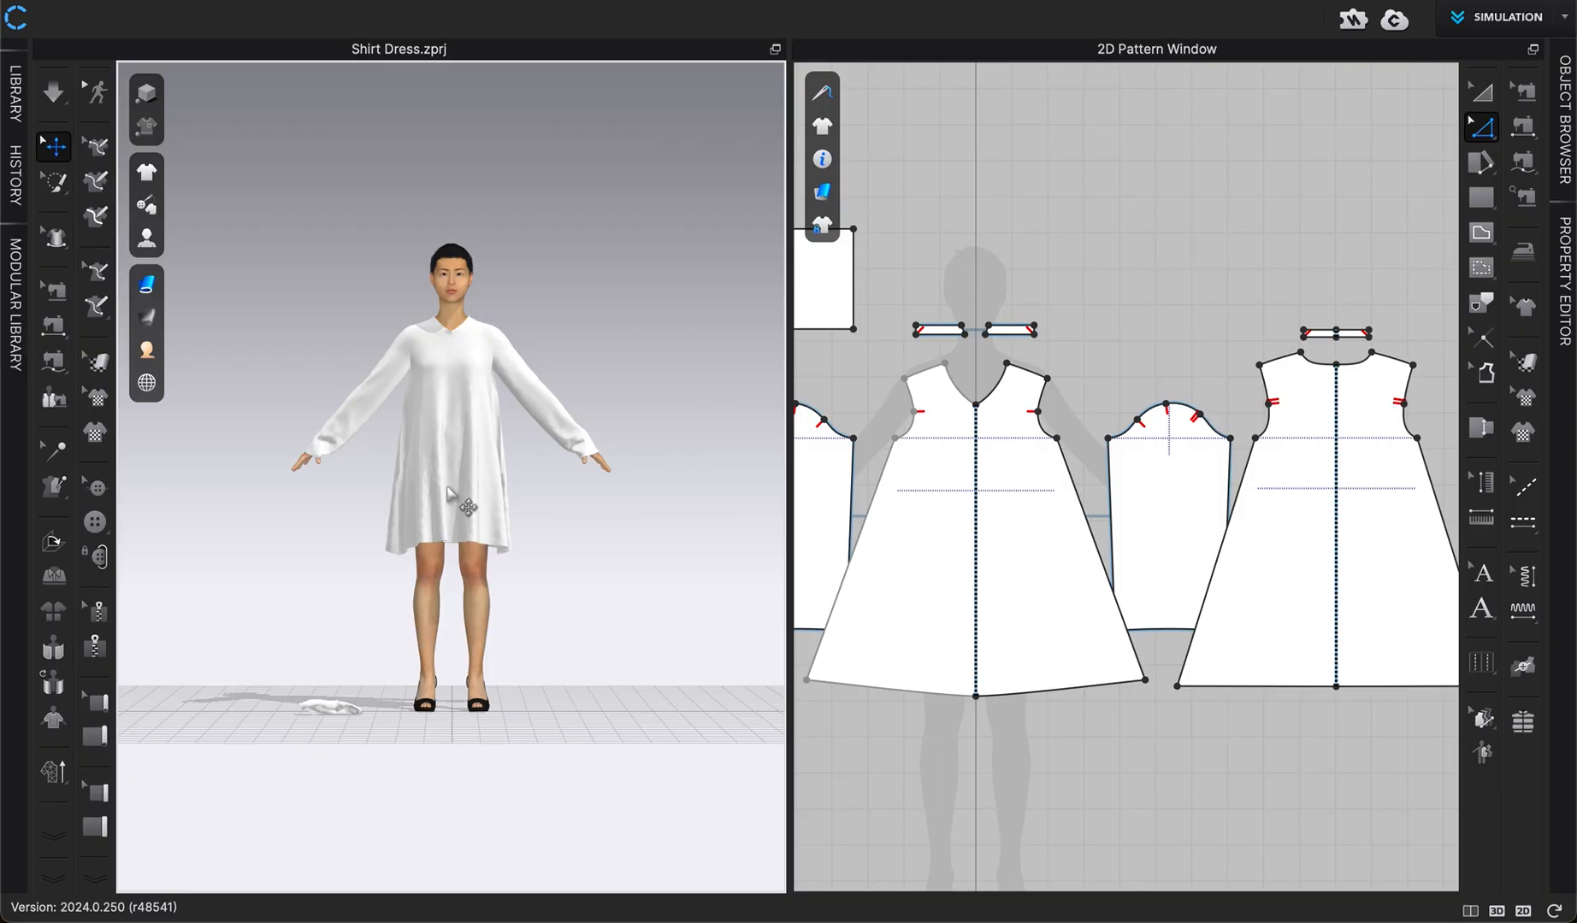
mouse_move(130, 659)
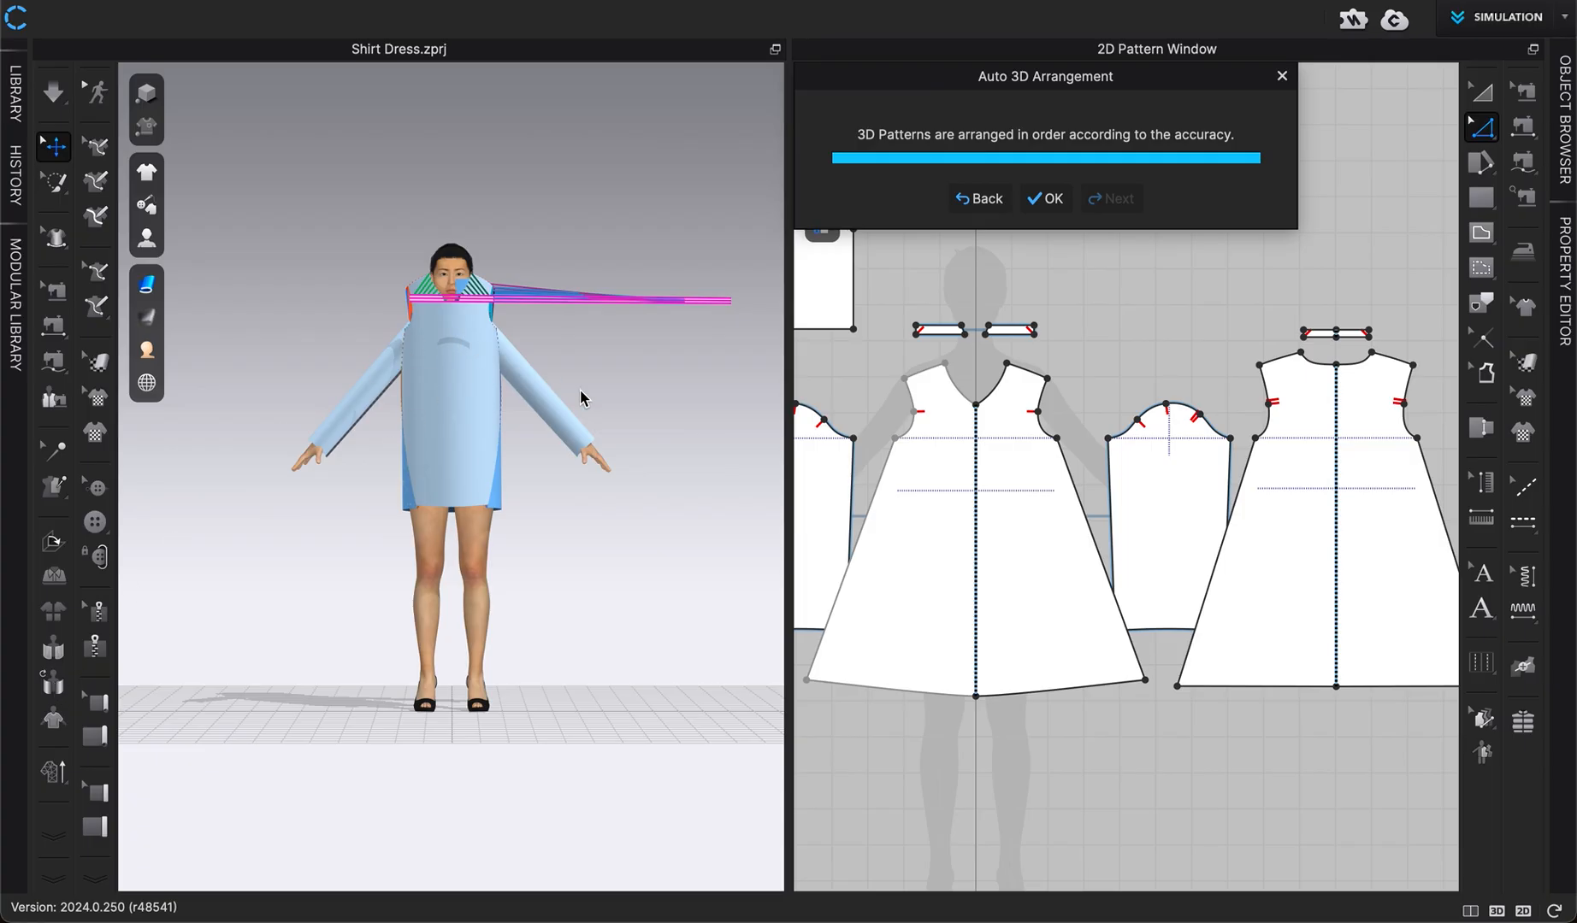
mouse_move(1046, 198)
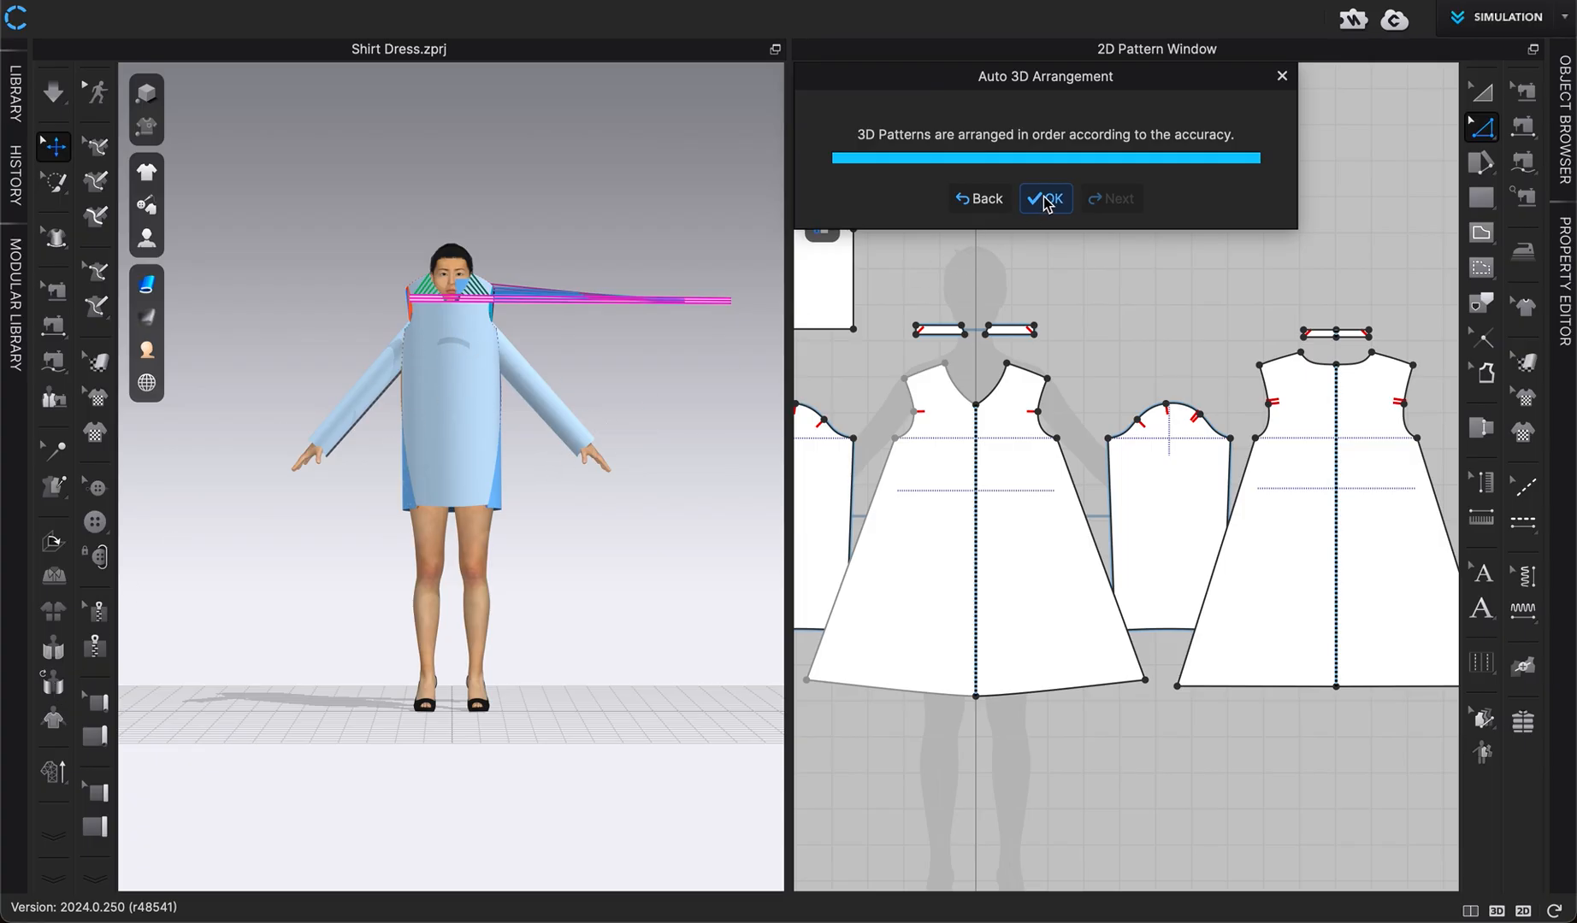
Step: Accept the Auto 3D Arrangement dialog, leaving the pieces as flat panels around the avatar
click(1045, 198)
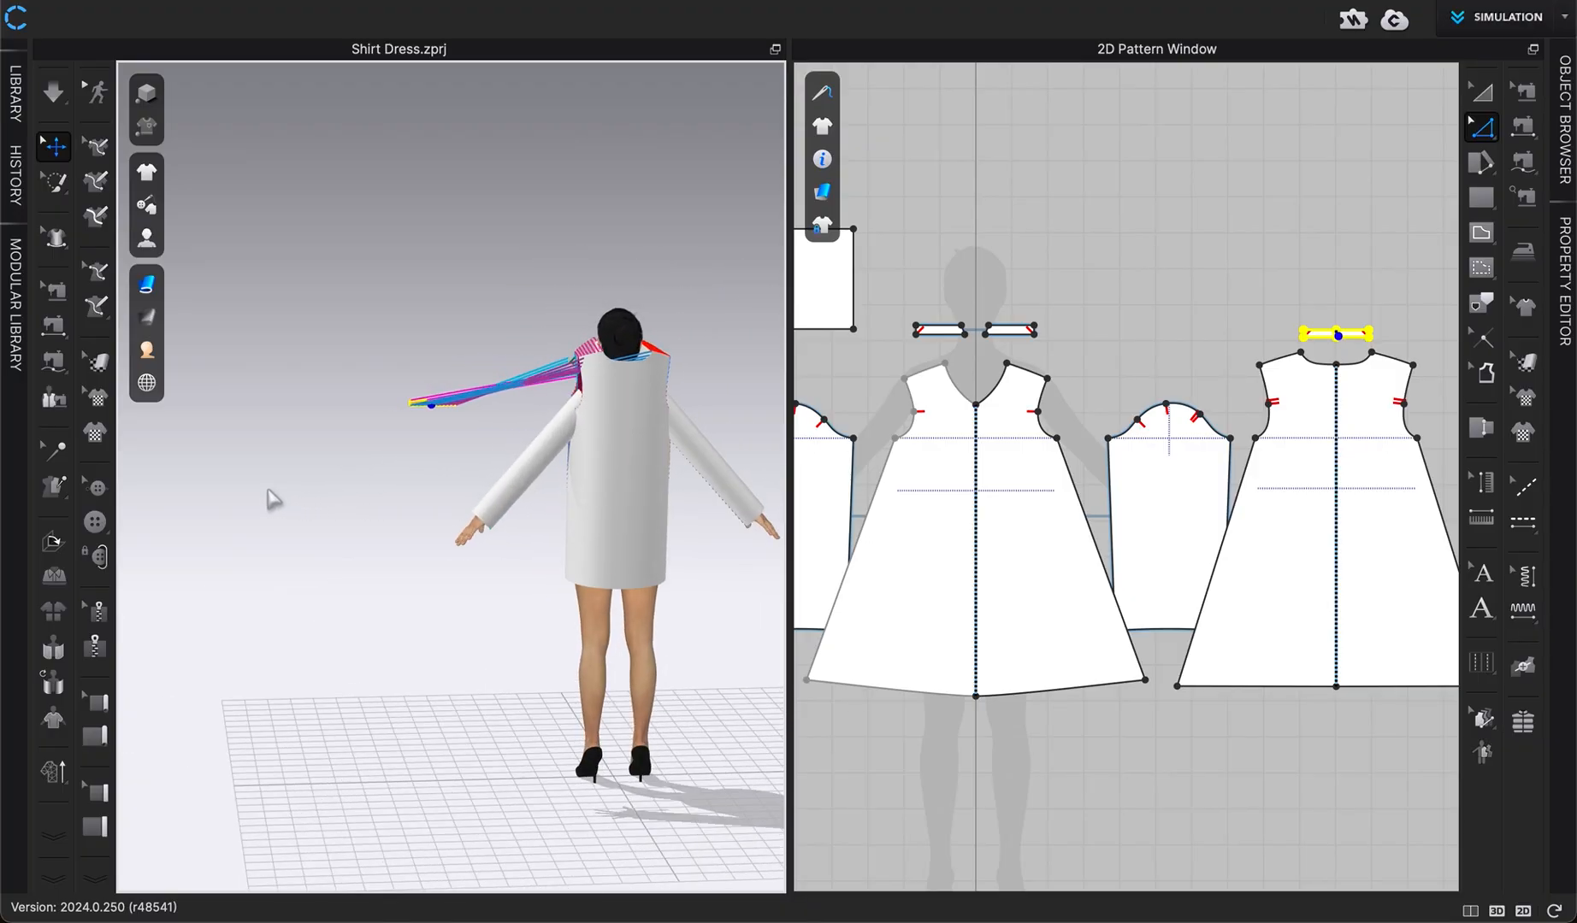
Step: Display the blue arrangement points so the collar strips sit around the neckline
click(604, 402)
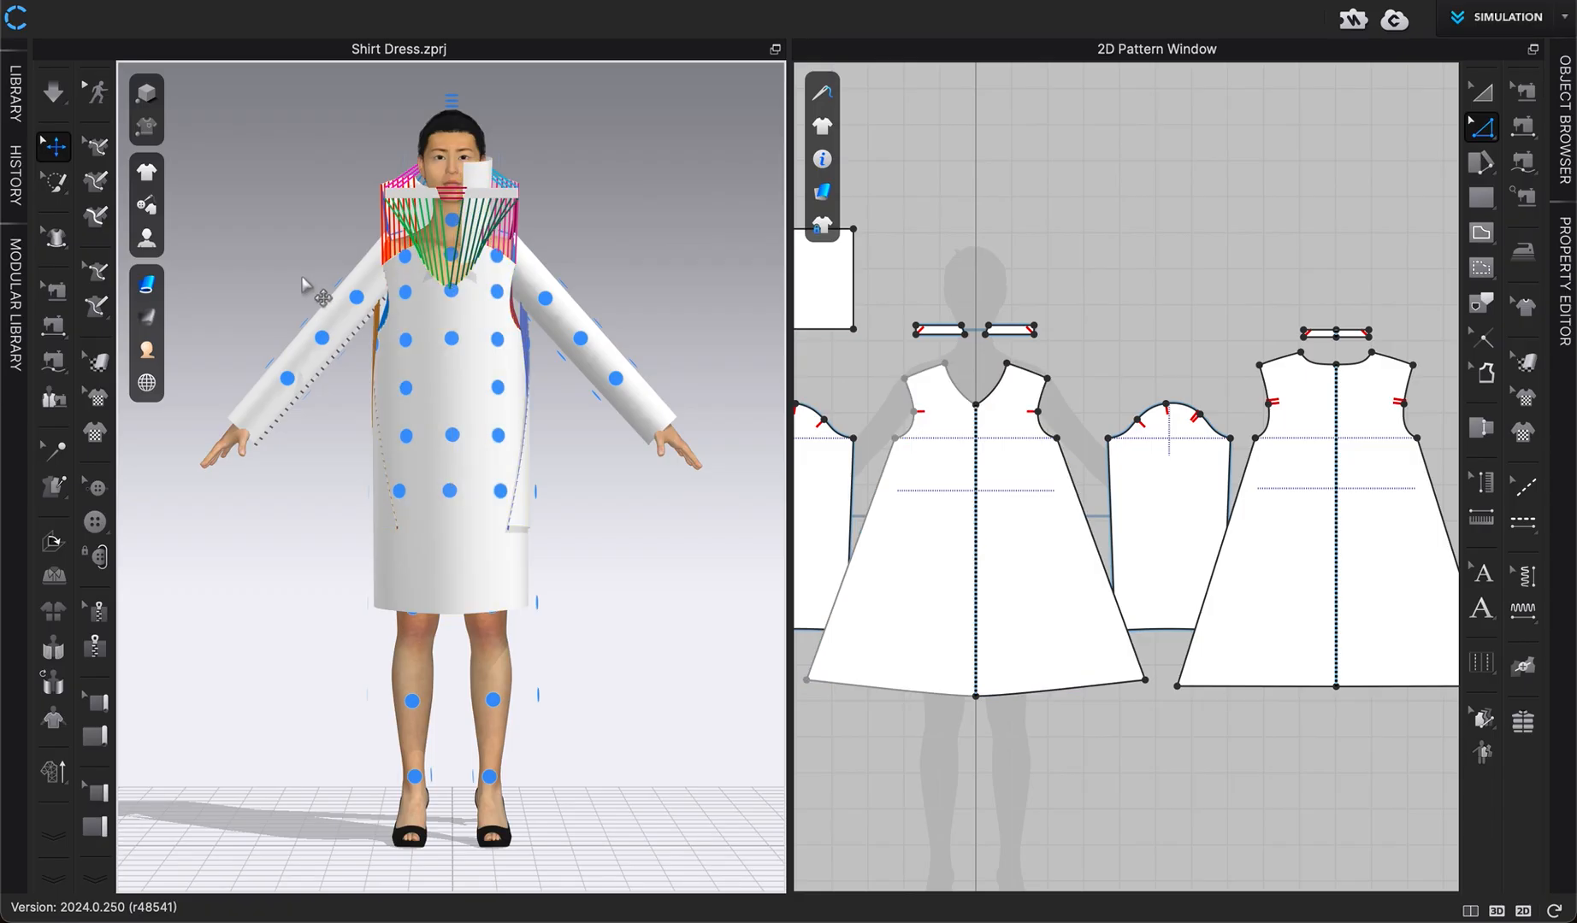
mouse_move(482, 186)
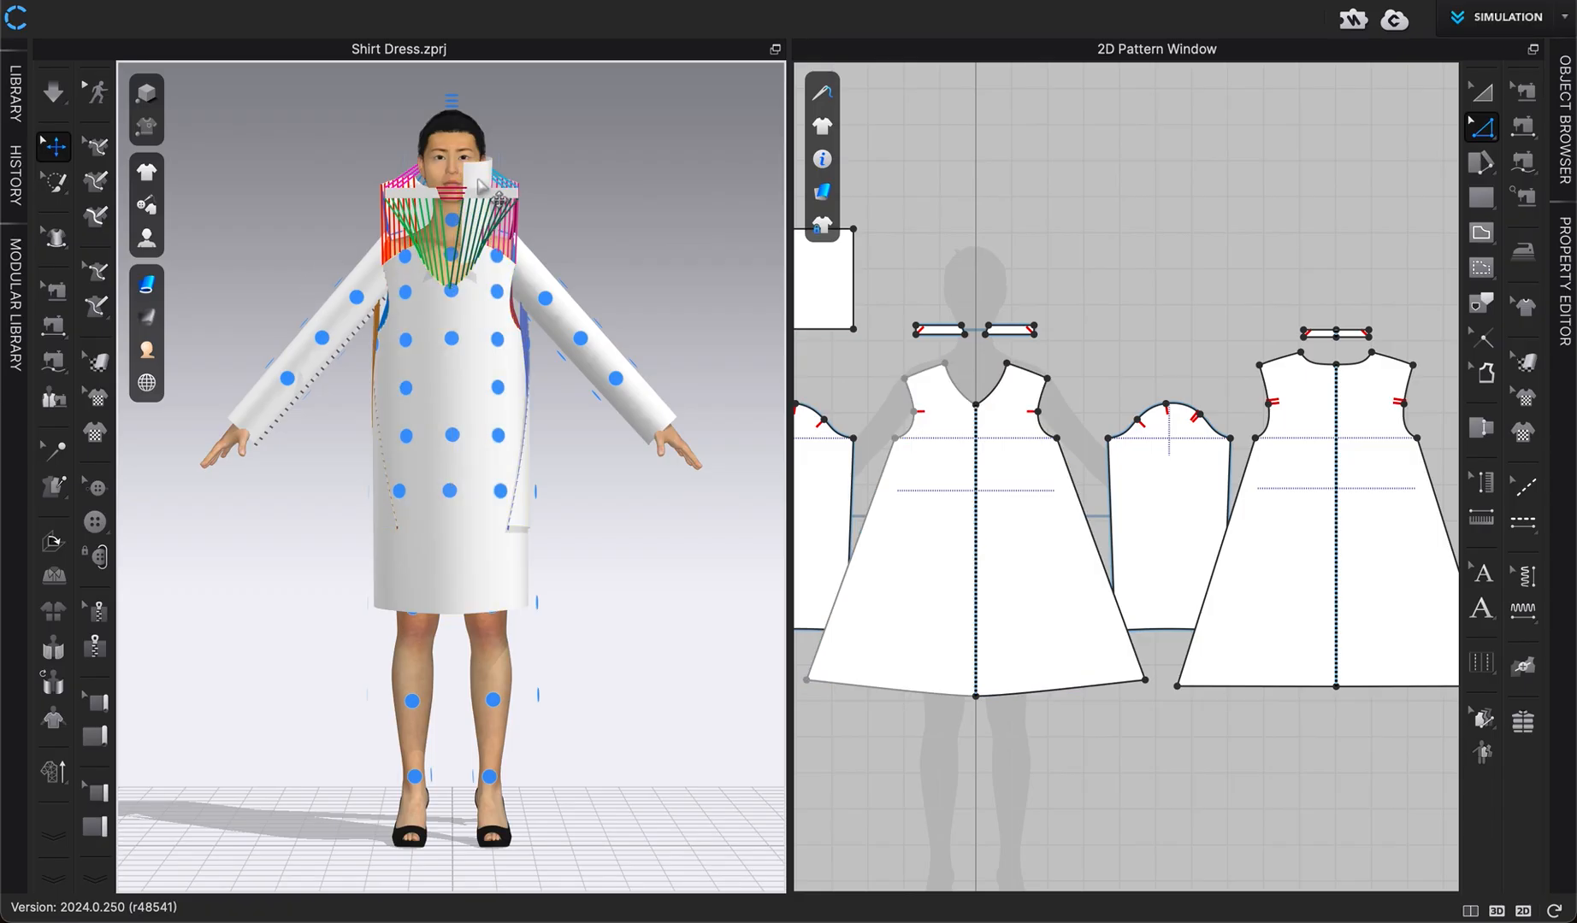
mouse_move(487, 317)
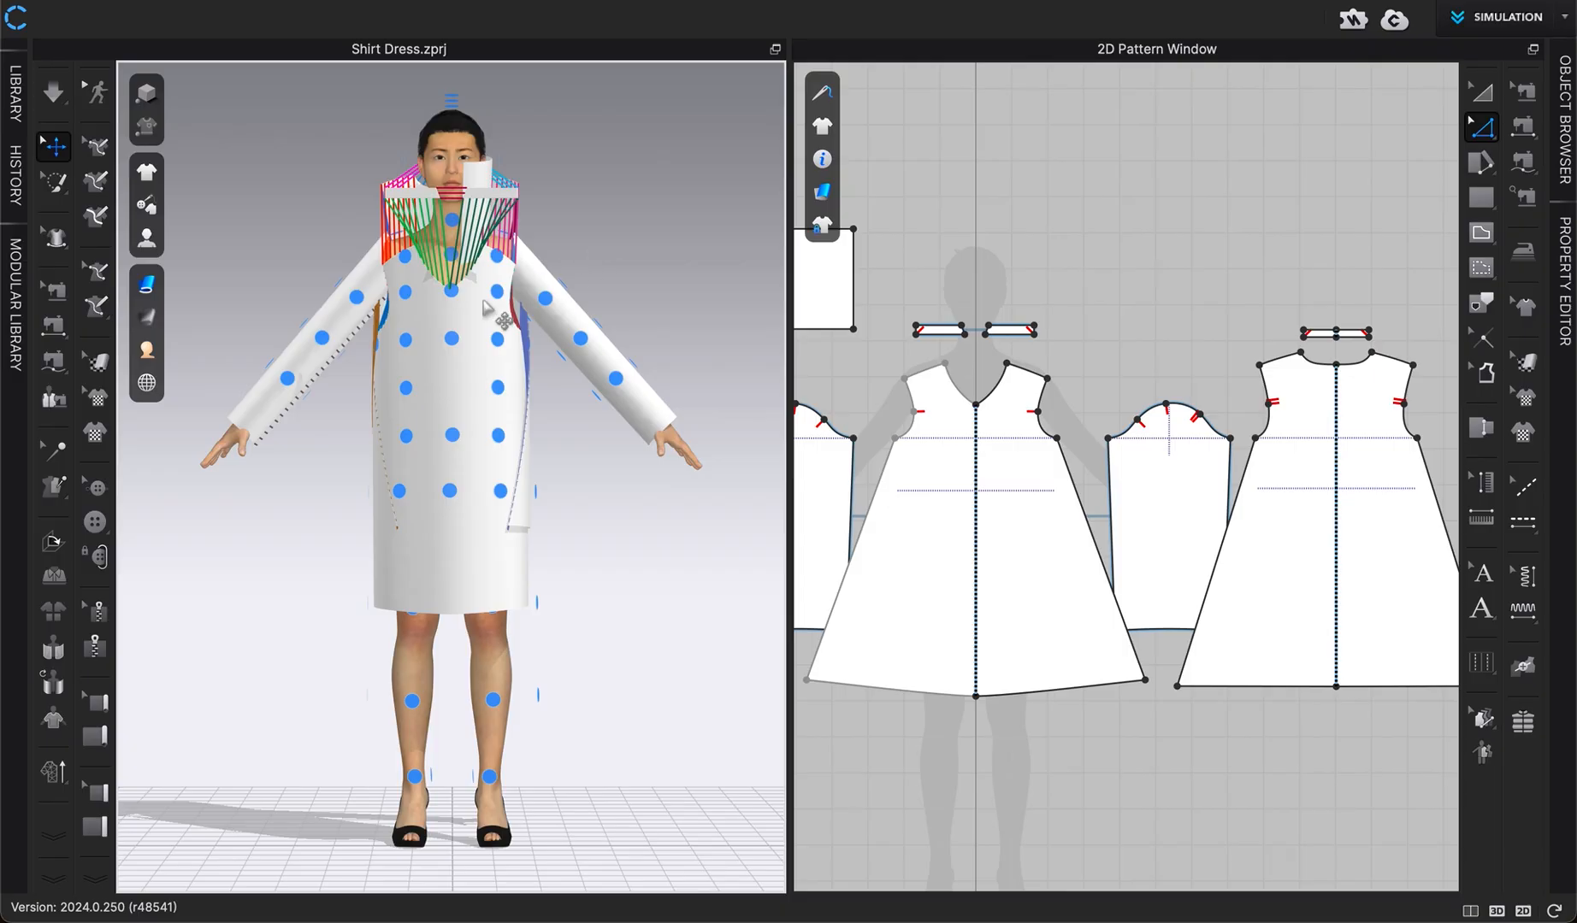
click(975, 502)
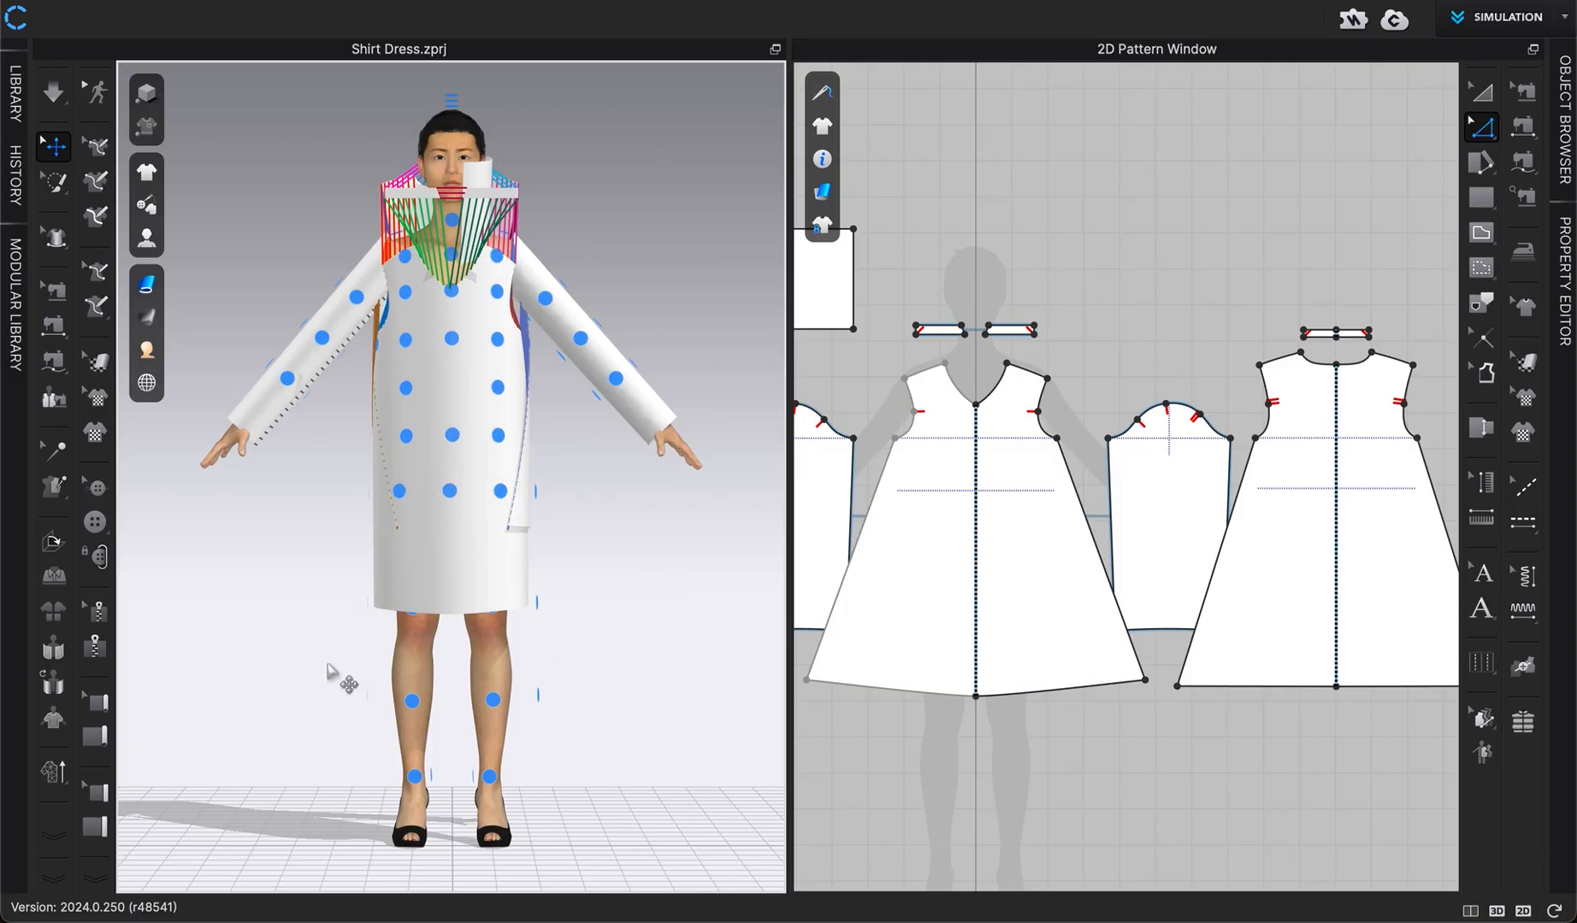
mouse_move(211, 684)
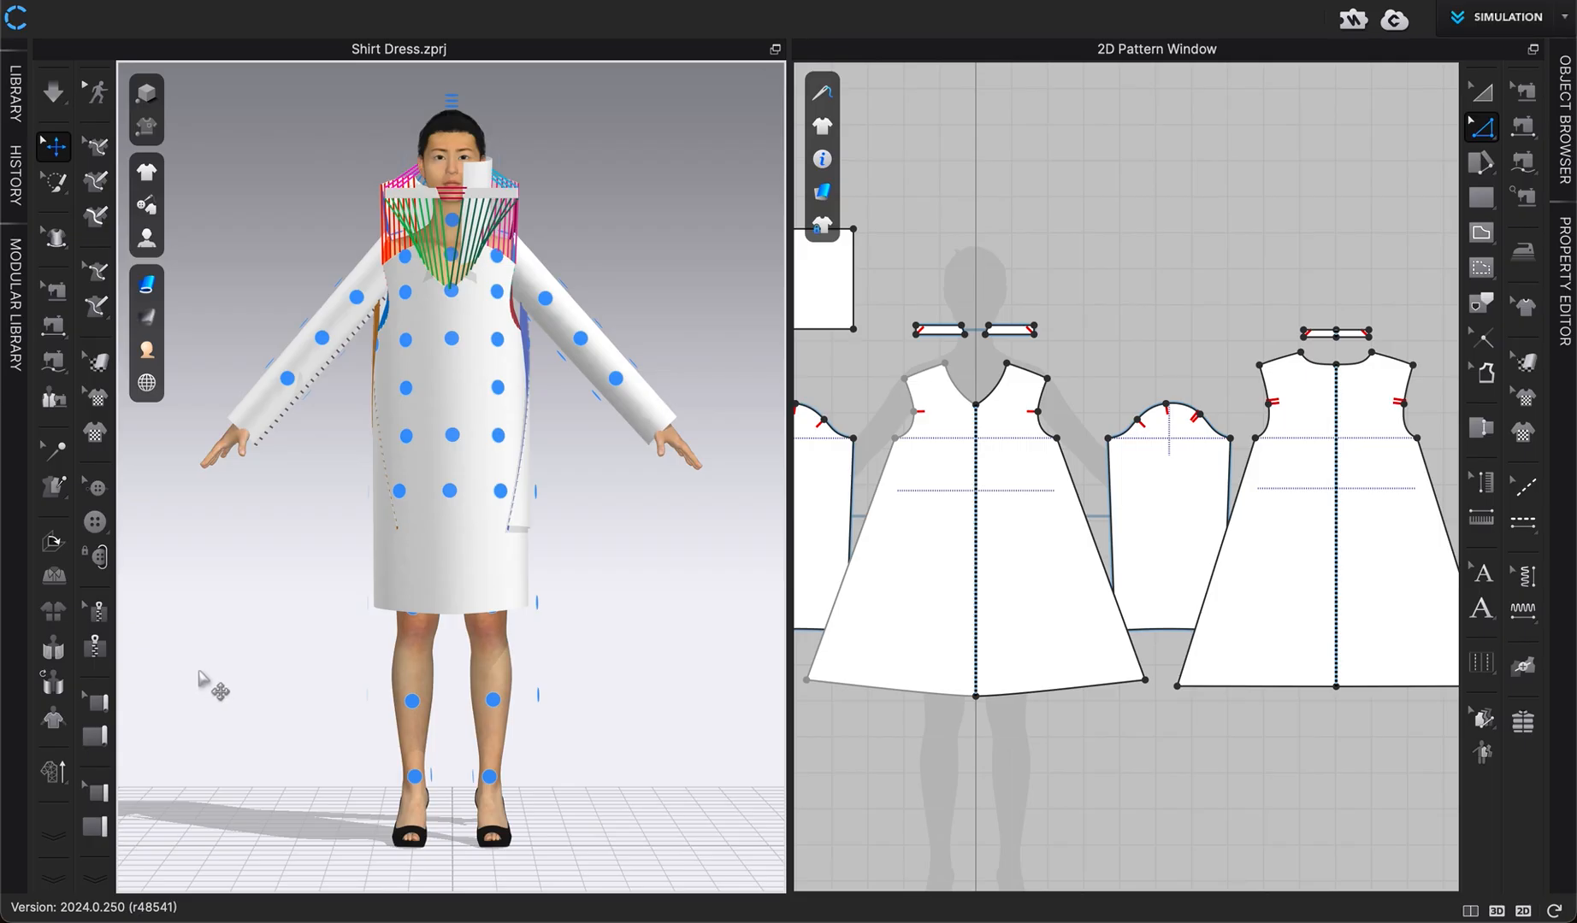